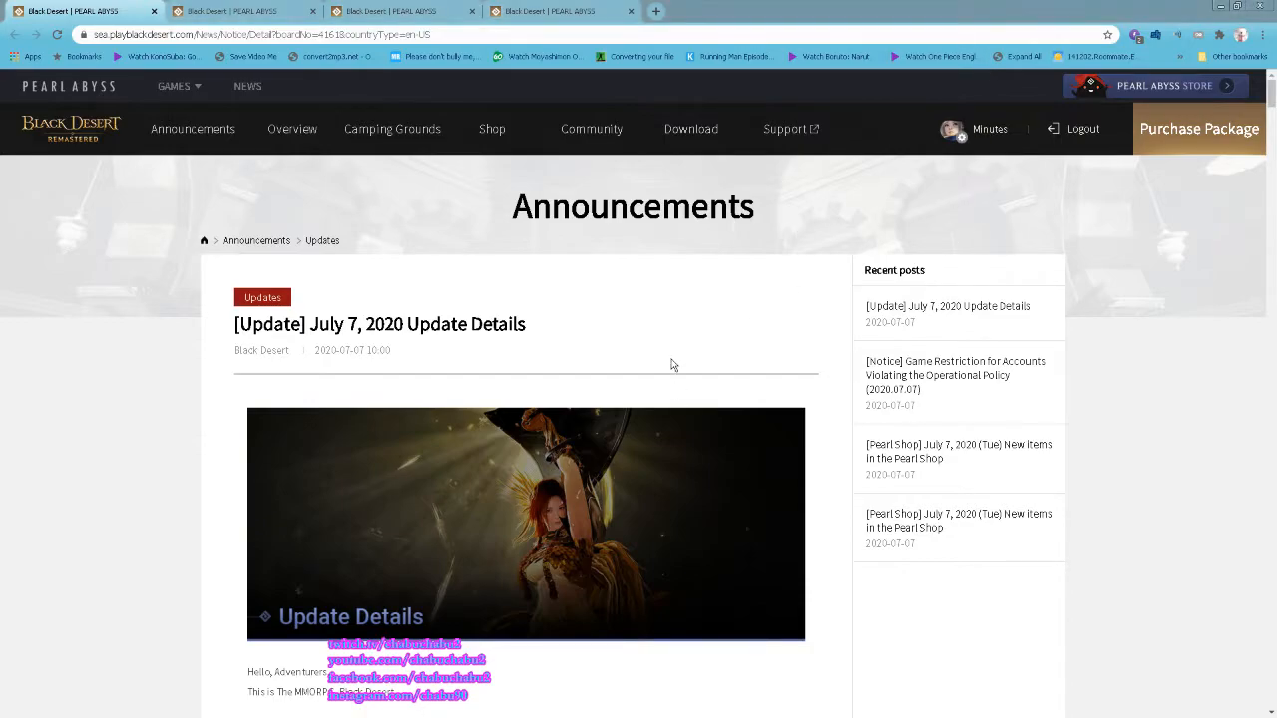
- Scroll the July 7, 2020 update notes past the Contents and Event list to the Male Class 3 New Hairstyles
scroll("down", 3)
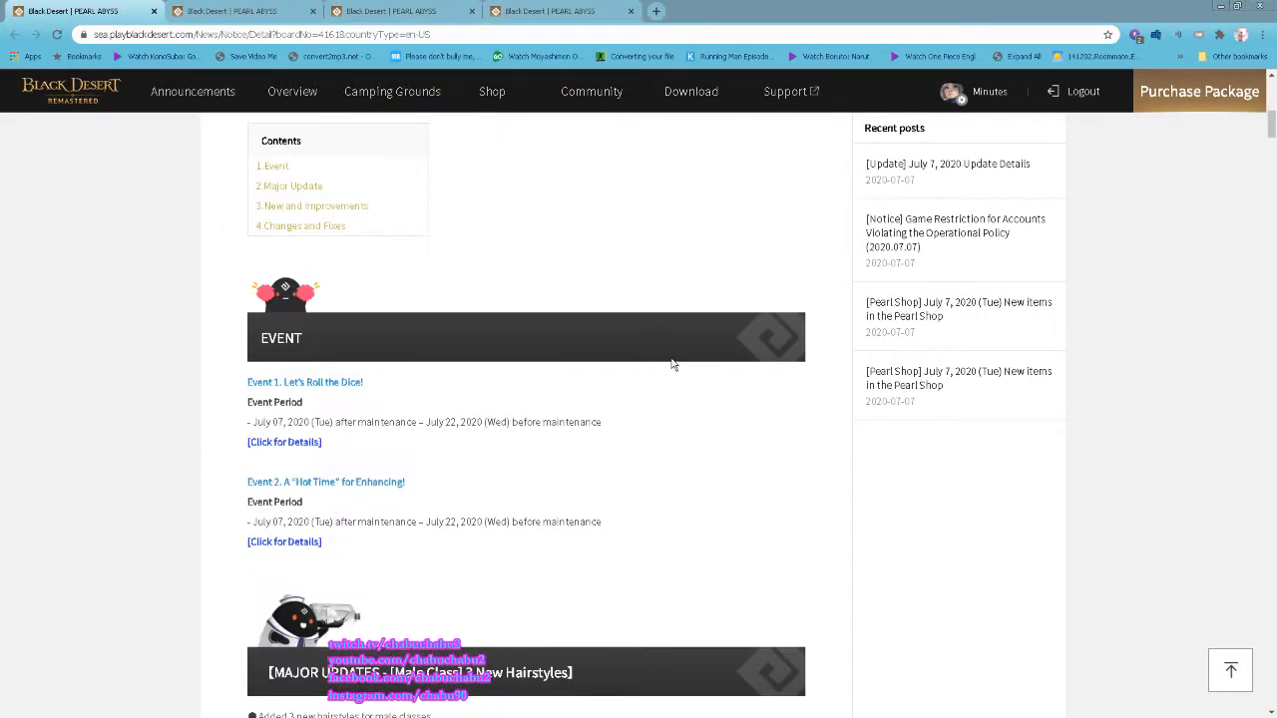
scroll("down", 3)
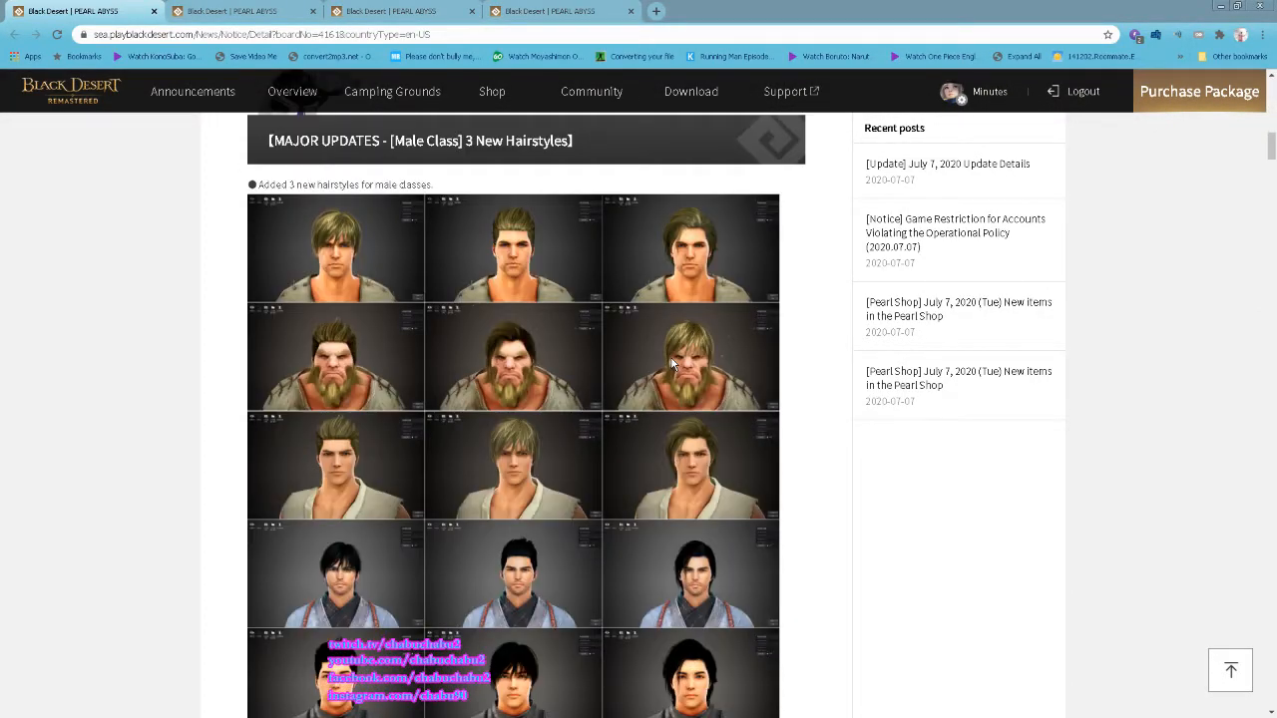
scroll("down", 3)
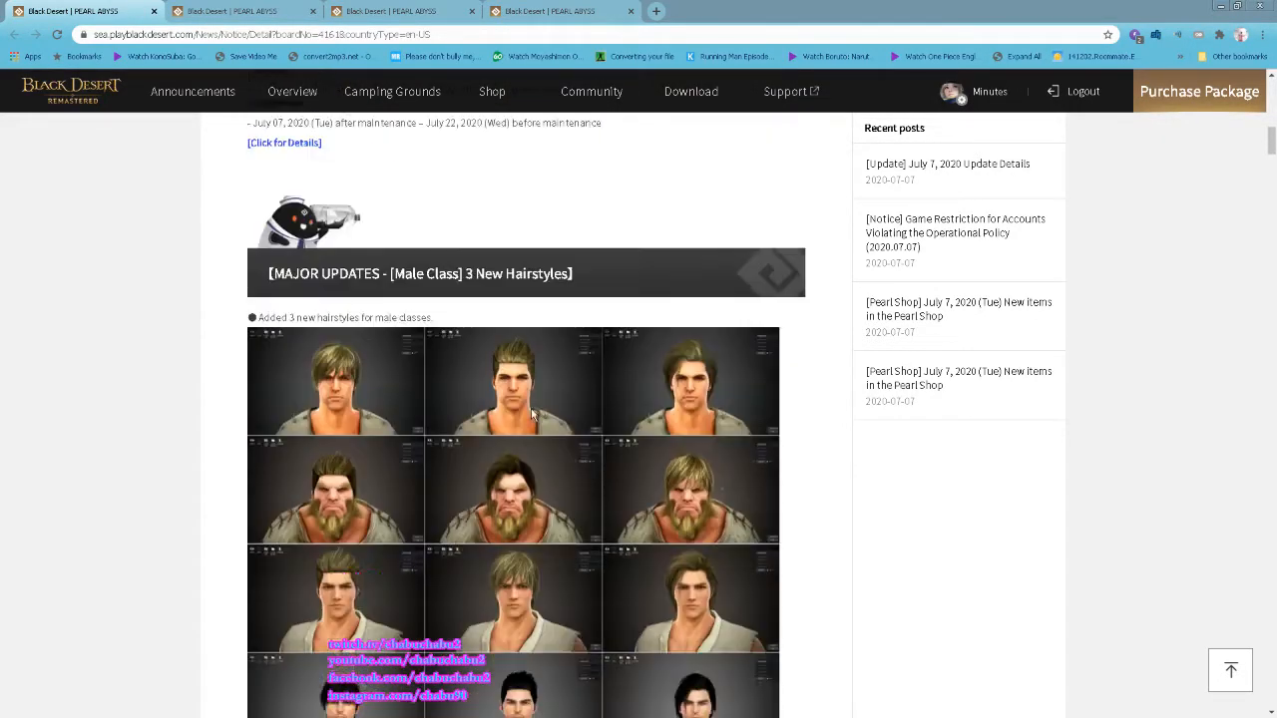
- Scroll past the hairstyles to the Revamped Rich Merchant's Ring notes and the five ring piece clues parchment
scroll("down", 3)
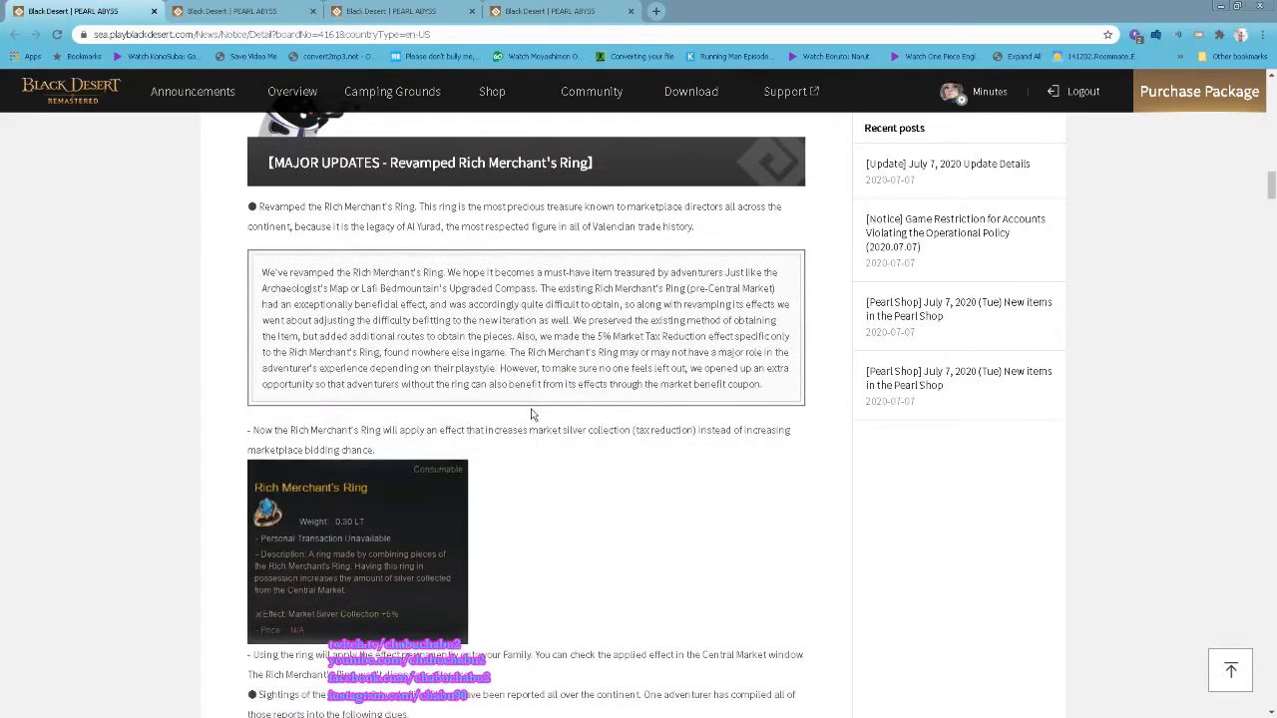
scroll("down", 3)
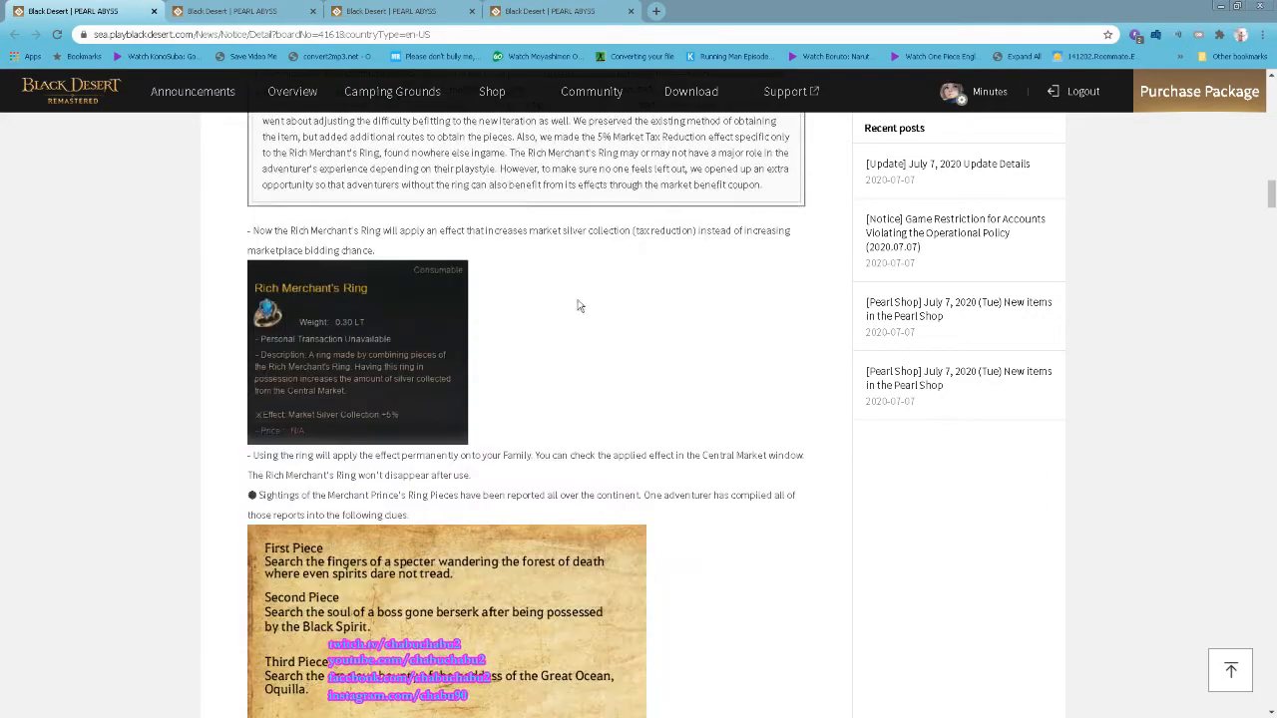
scroll("down", 3)
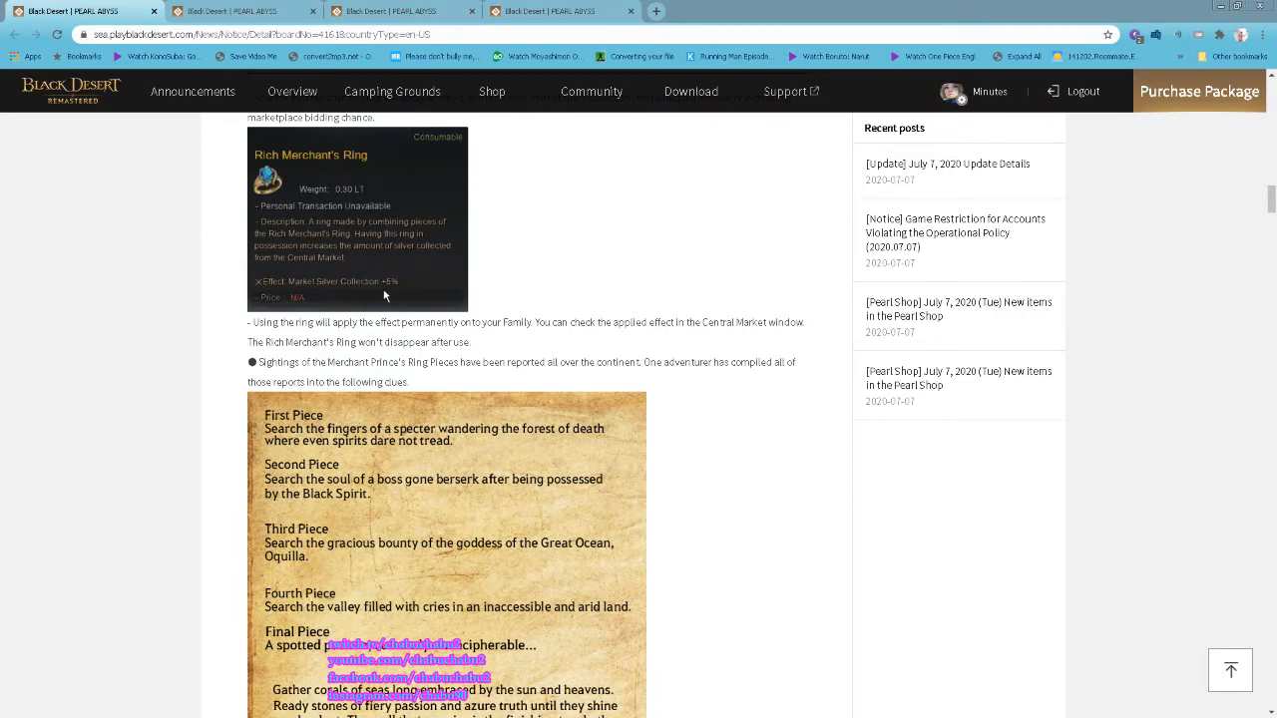
scroll("down", 3)
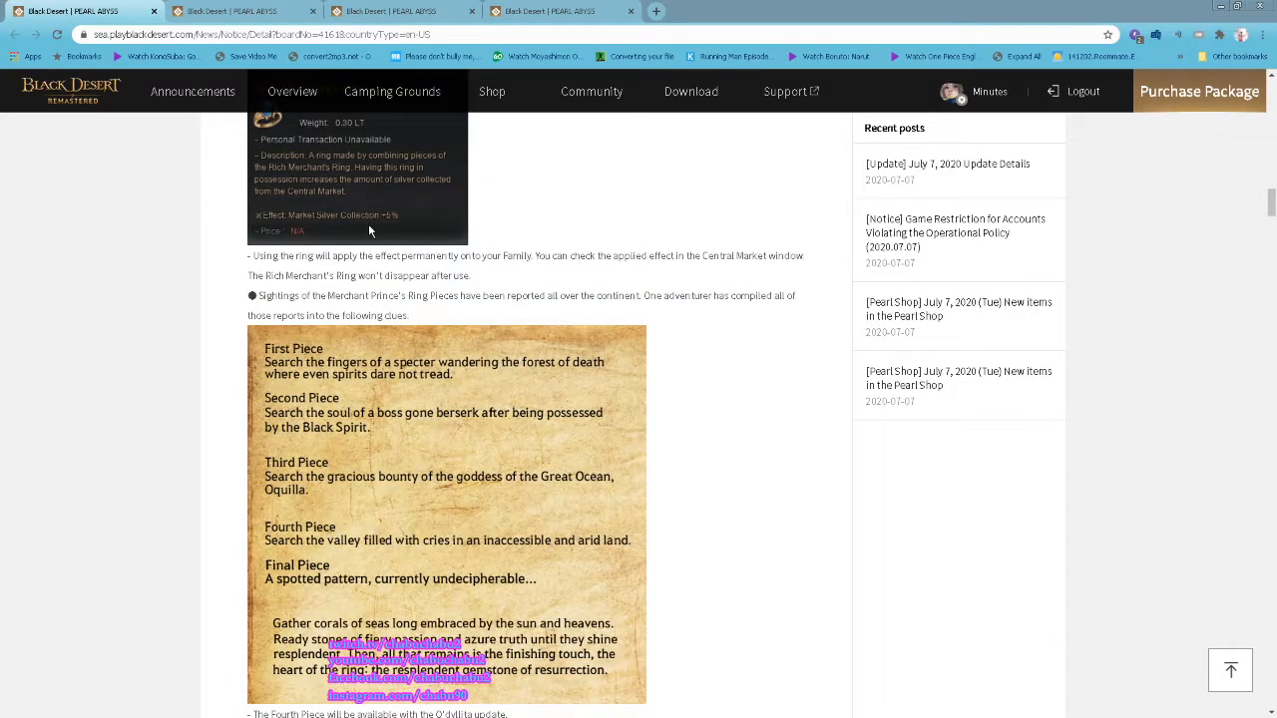
mouse_move(365, 223)
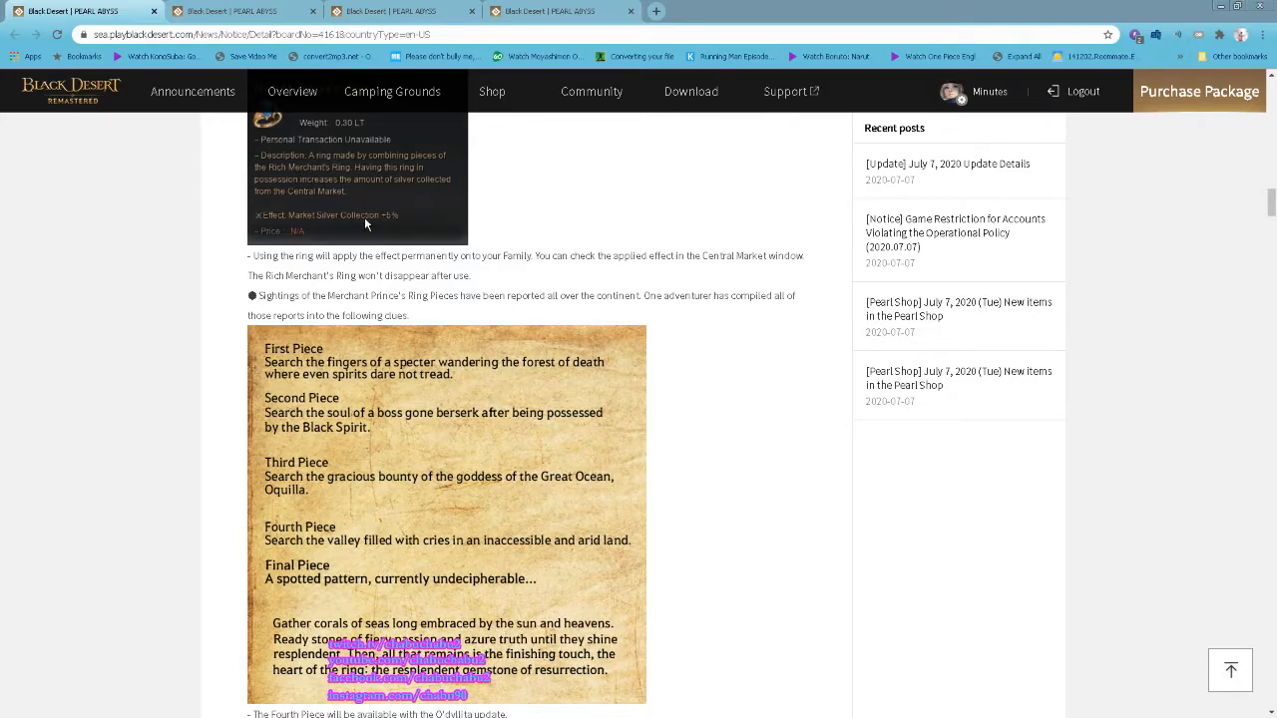
scroll("down", 3)
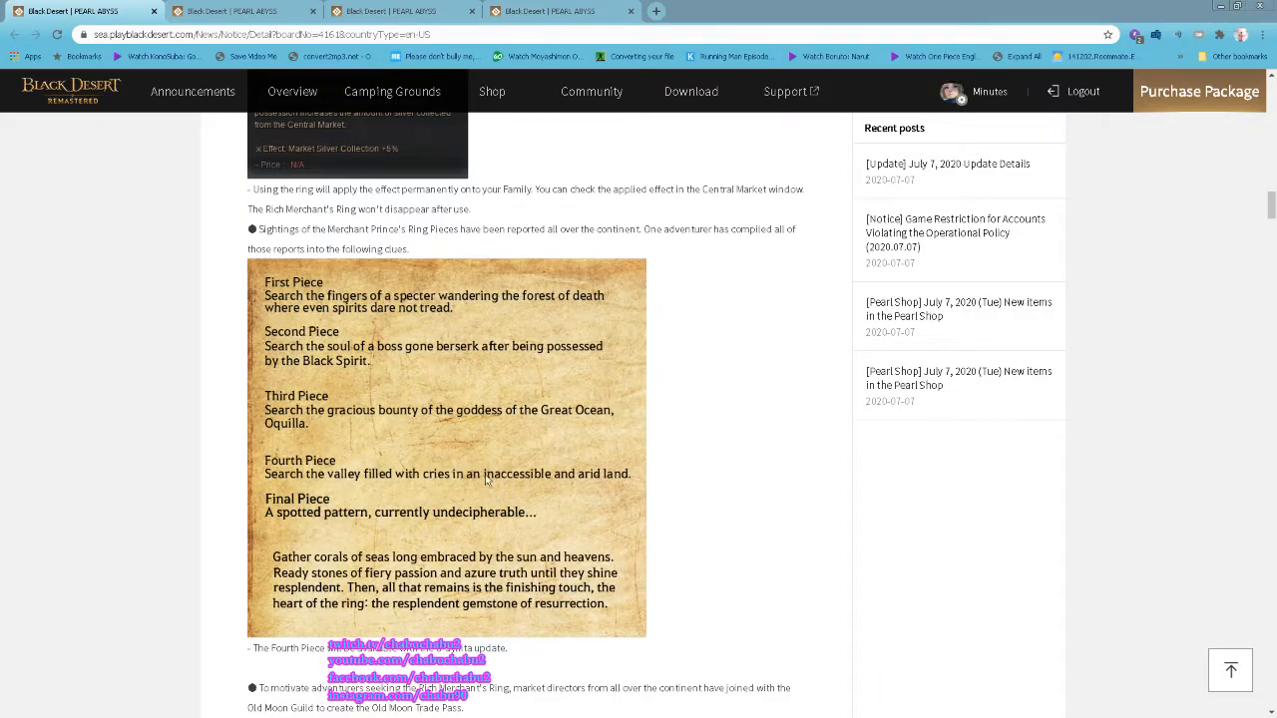
- Scroll into the Skill Window (K) Revamp notes and through its screenshots to the skill preset save images
scroll("down", 3)
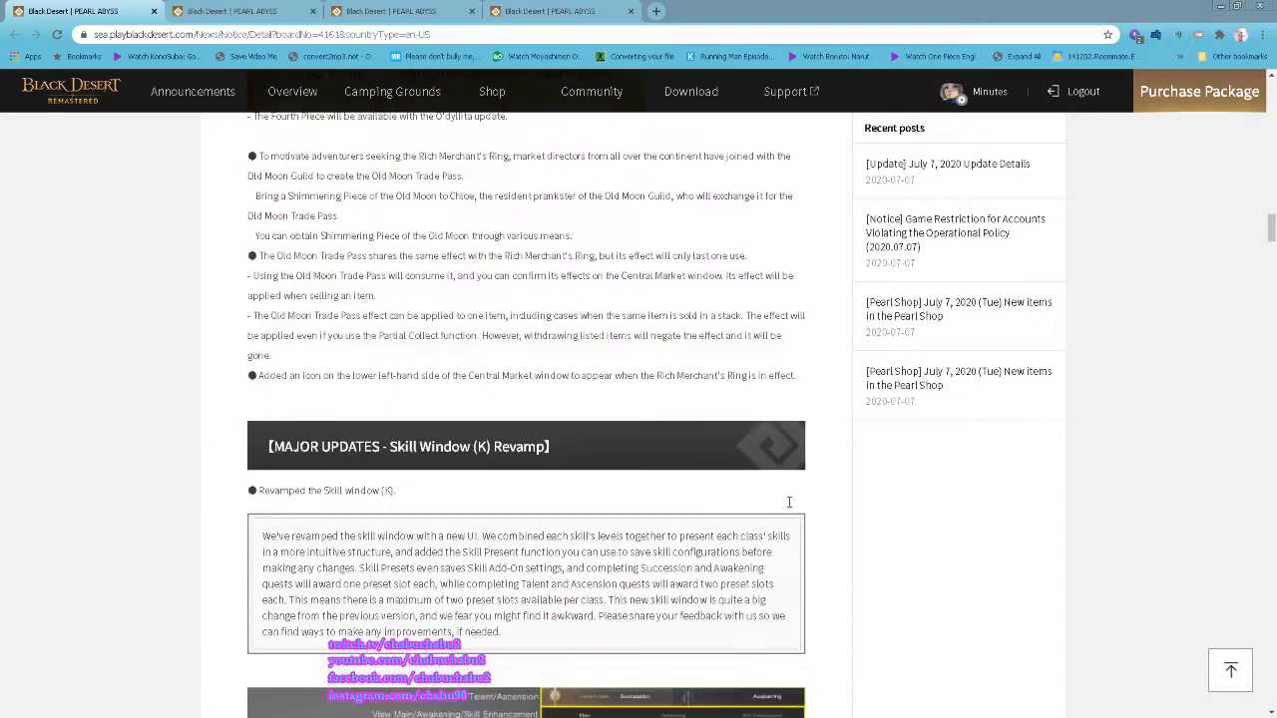
scroll("down", 3)
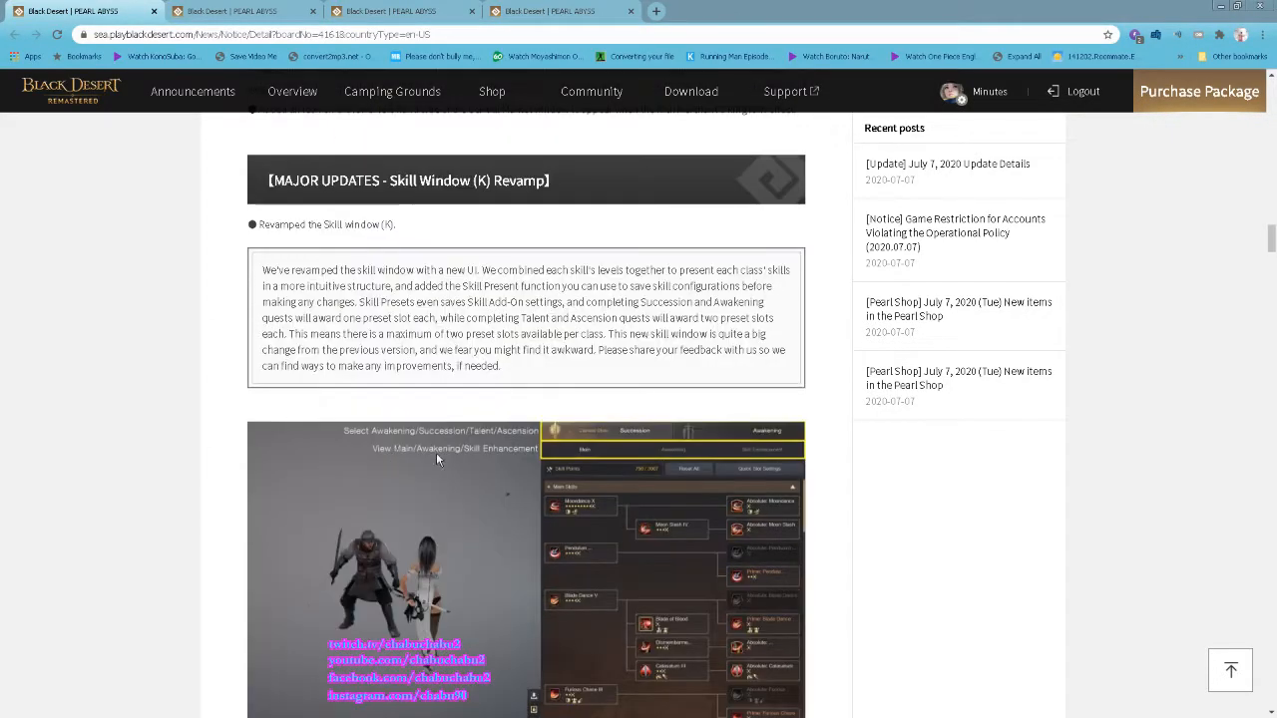
scroll("down", 3)
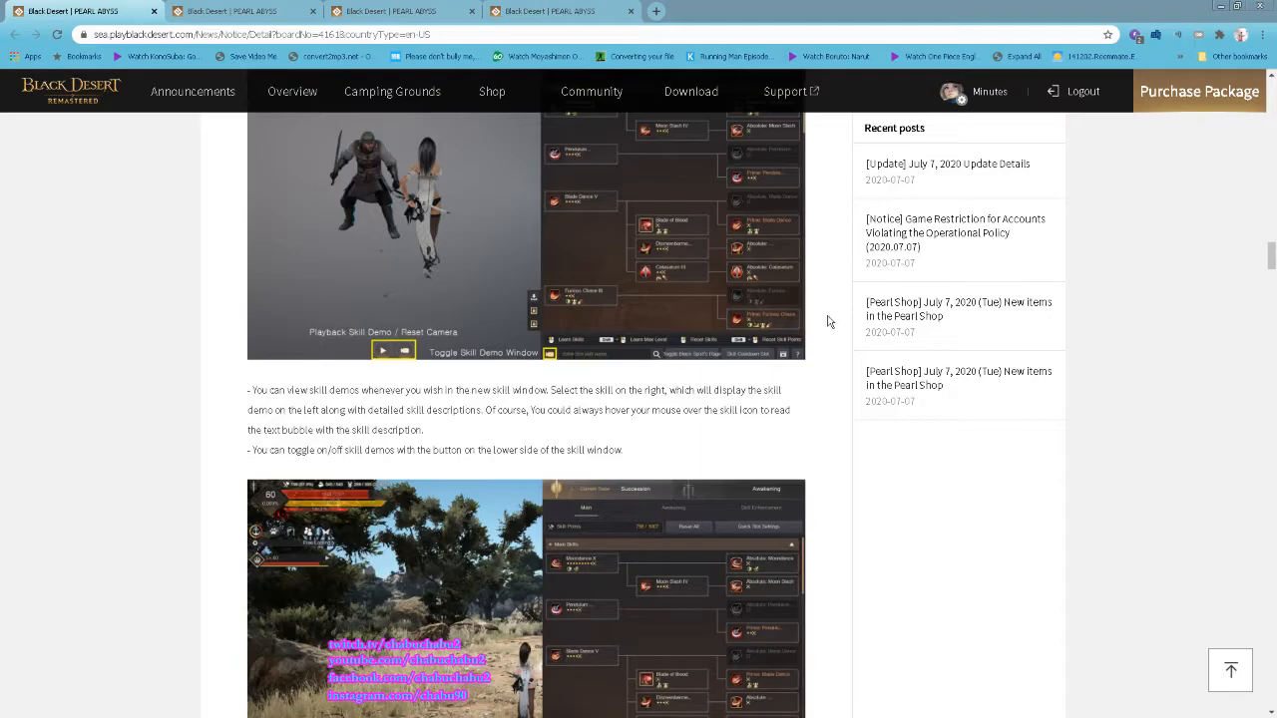
scroll("down", 3)
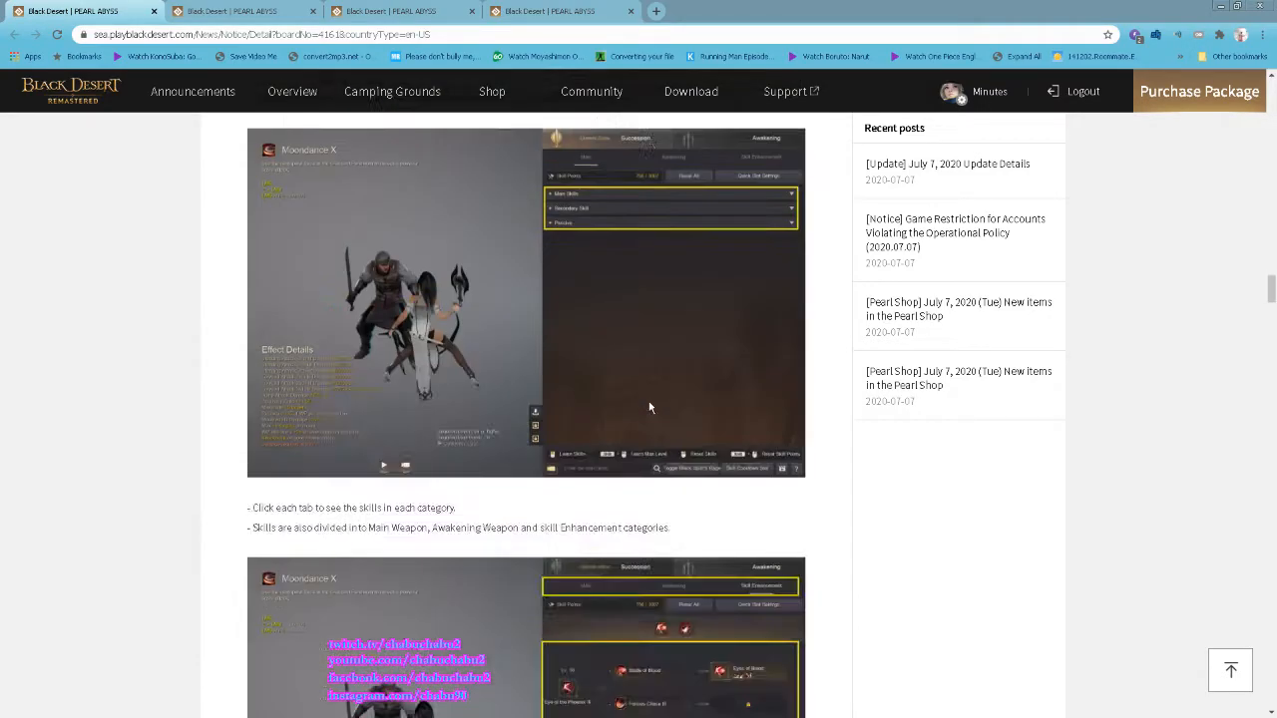
scroll("down", 3)
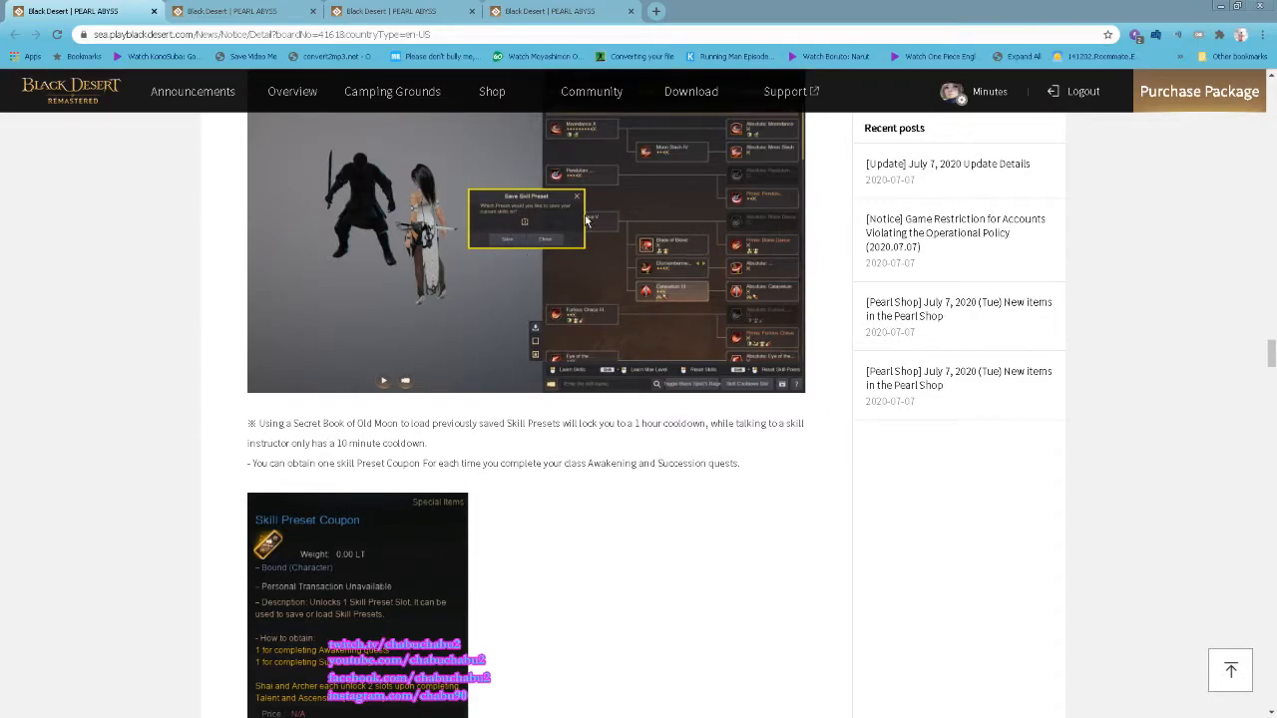
- Scroll through the Skill Preset Coupon details down to the MAJOR UPDATES - New Adventure Log header
scroll("down", 3)
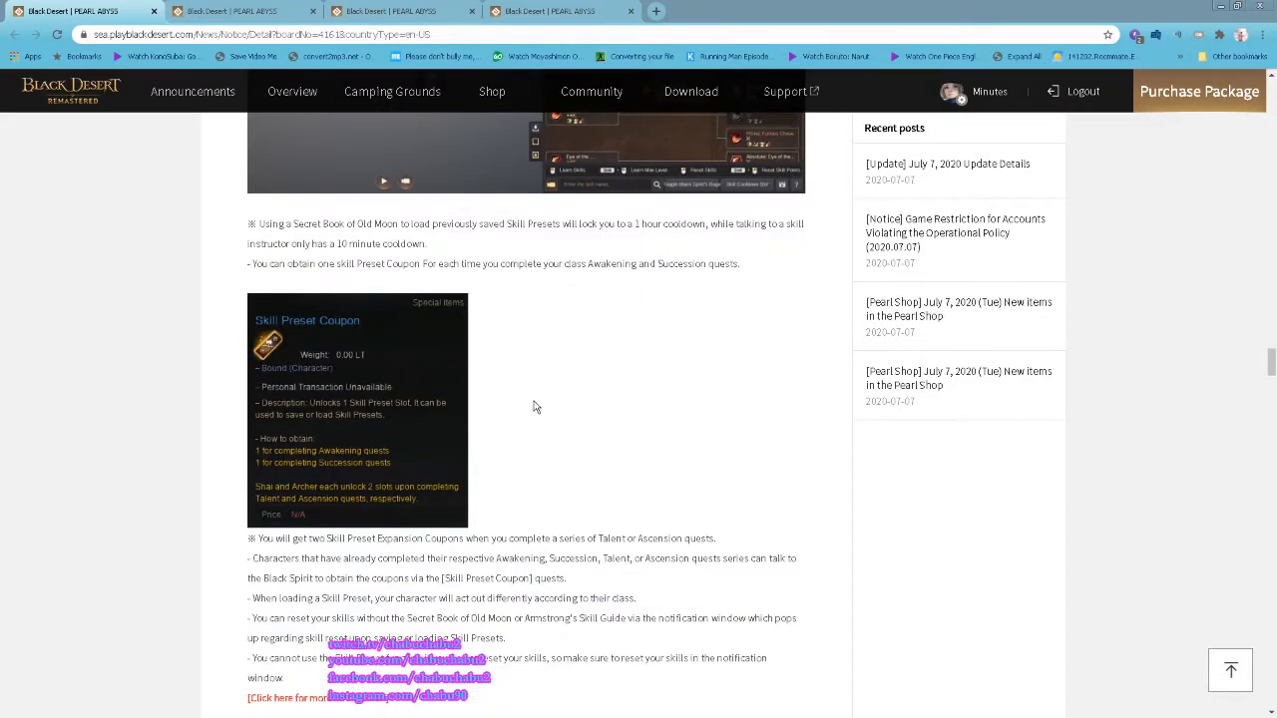
mouse_move(379, 349)
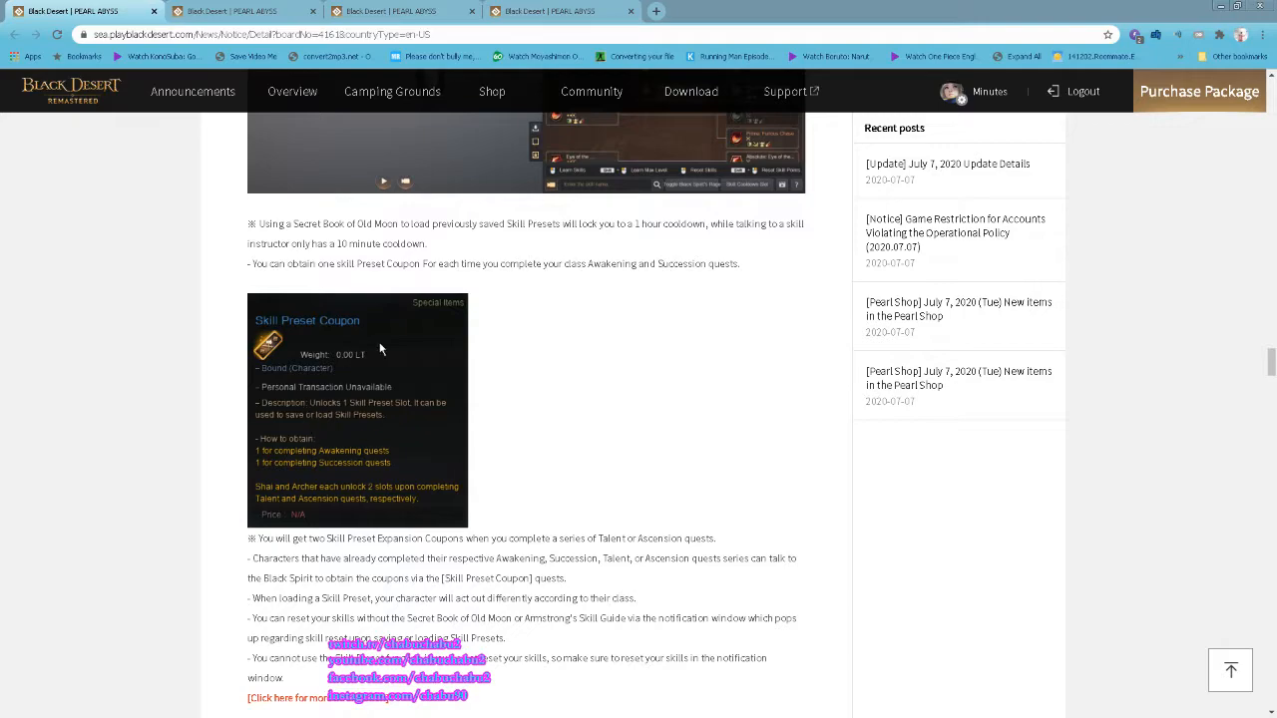
mouse_move(289, 481)
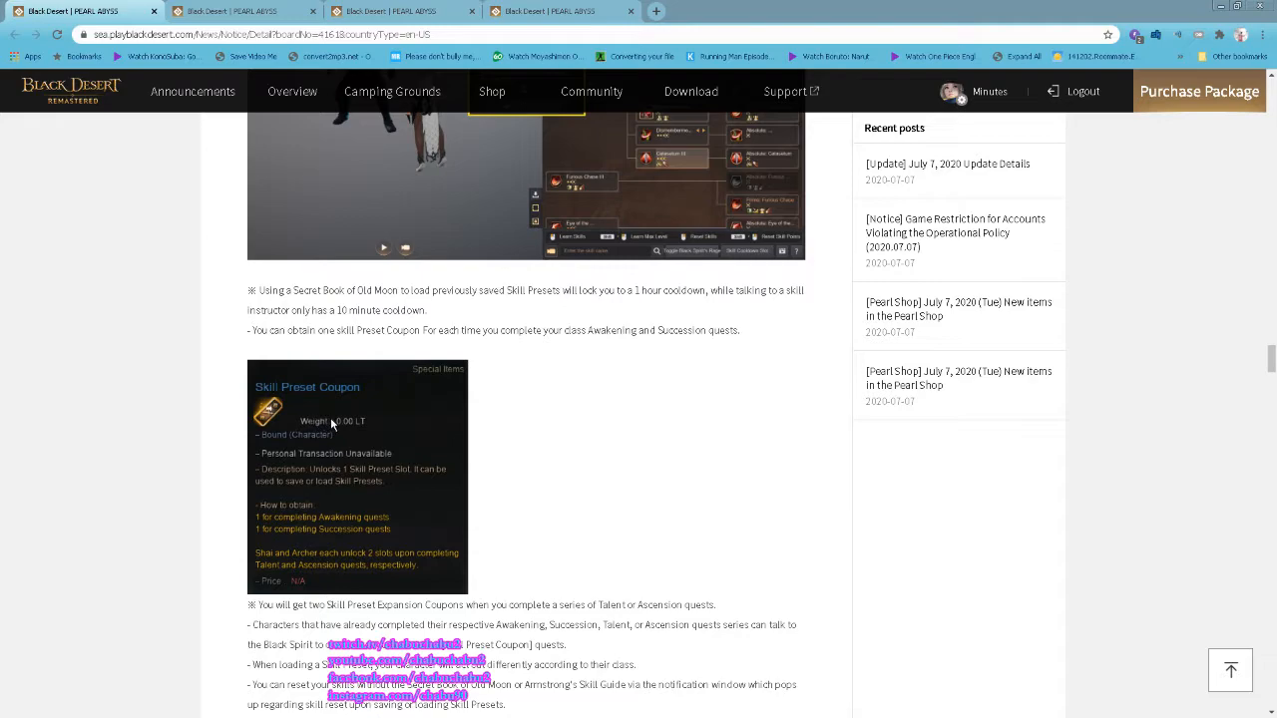
mouse_move(367, 425)
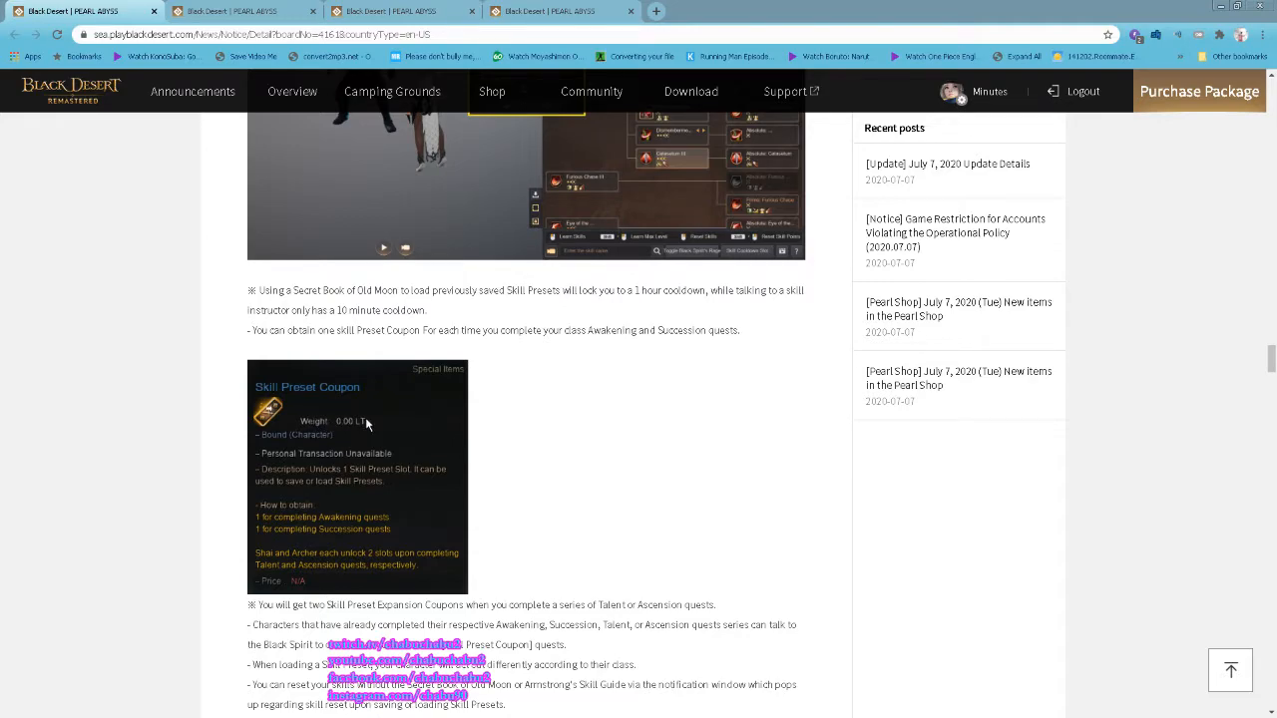
scroll("down", 3)
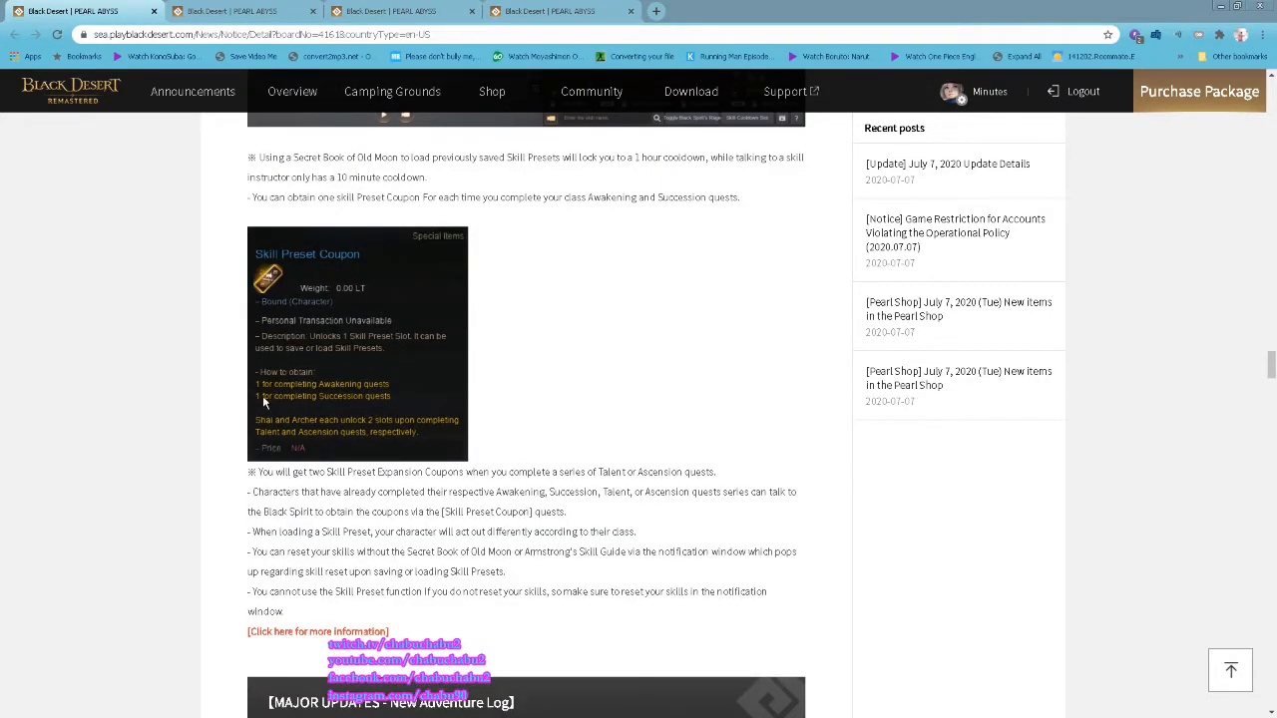
mouse_move(590, 411)
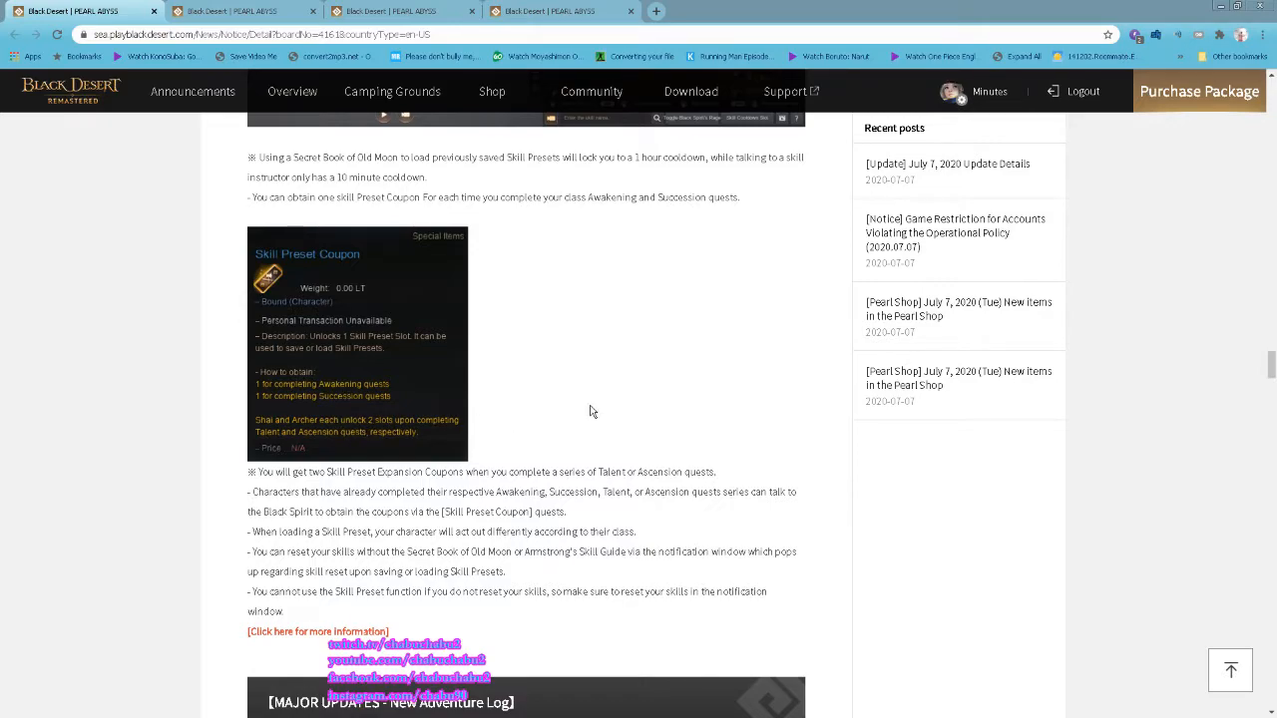
scroll("down", 3)
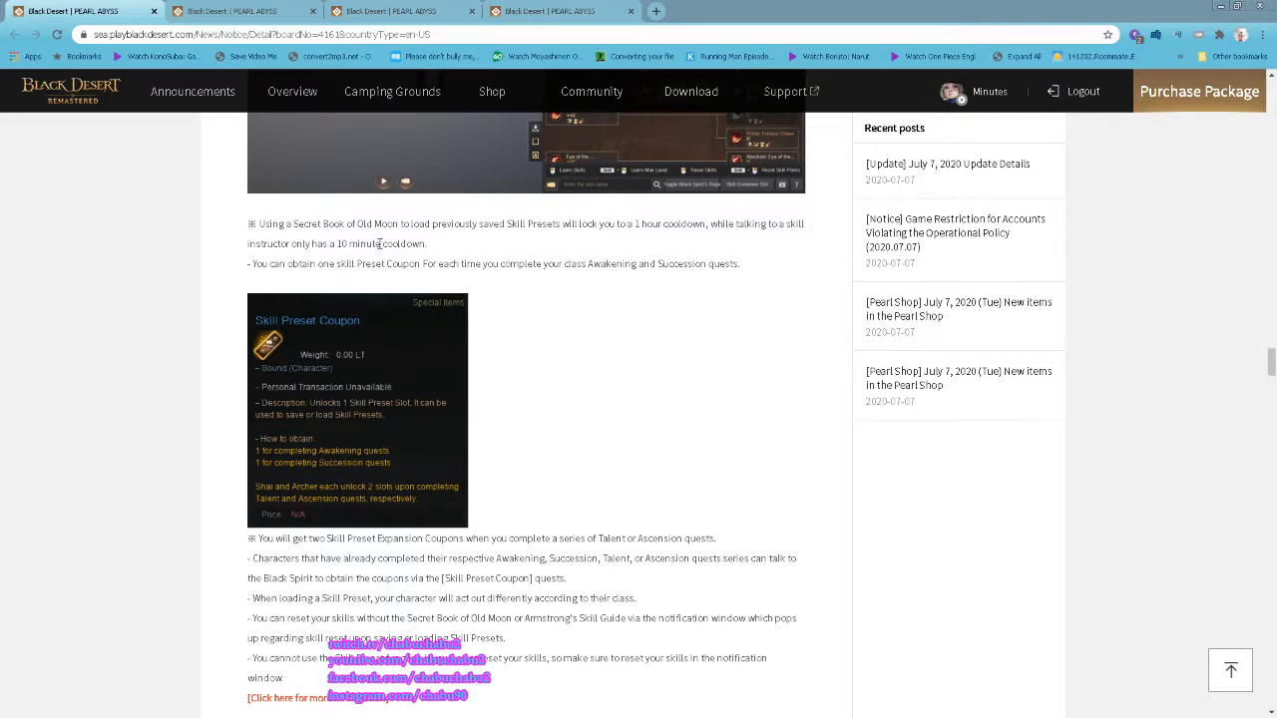
mouse_move(355, 240)
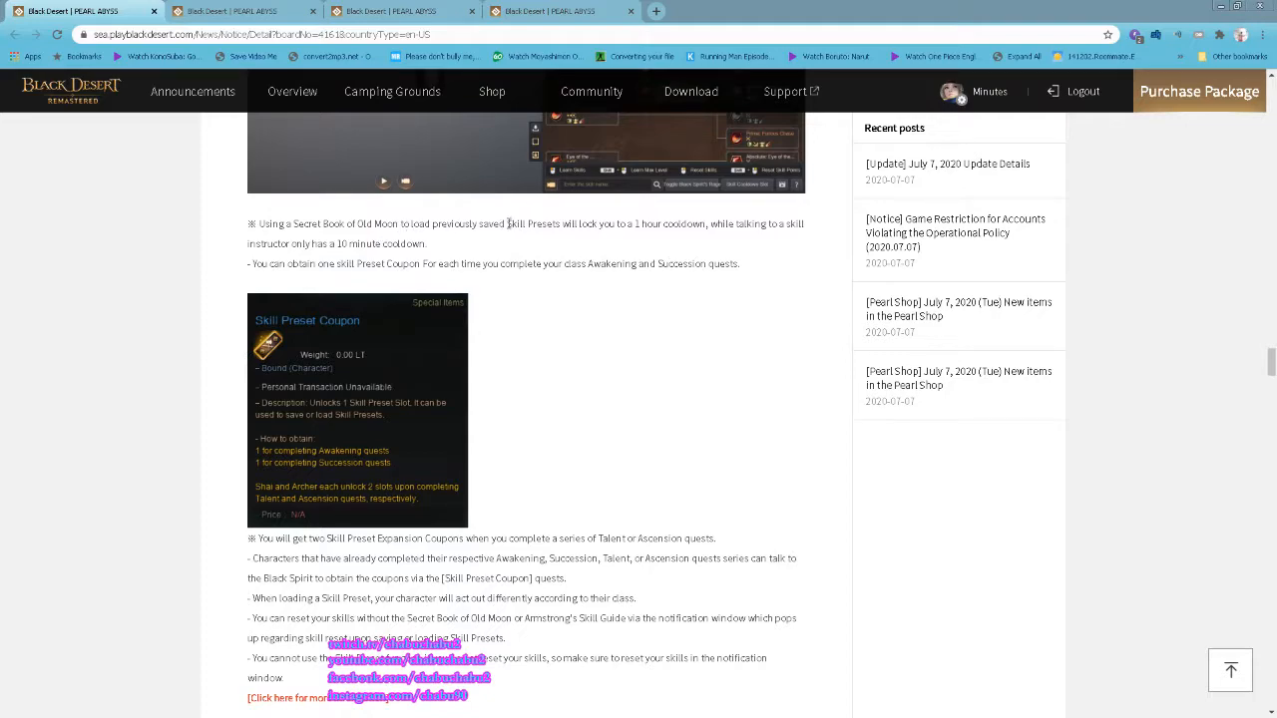
mouse_move(515, 235)
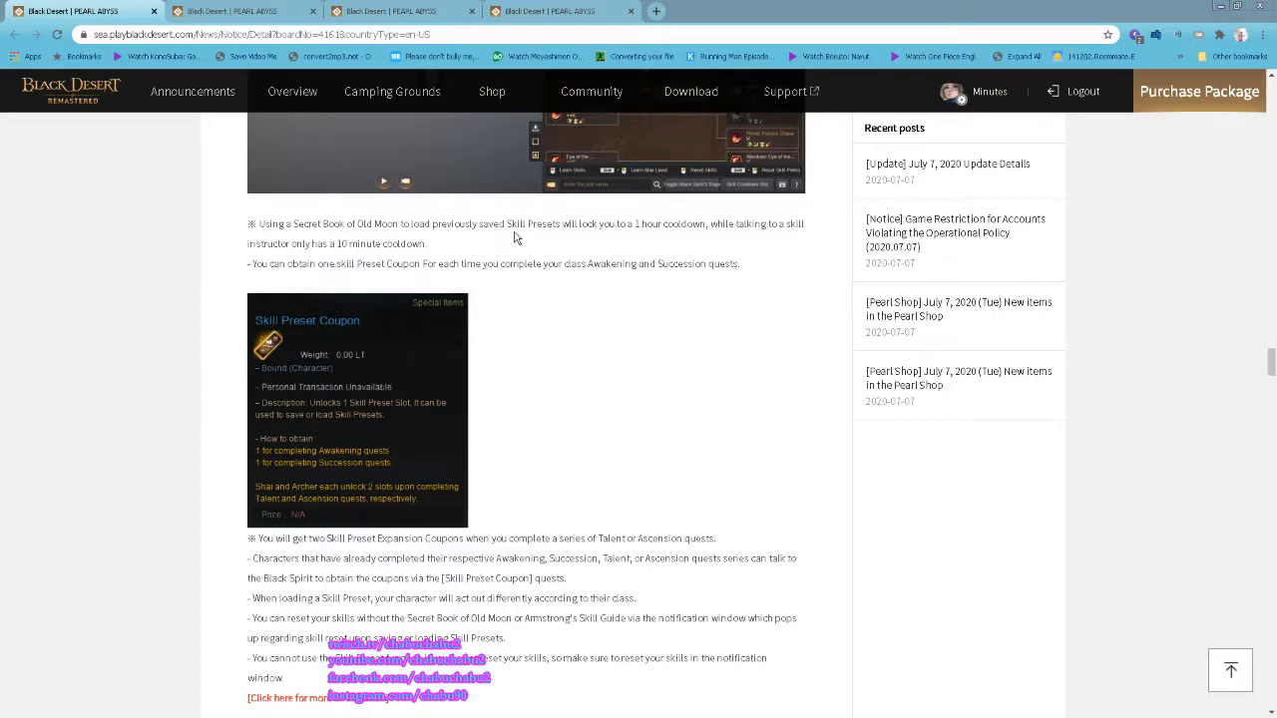
mouse_move(678, 230)
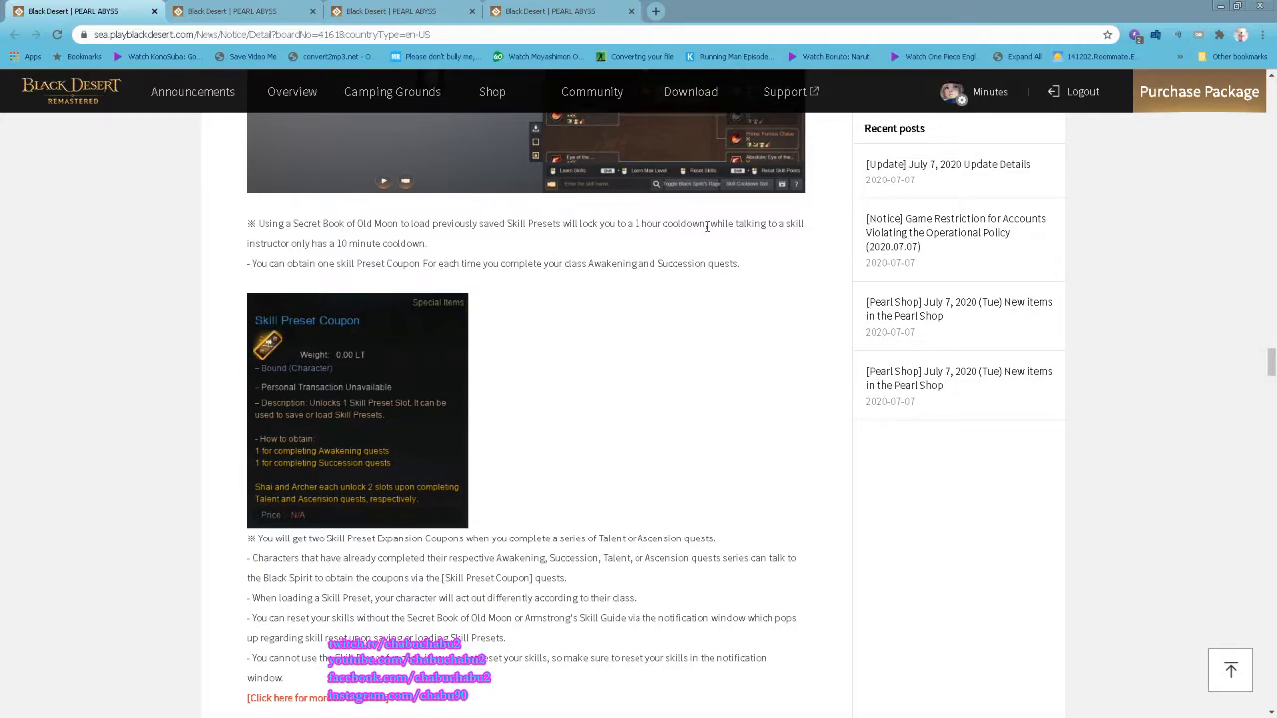
mouse_move(331, 255)
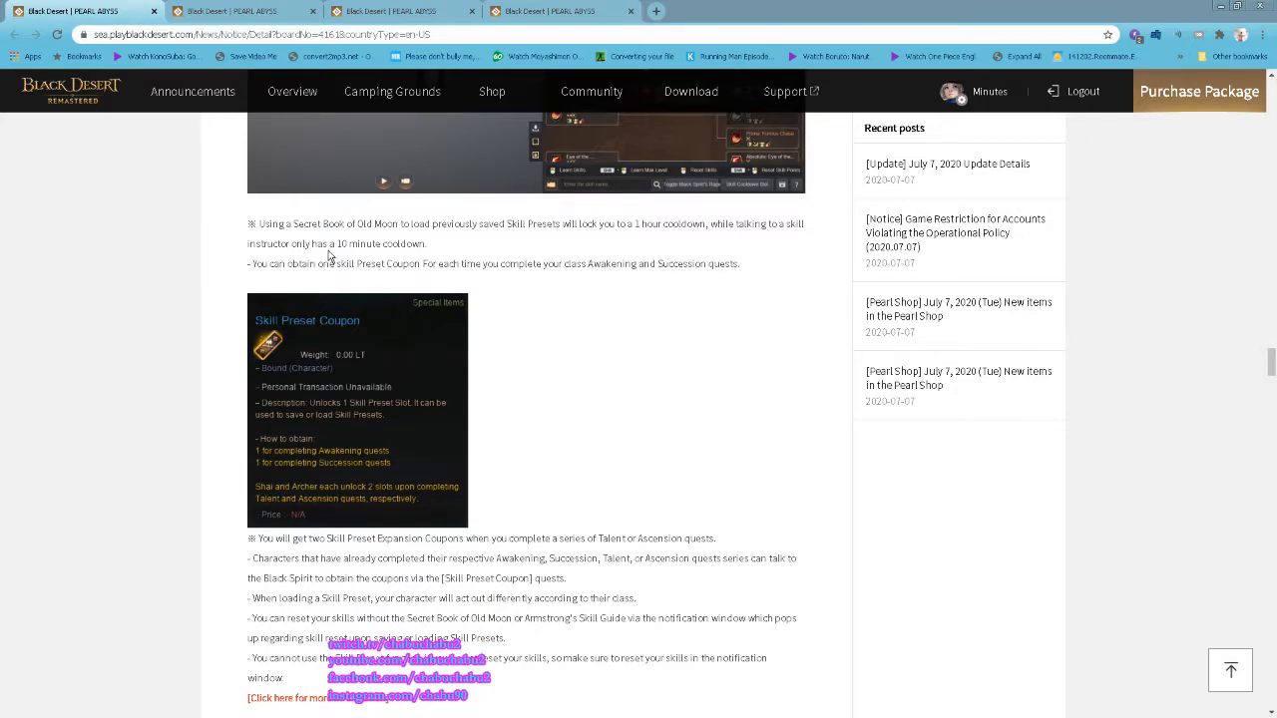
mouse_move(451, 249)
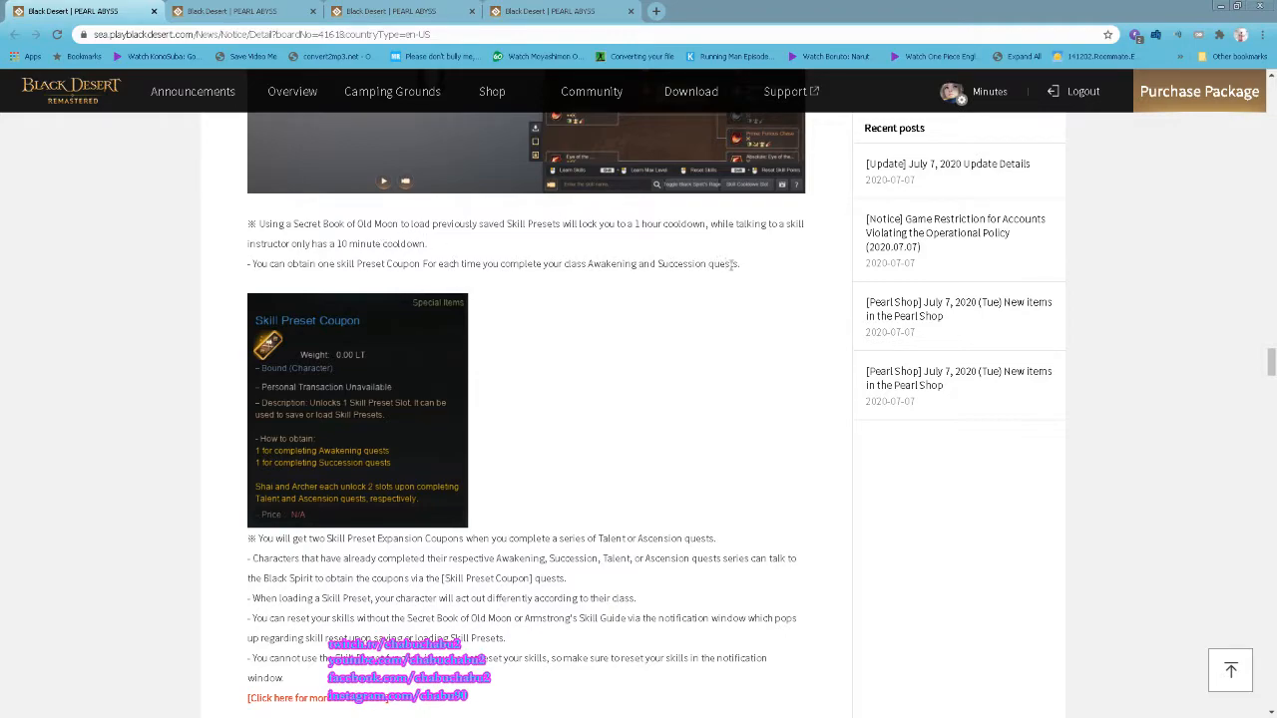
scroll("down", 3)
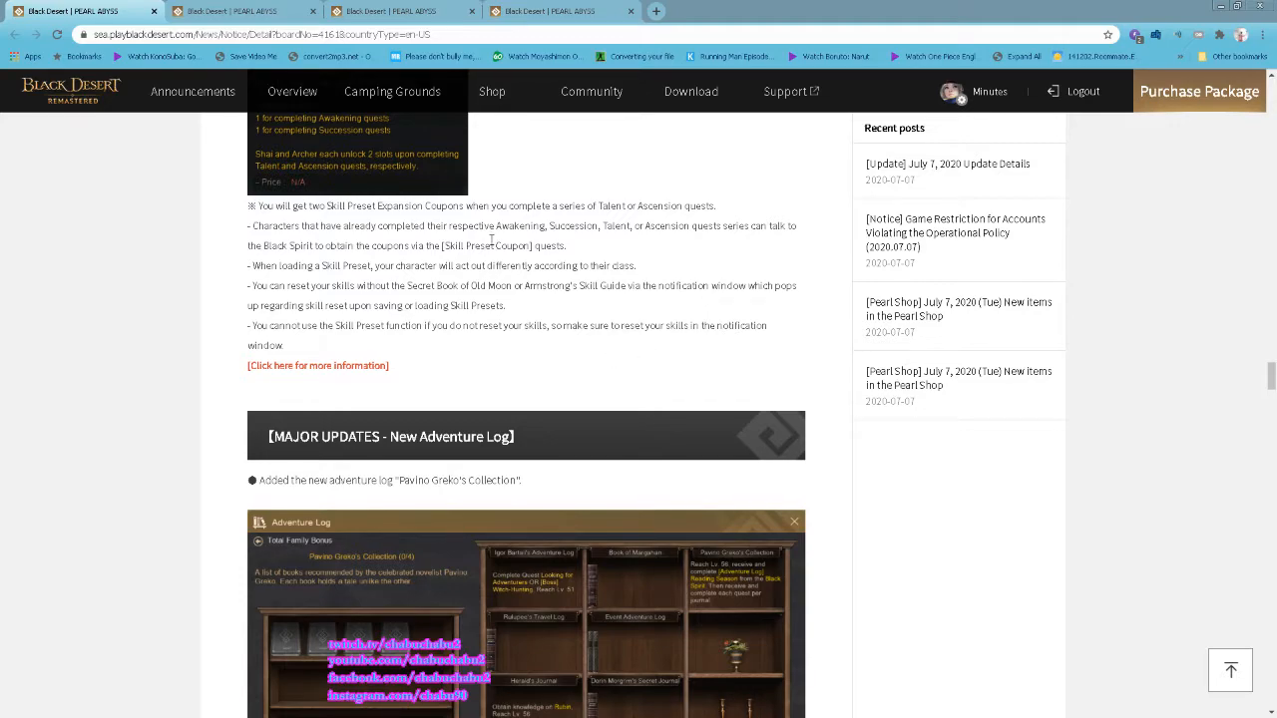
- Scroll through Pavino Greko's Collection adventure log notes to the NEW & IMPROVEMENTS Black Spirit appearance changes
scroll("down", 3)
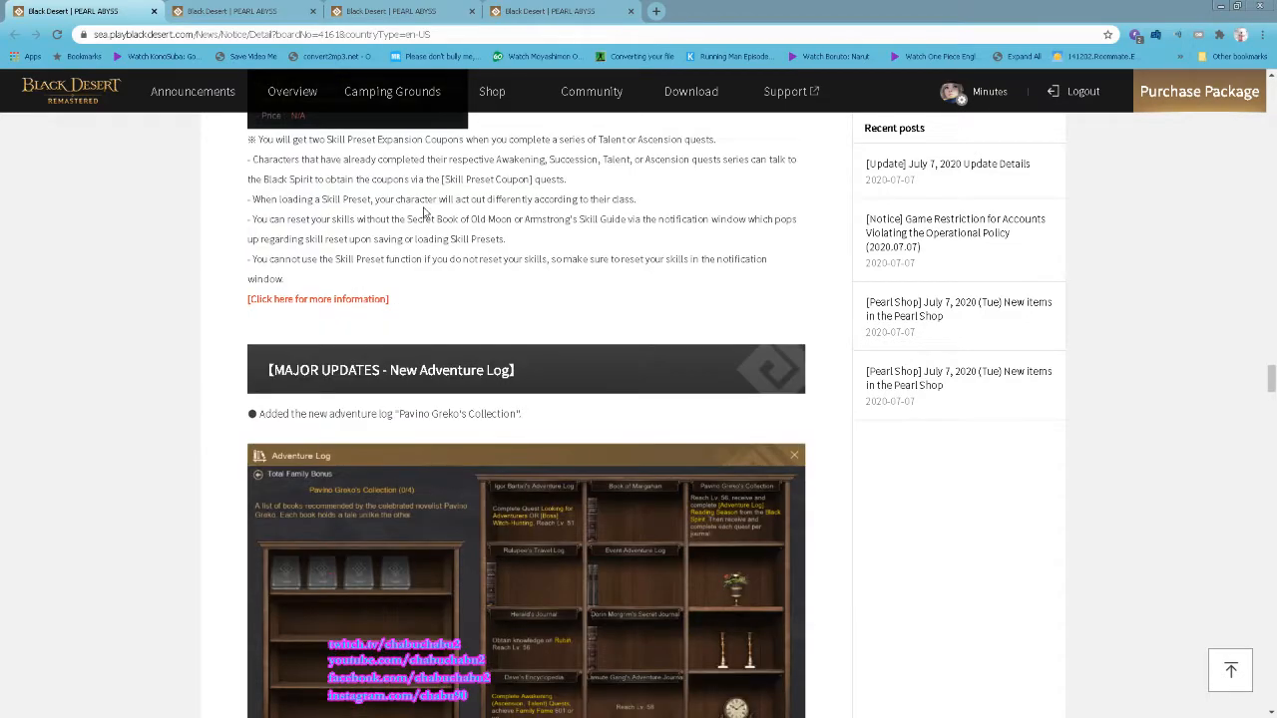
mouse_move(526, 265)
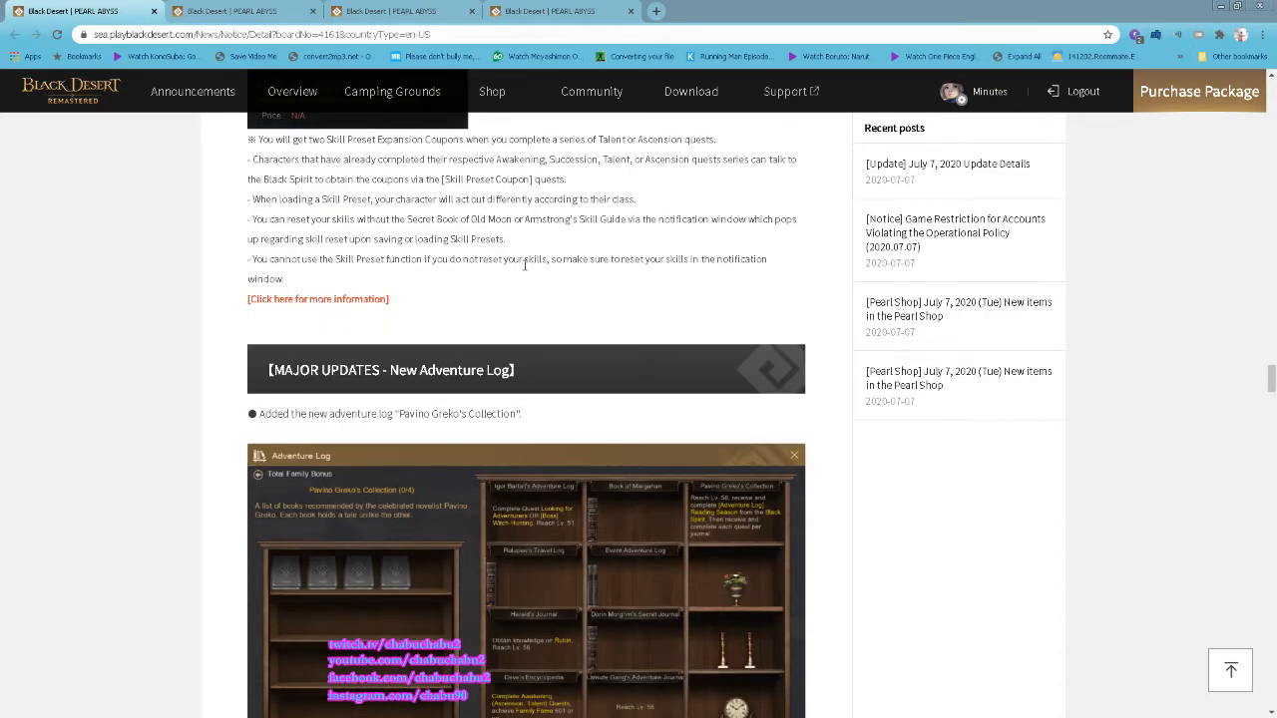
mouse_move(682, 407)
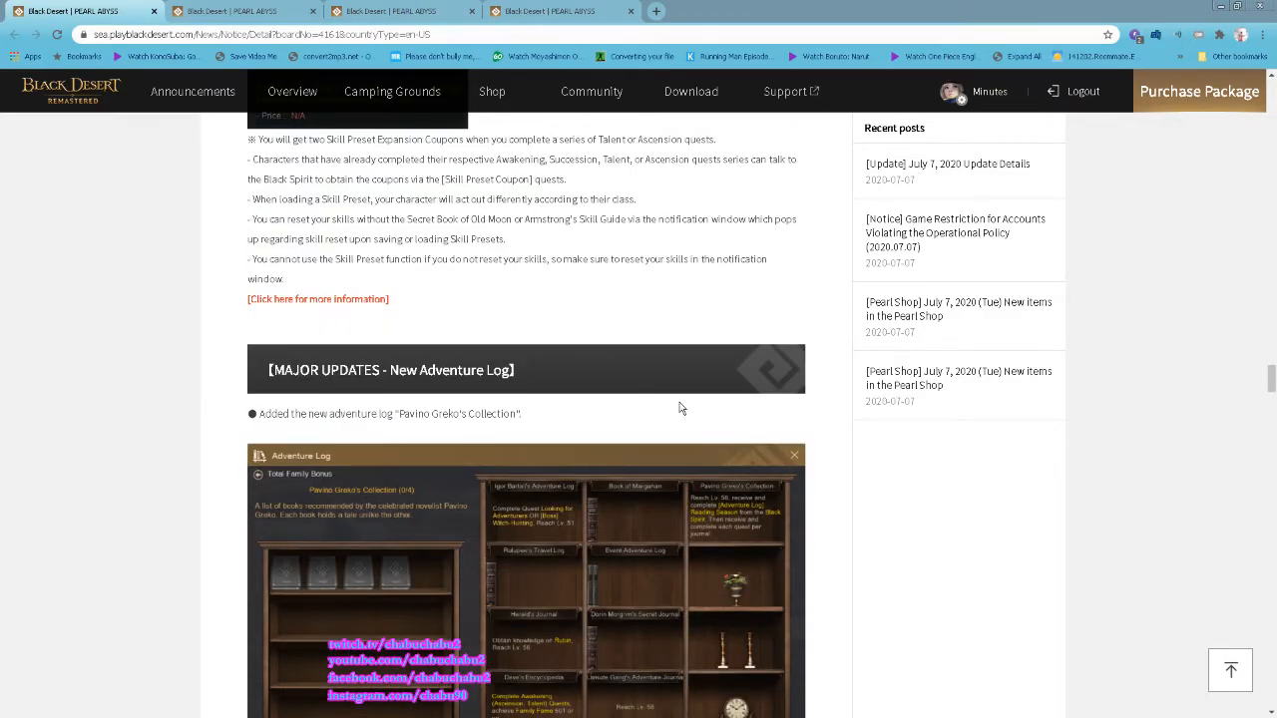
scroll("down", 3)
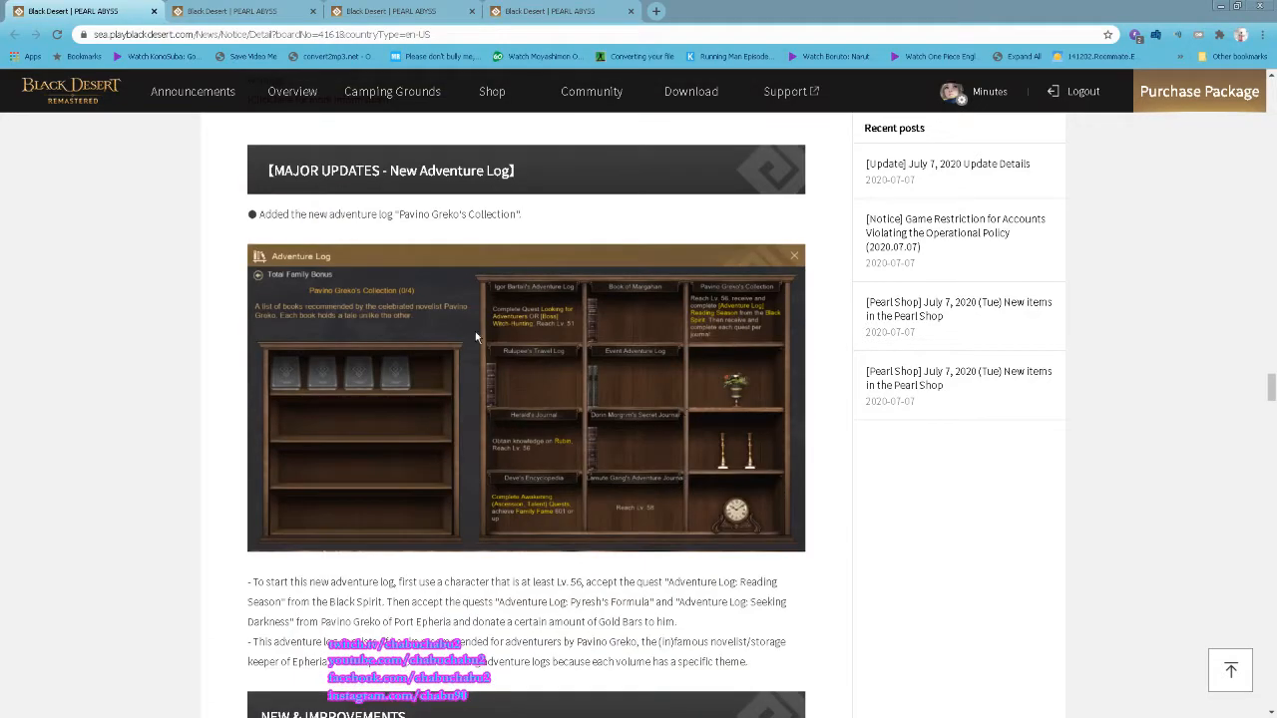
mouse_move(455, 230)
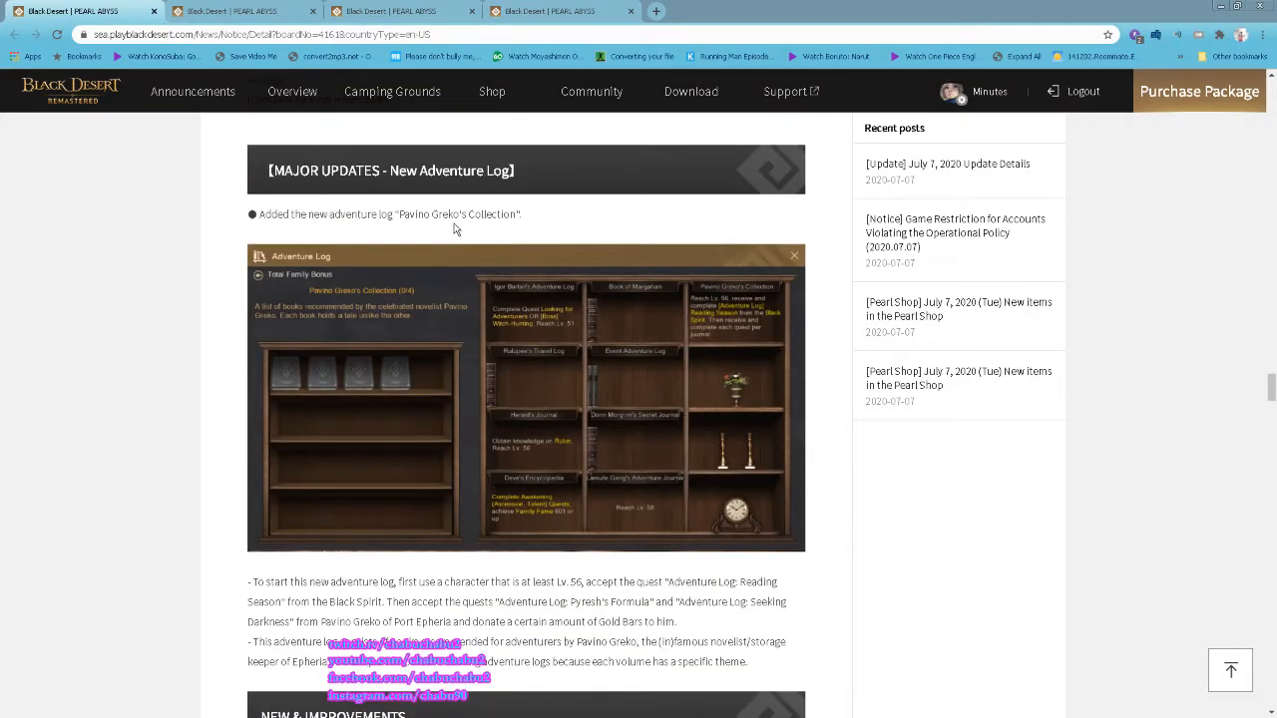
scroll("down", 3)
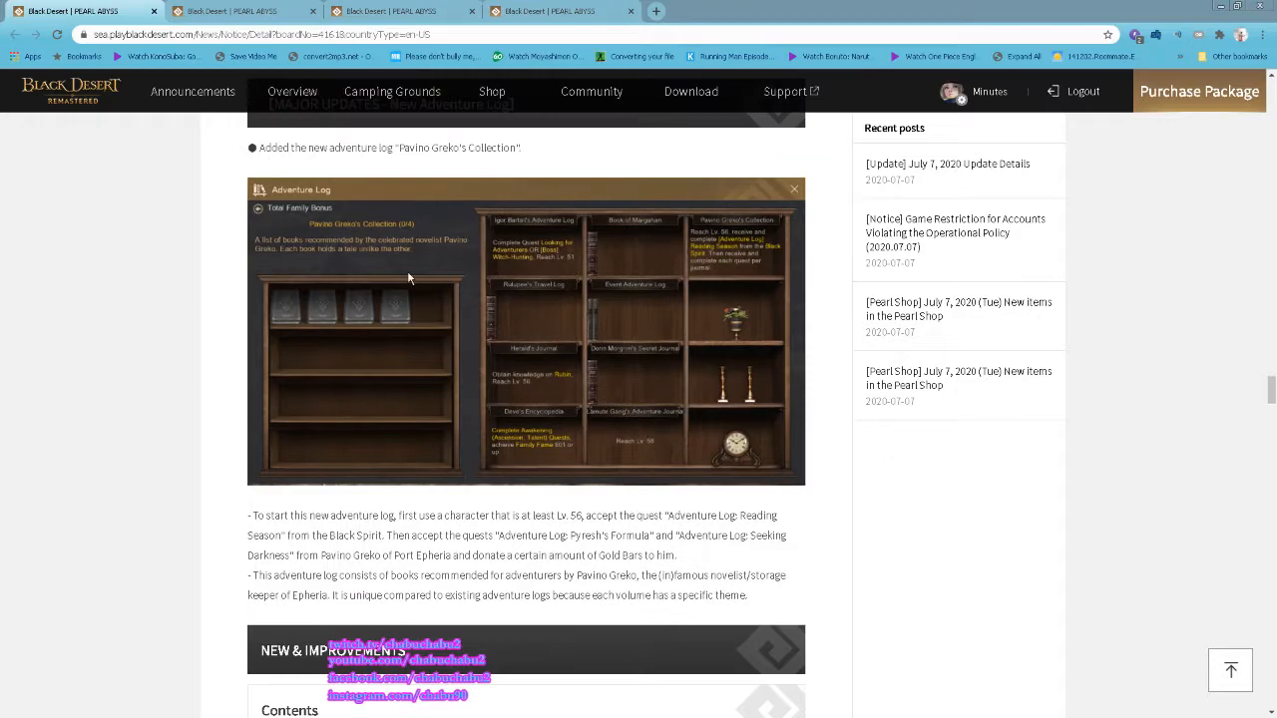
scroll("down", 3)
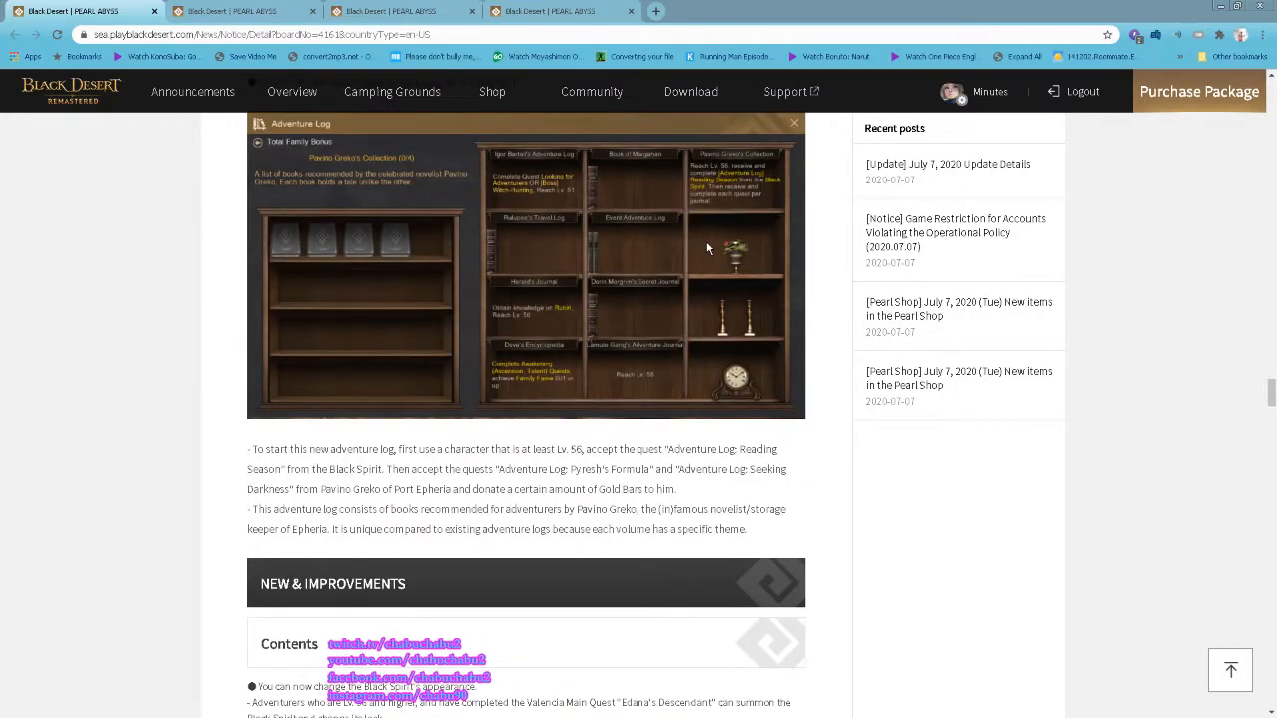
scroll("down", 3)
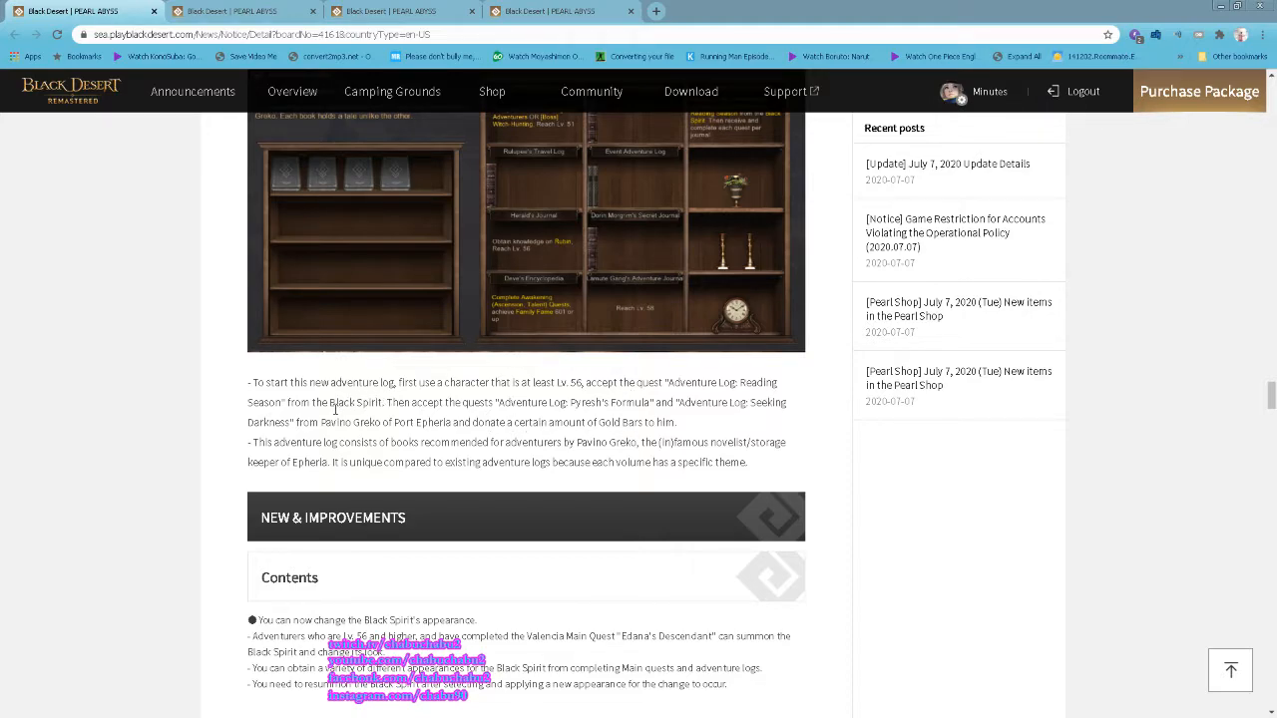
mouse_move(708, 419)
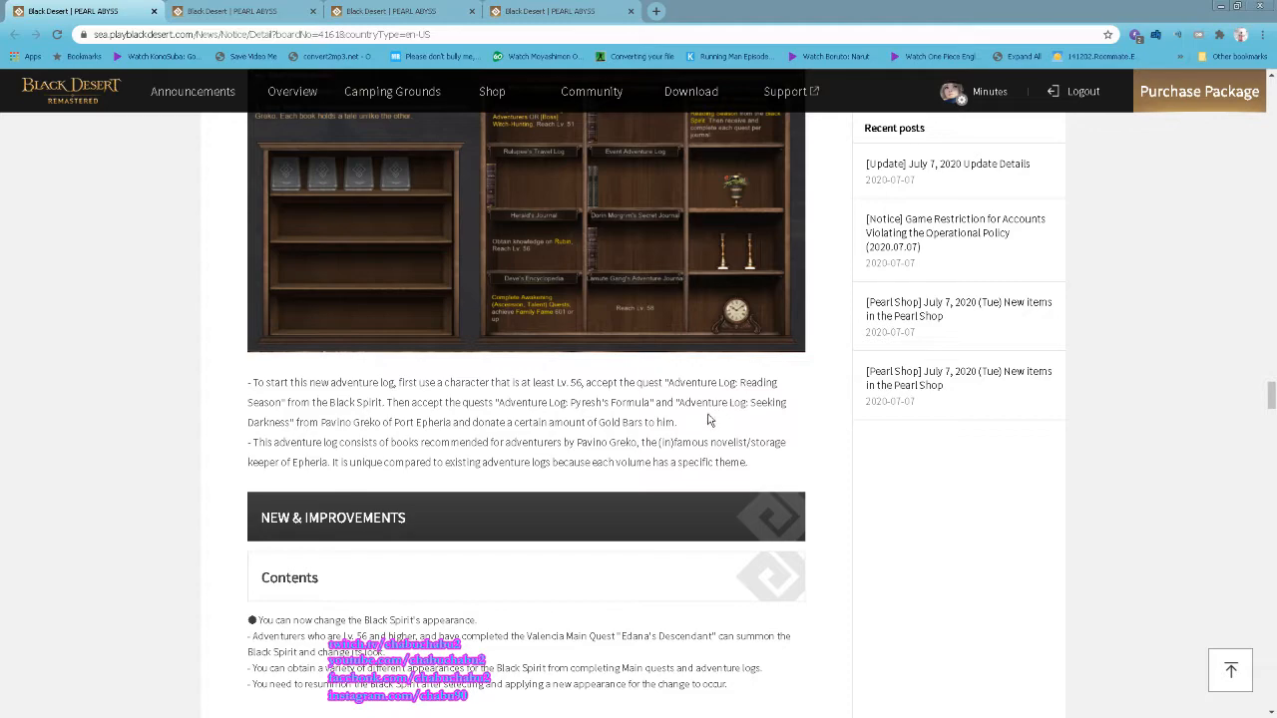
mouse_move(646, 440)
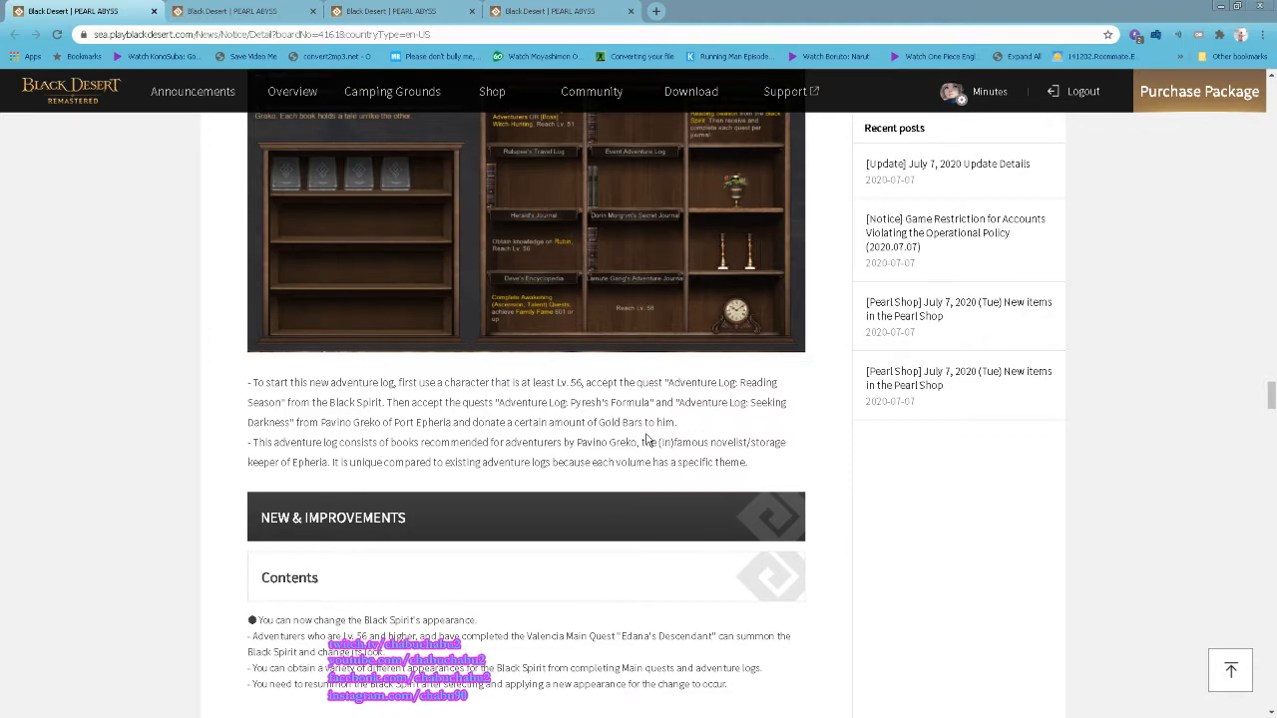
double_click(583, 403)
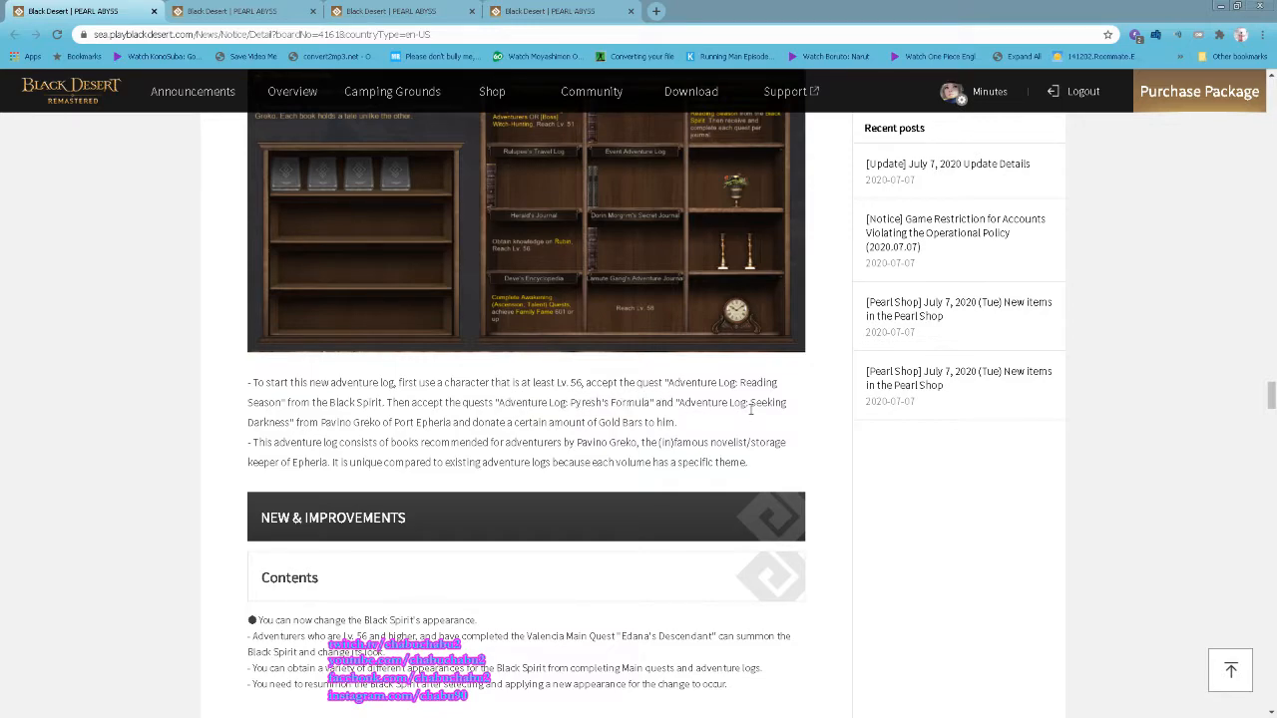
mouse_move(502, 455)
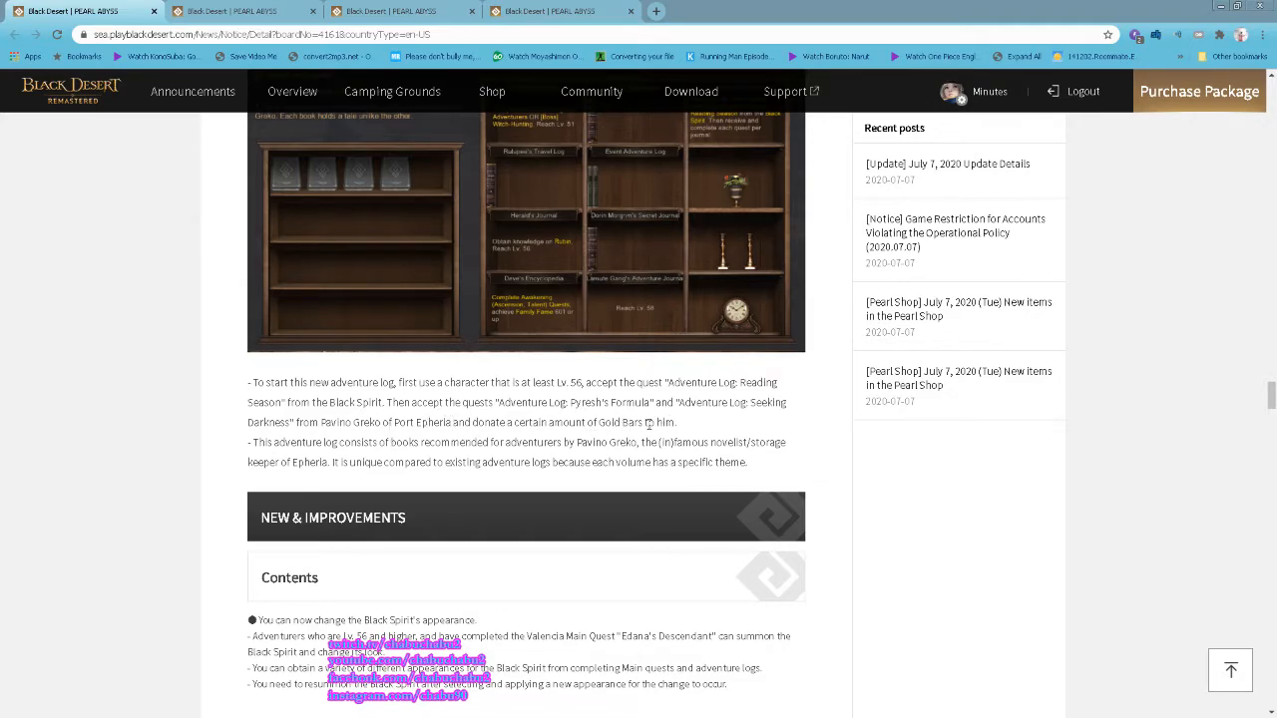
scroll("down", 3)
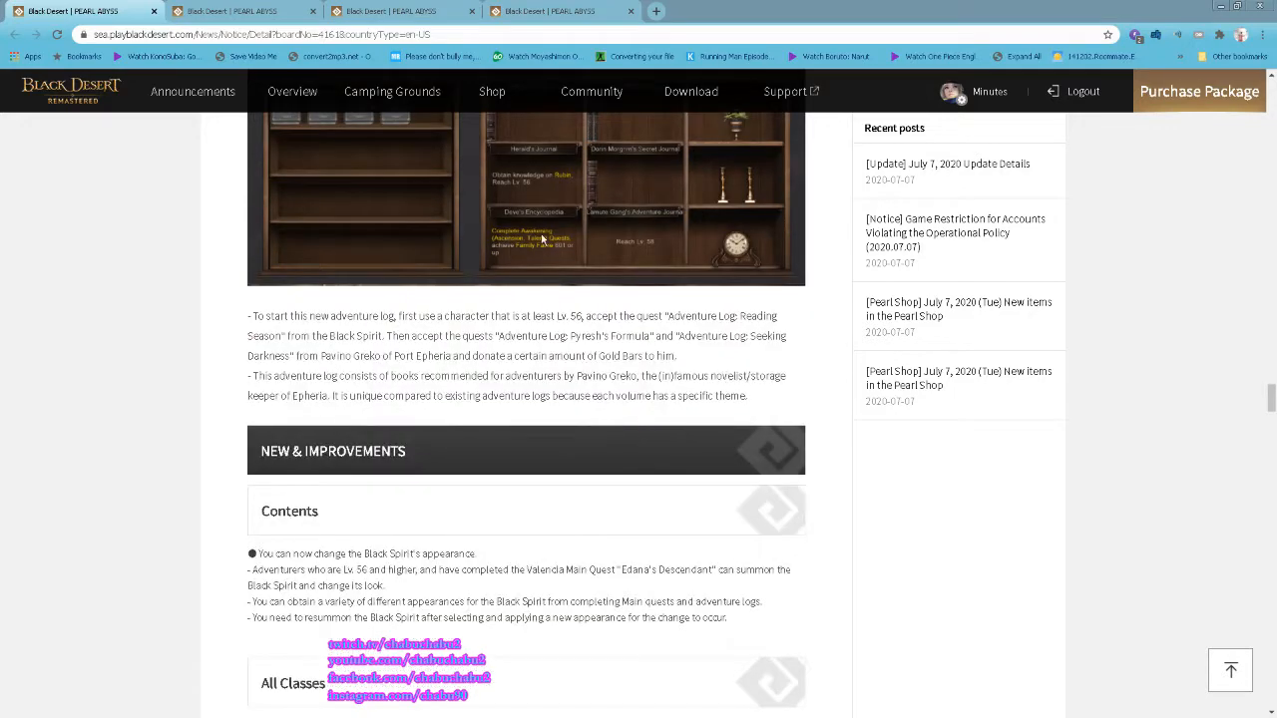
mouse_move(748, 419)
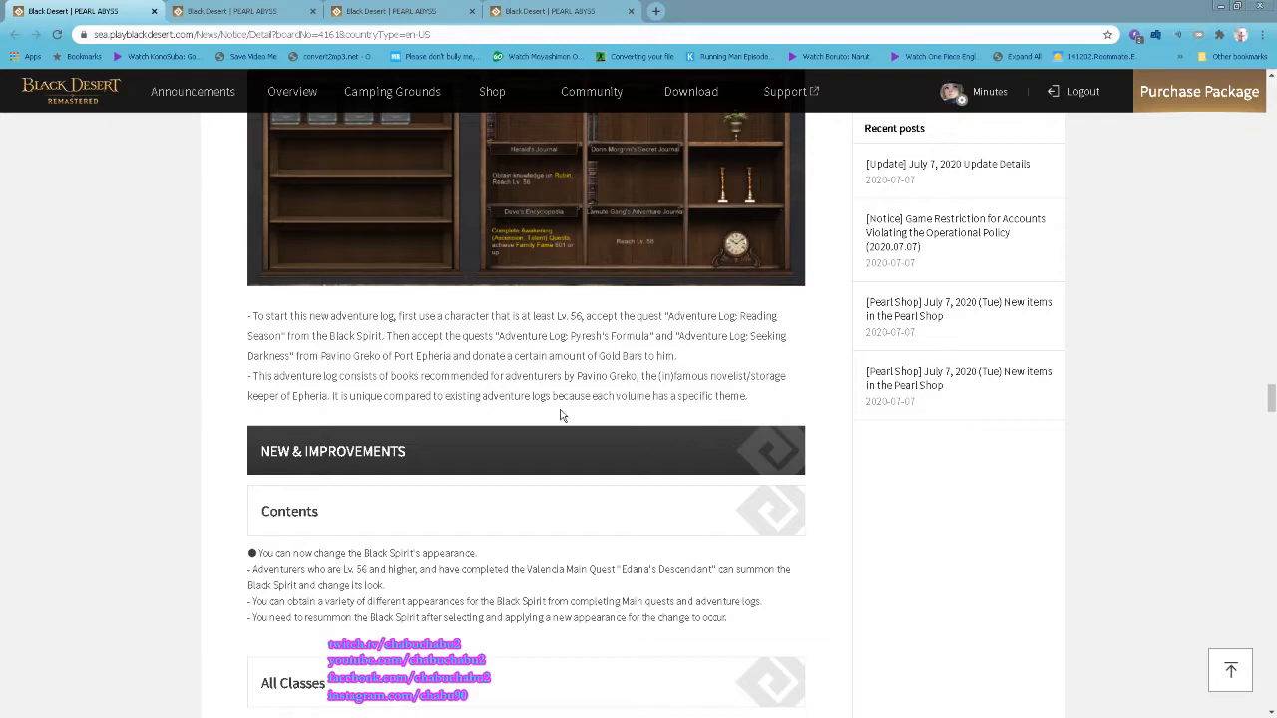
mouse_move(688, 433)
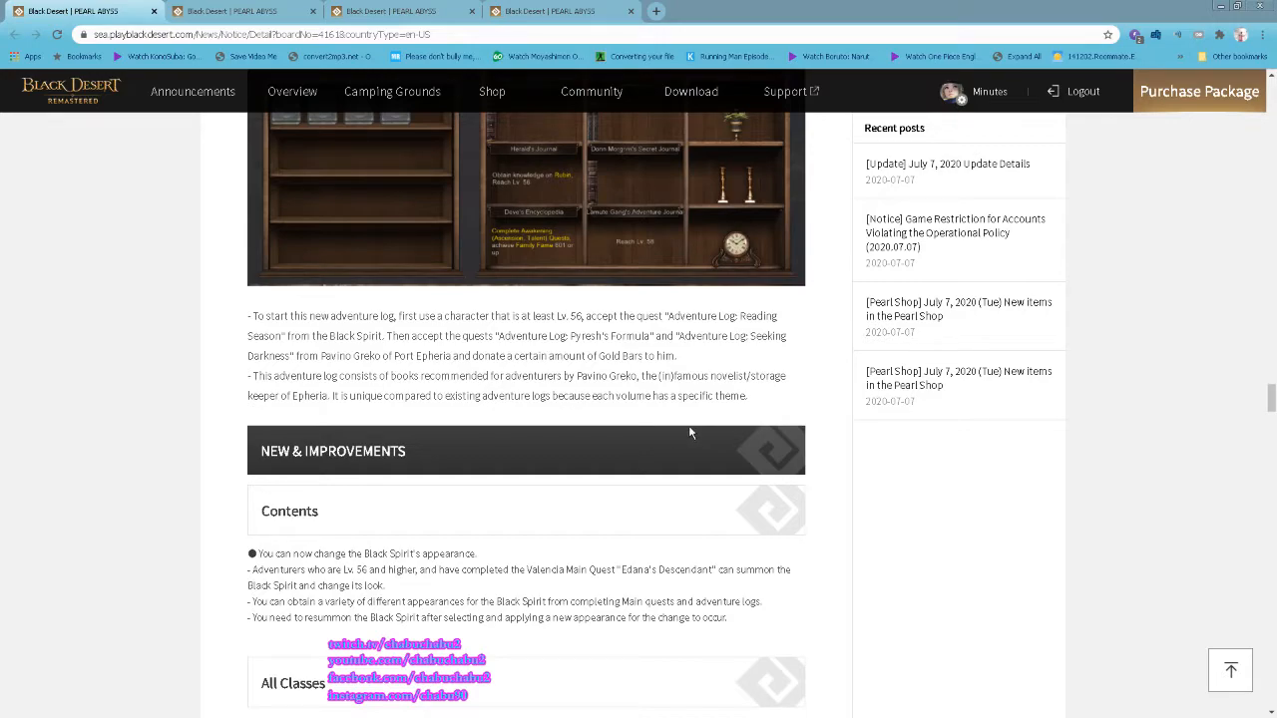
- Skim the All Classes changes (Warrior, Ranger, Striker, Mystic, Guardian) down to the ITEM price table
scroll("down", 3)
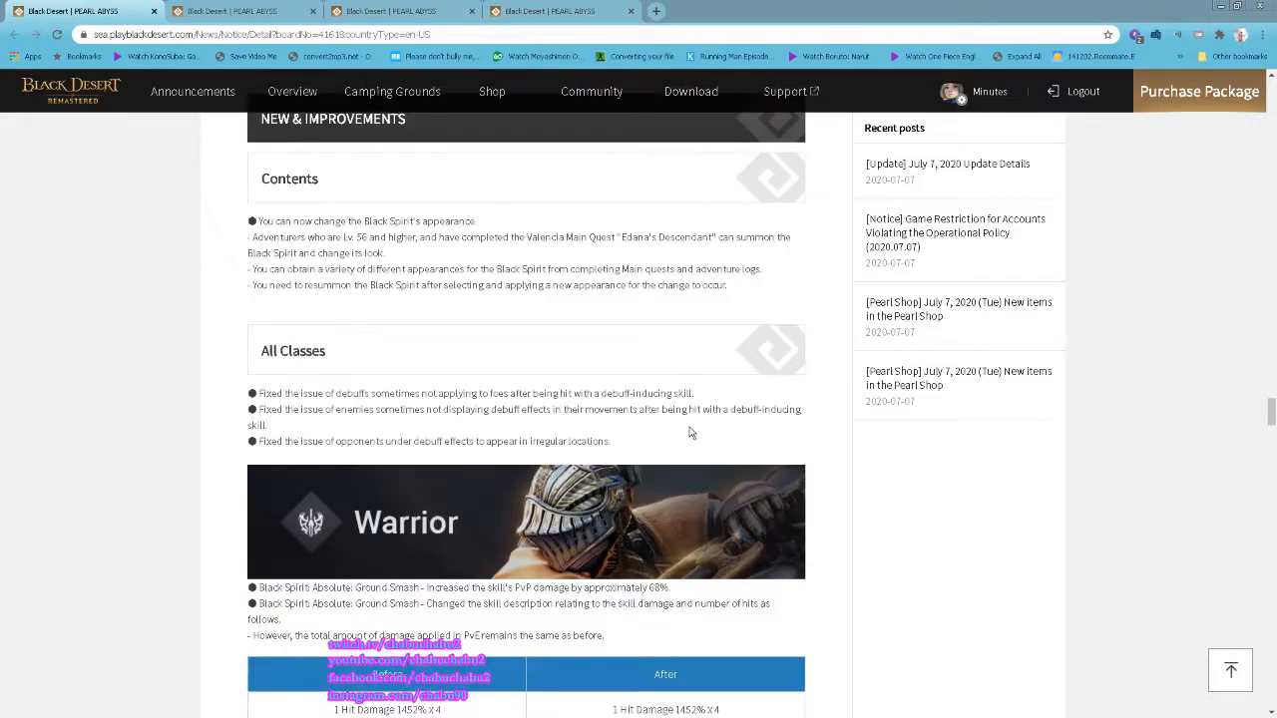
scroll("down", 3)
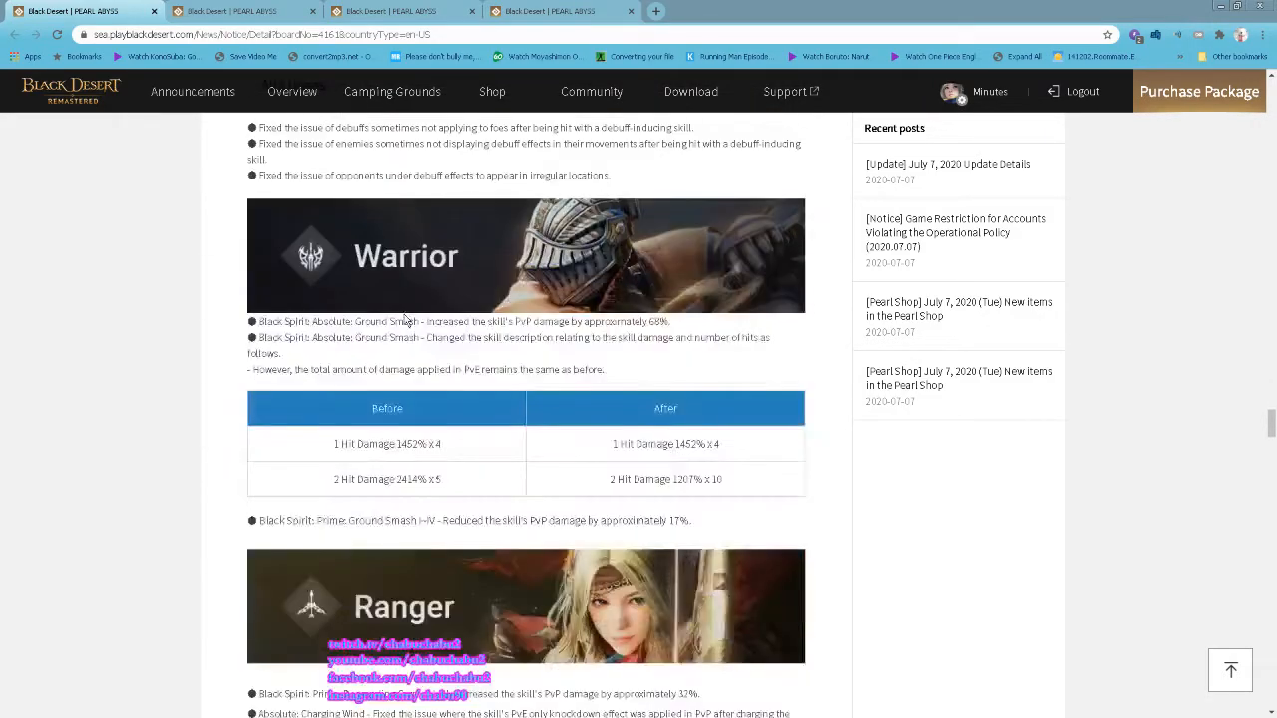
scroll("down", 3)
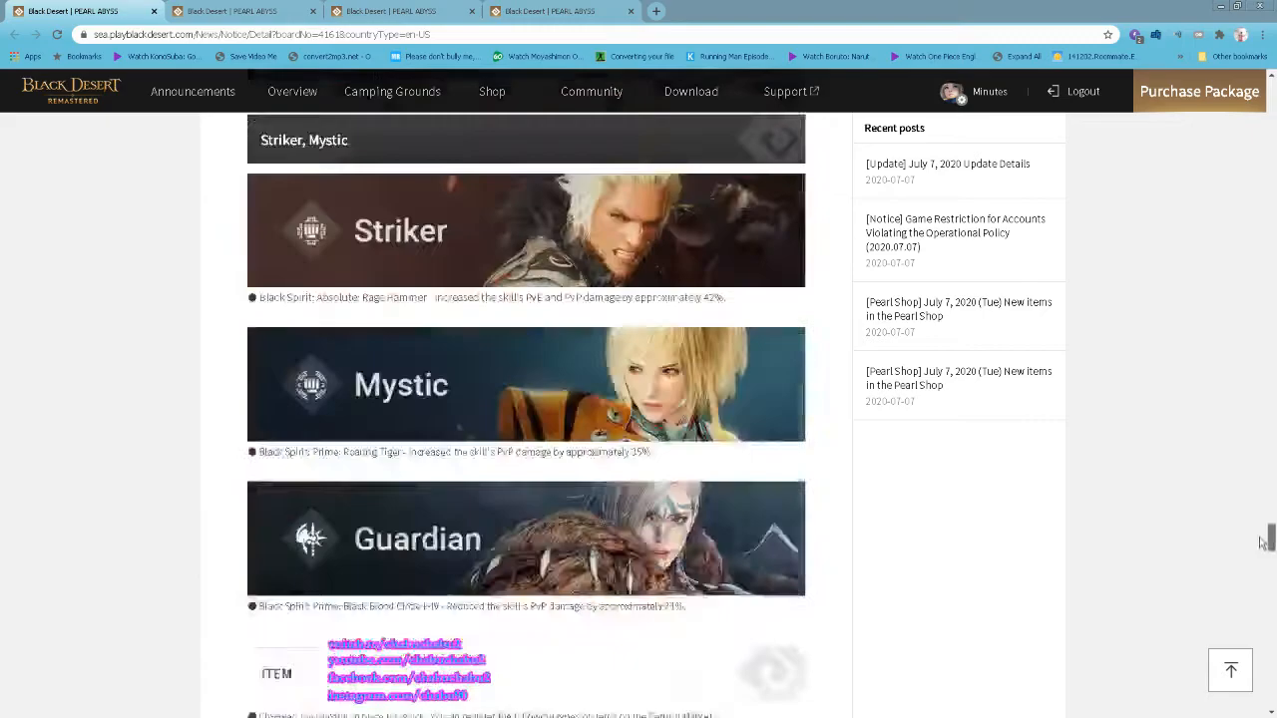
scroll("down", 3)
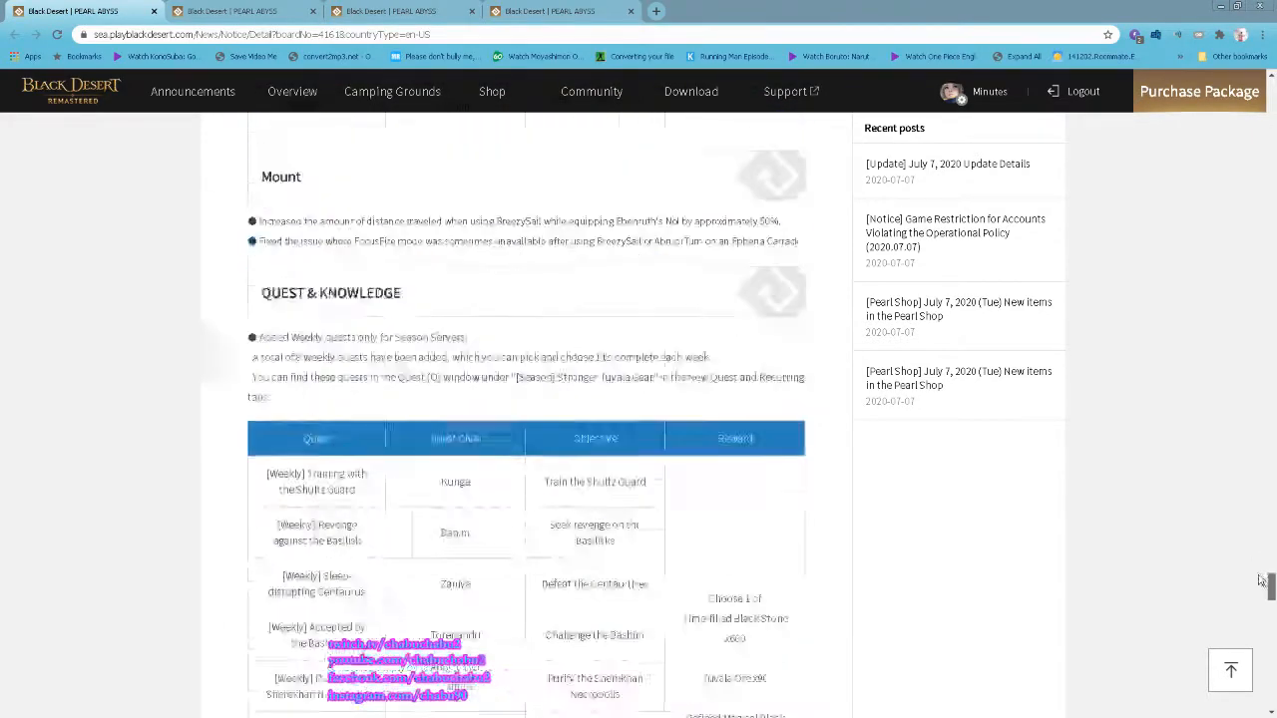
scroll("down", 3)
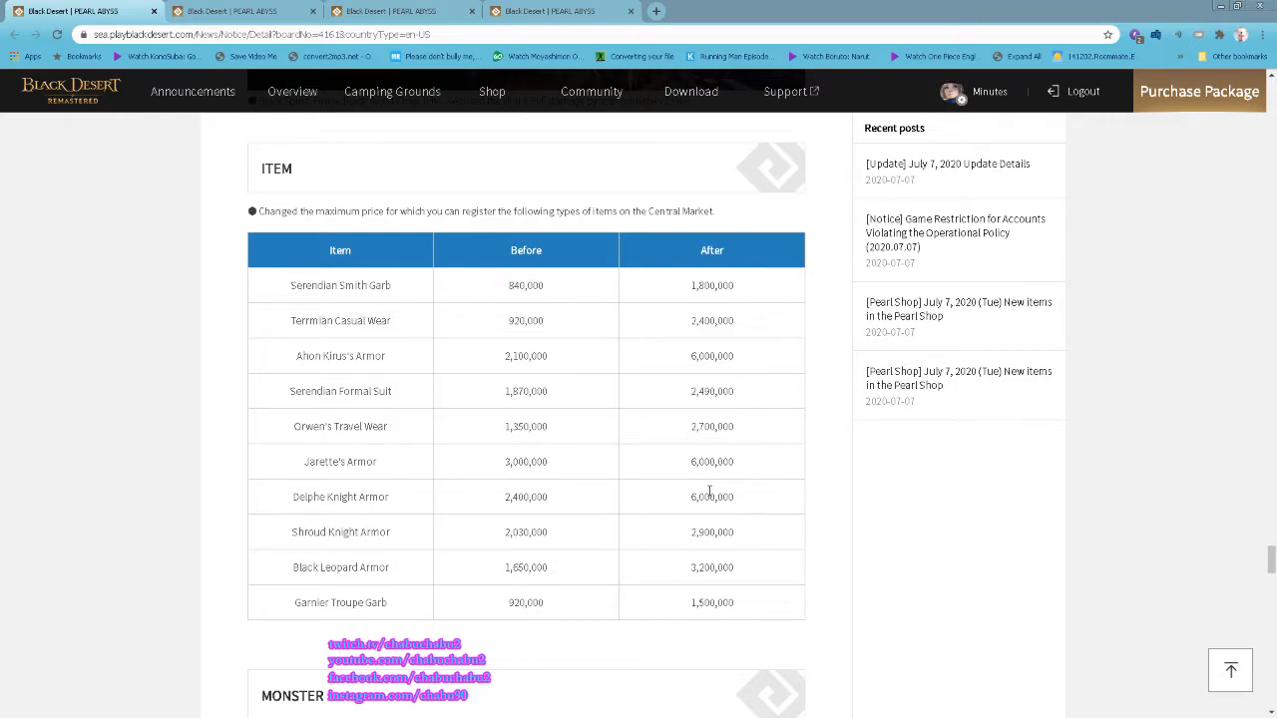
- Review the ITEM Before/After maximum price table, then scroll to the MONSTER, Mount and QUEST & KNOWLEDGE sections
scroll("up", 3)
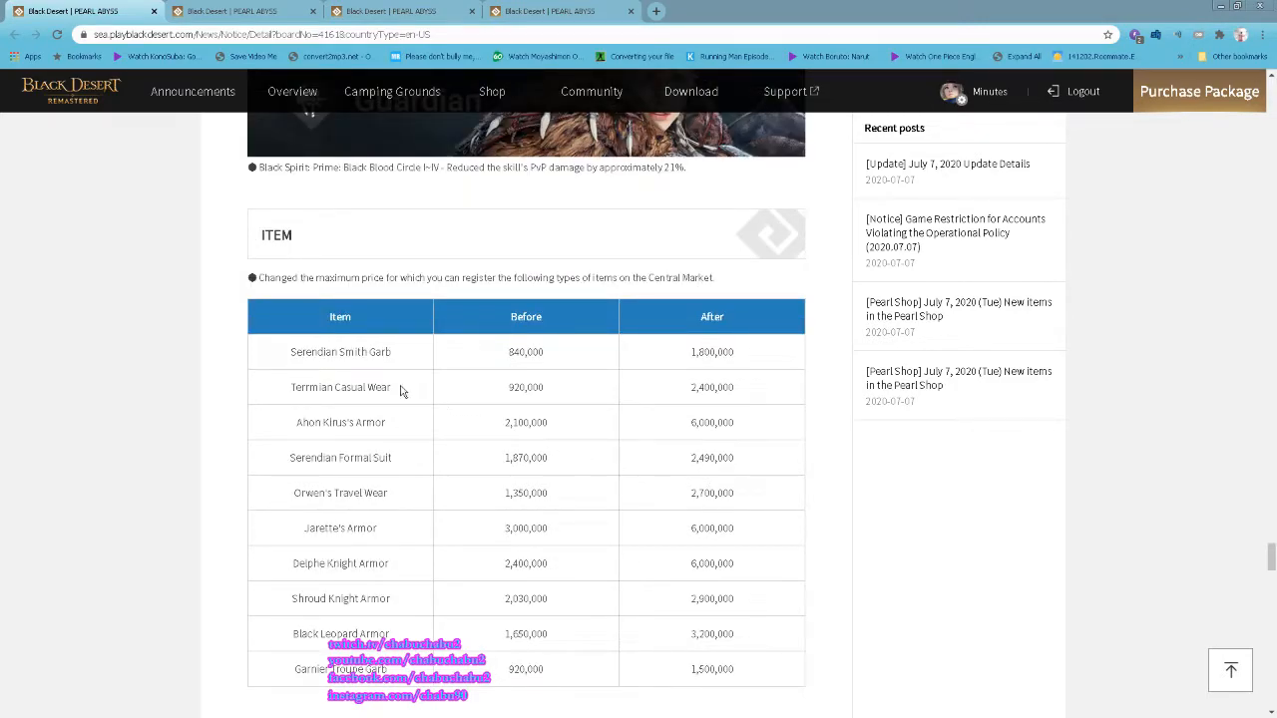
mouse_move(380, 403)
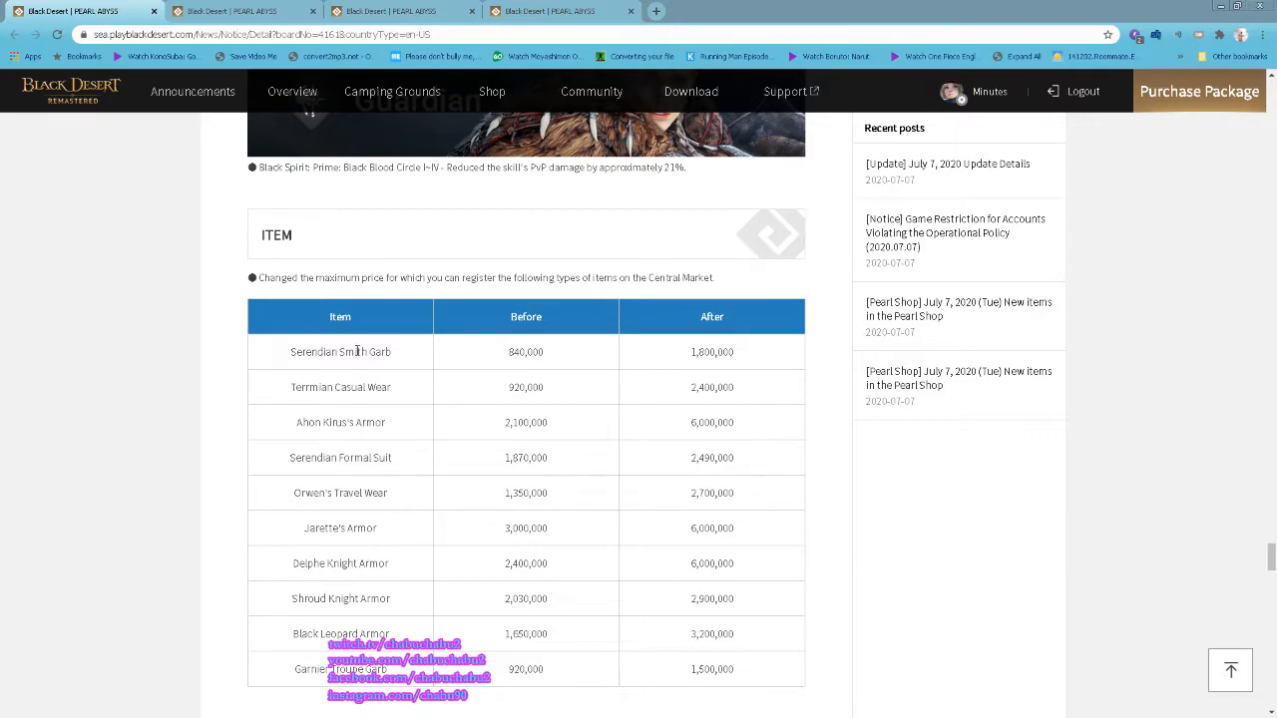
scroll("down", 3)
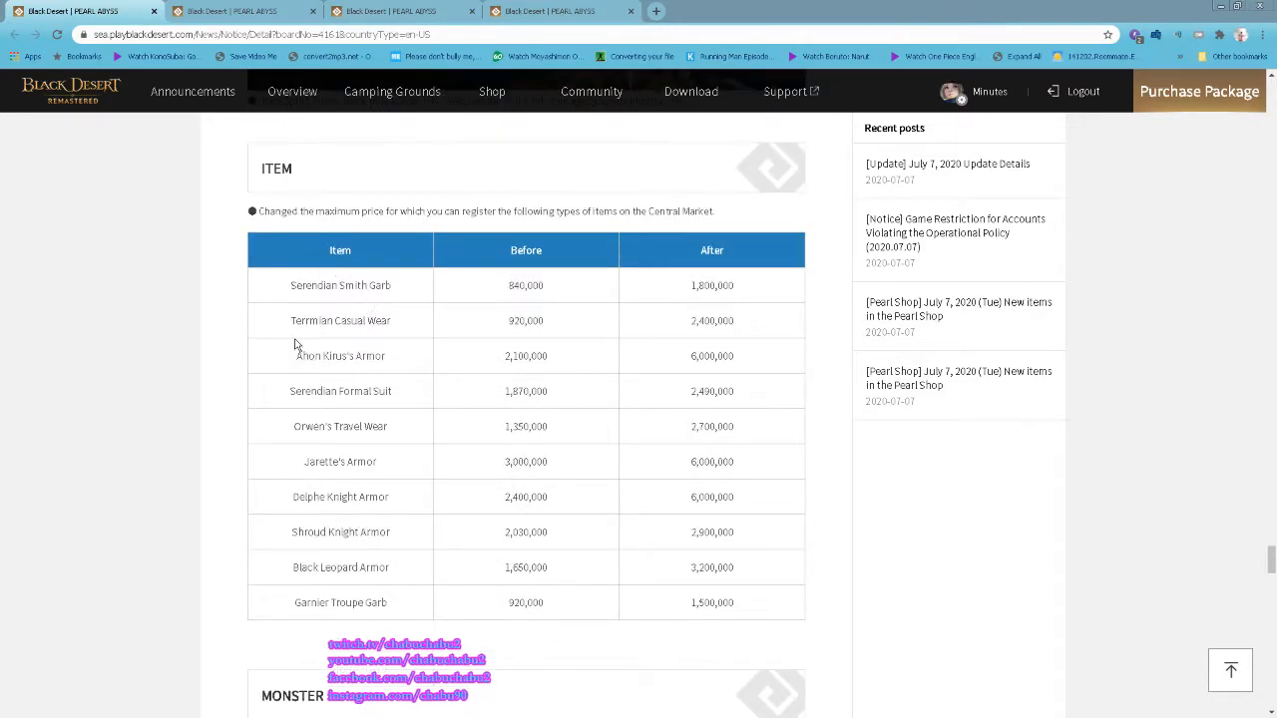
mouse_move(750, 519)
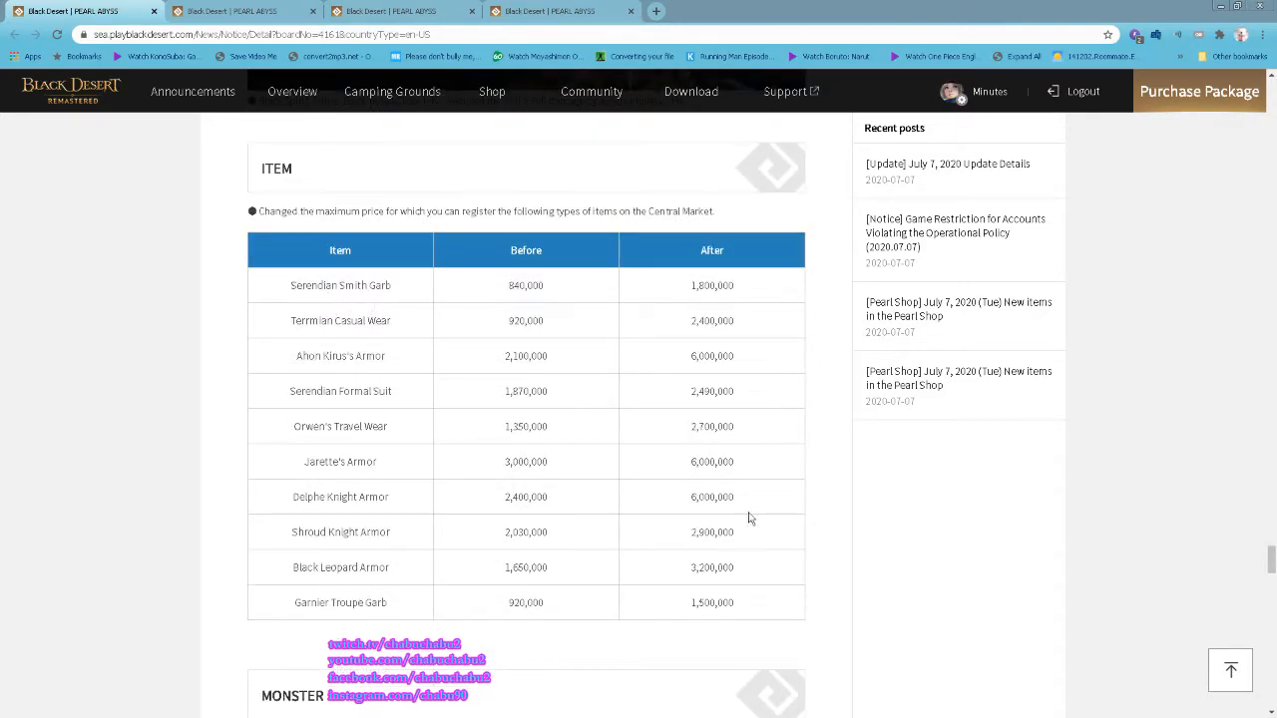
mouse_move(726, 417)
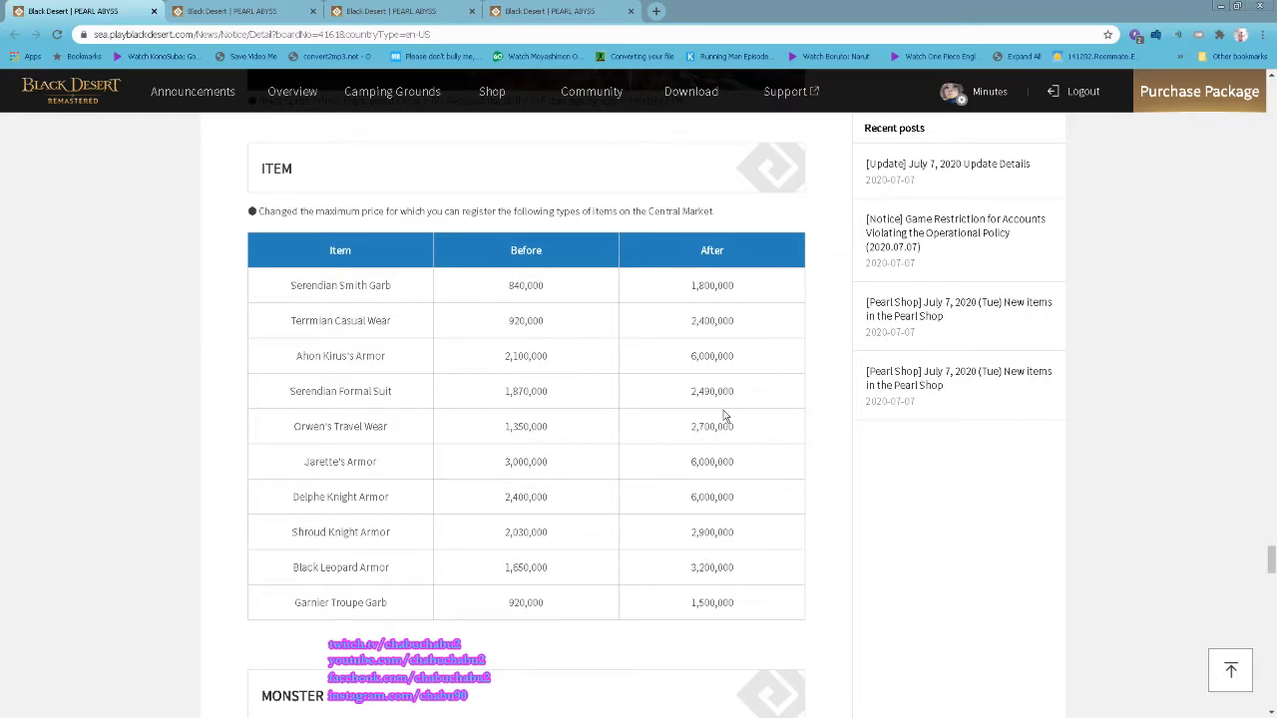
scroll("down", 3)
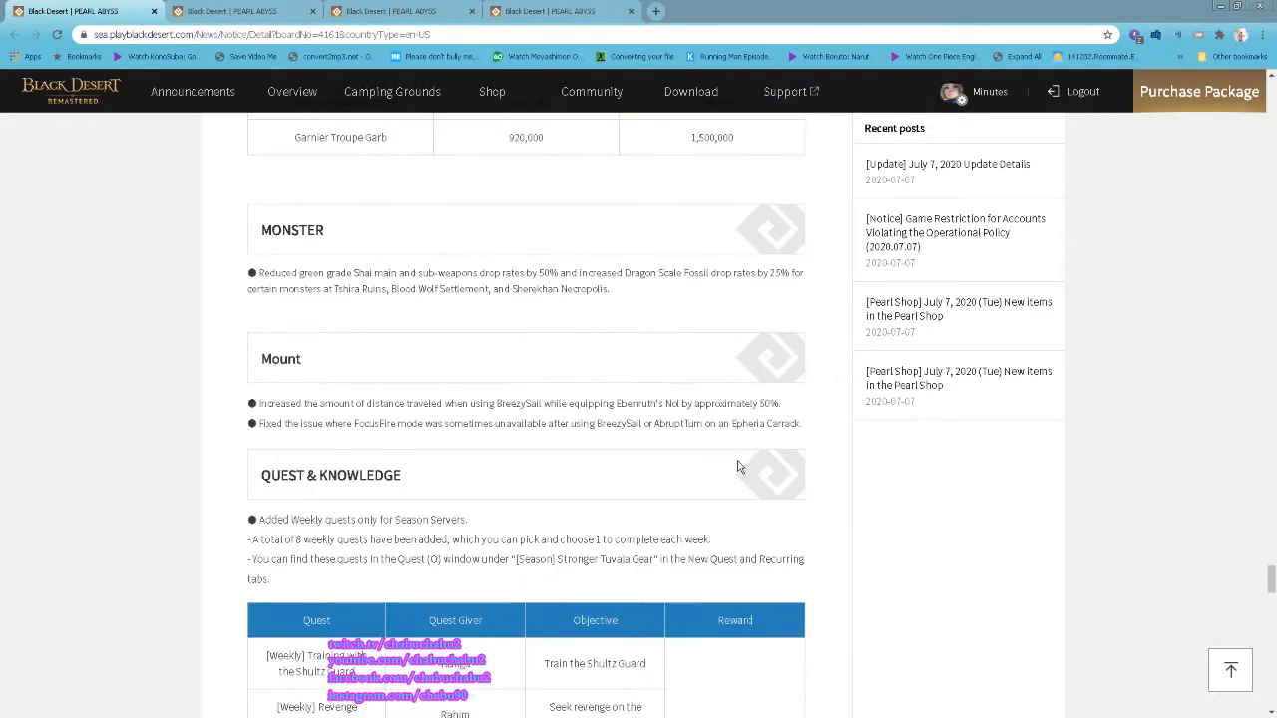
- Scroll past the Monster drop-rate and Mount notes to the Quest & Knowledge Season weekly quest table
scroll("down", 3)
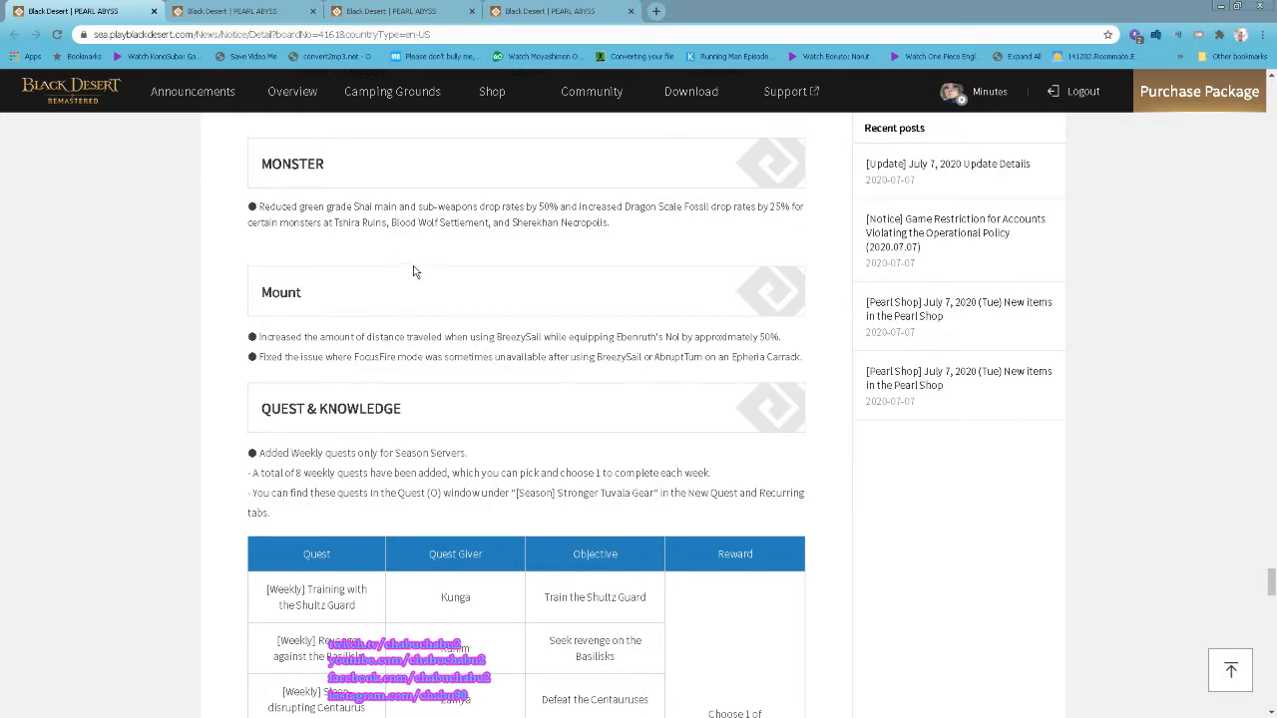
mouse_move(409, 203)
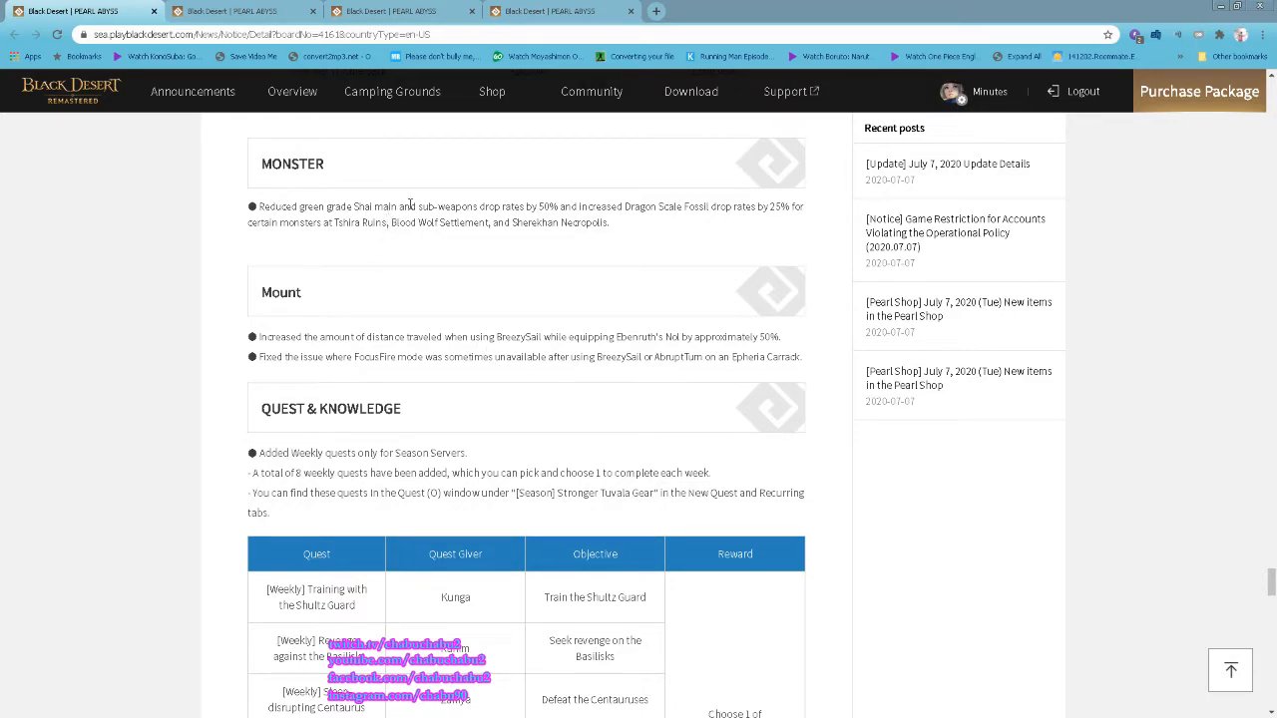
mouse_move(523, 203)
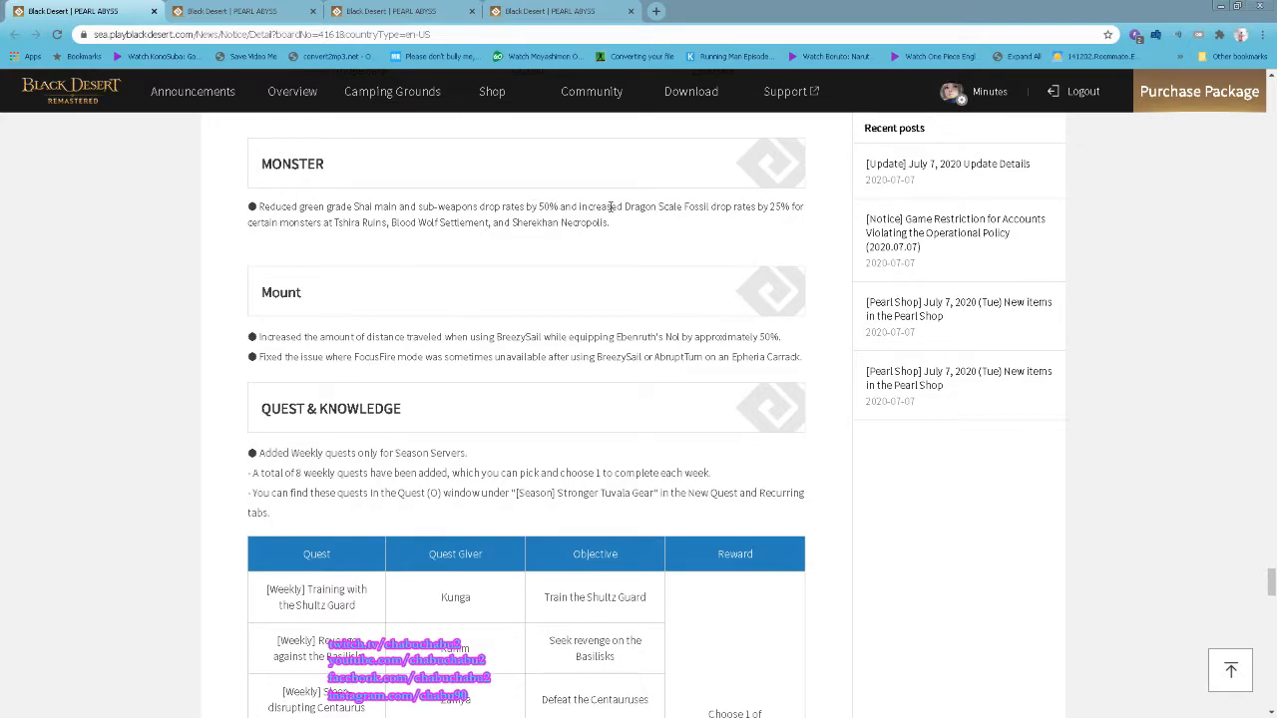
mouse_move(711, 211)
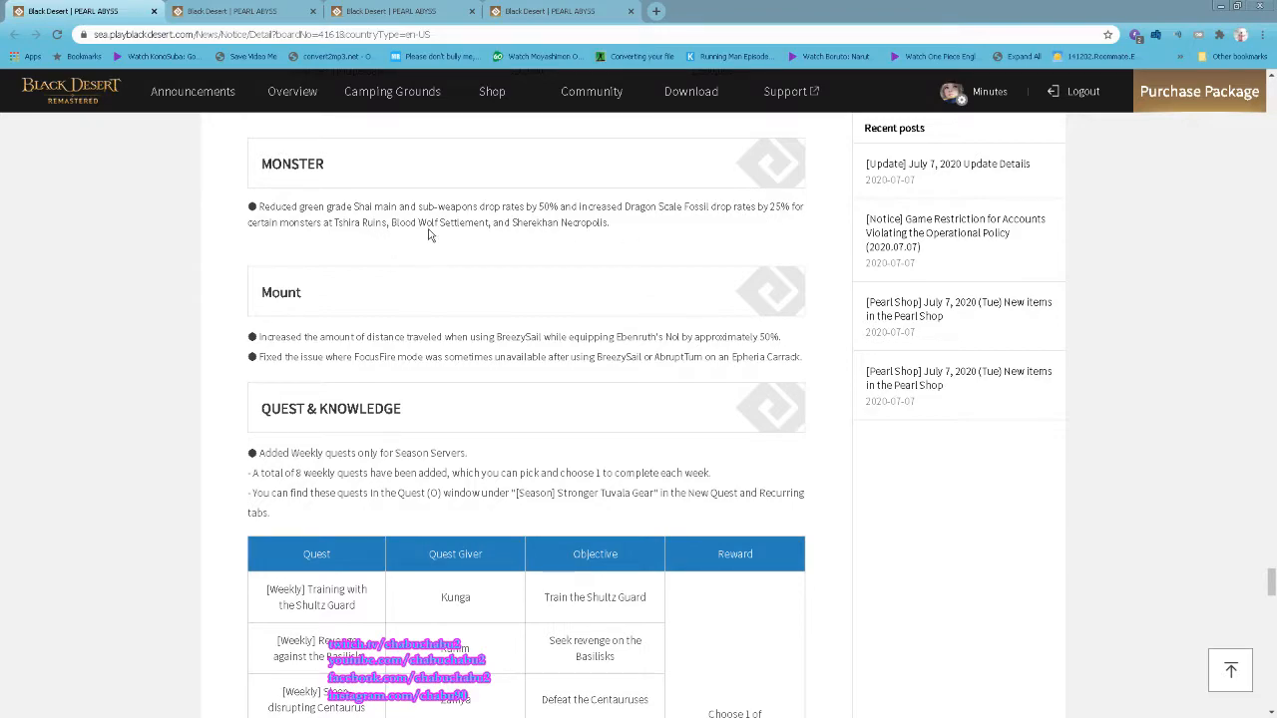
scroll("down", 3)
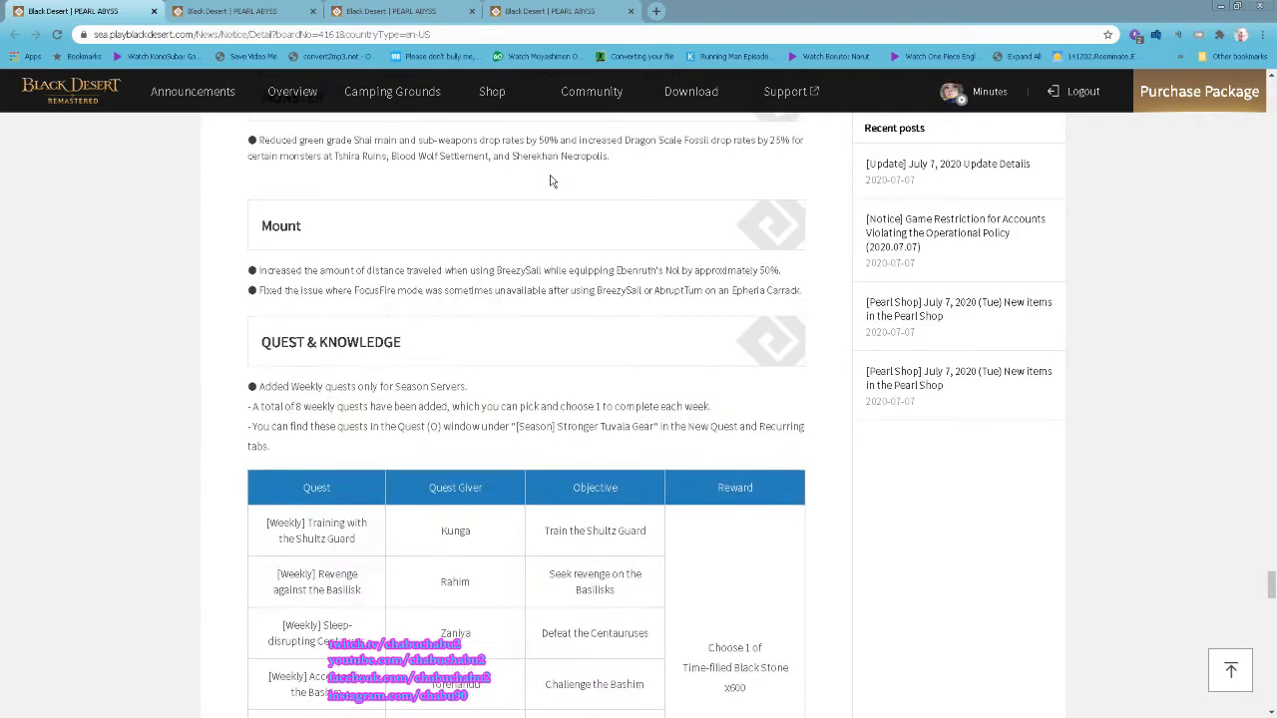
mouse_move(585, 183)
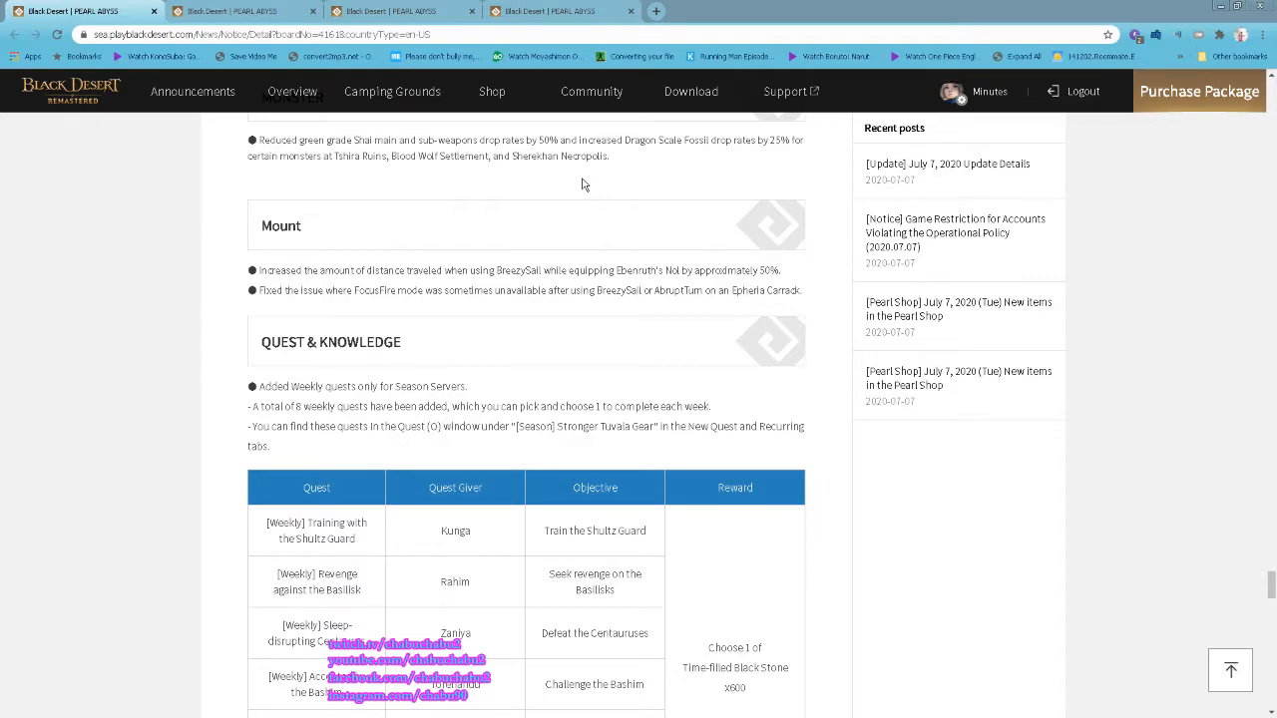
mouse_move(499, 296)
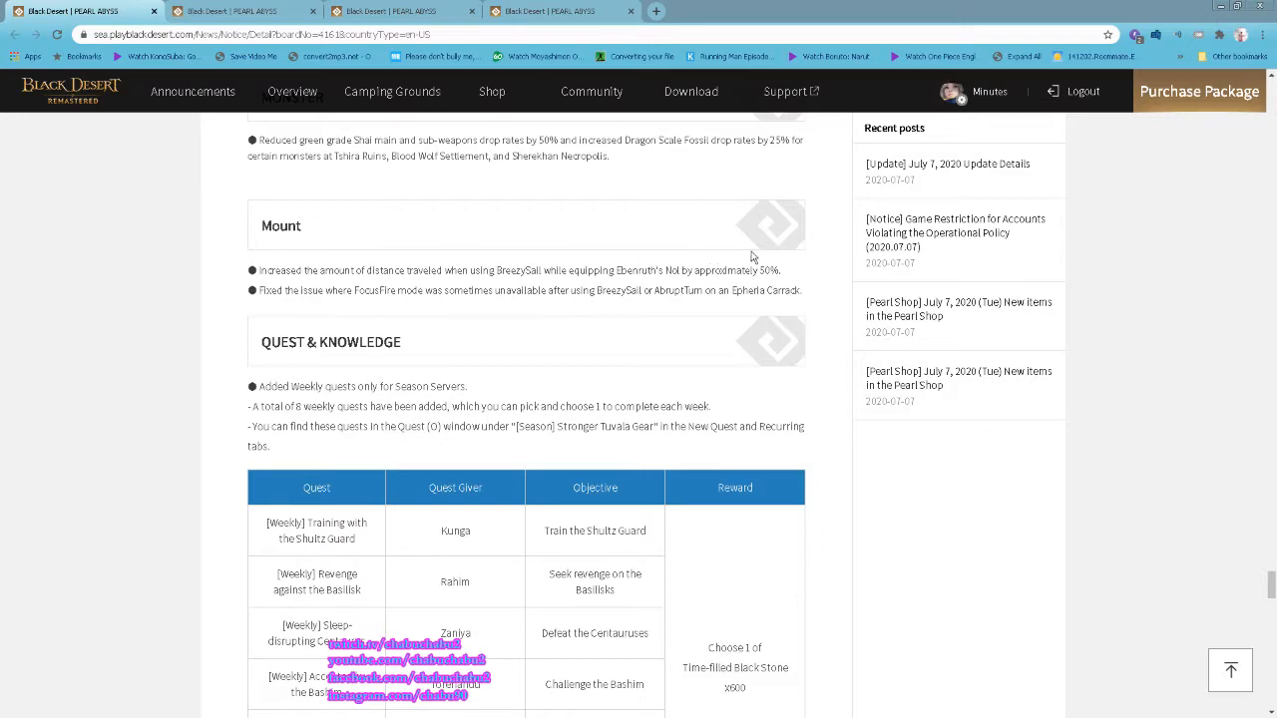
mouse_move(776, 272)
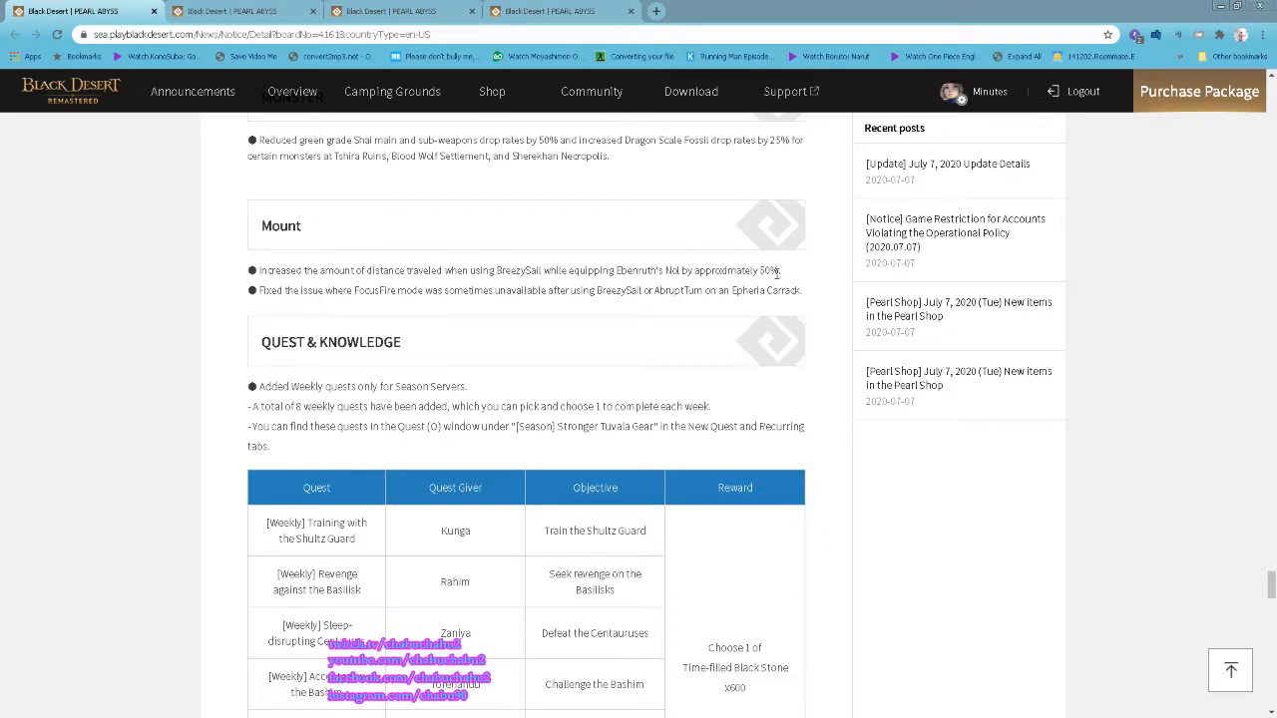
scroll("down", 3)
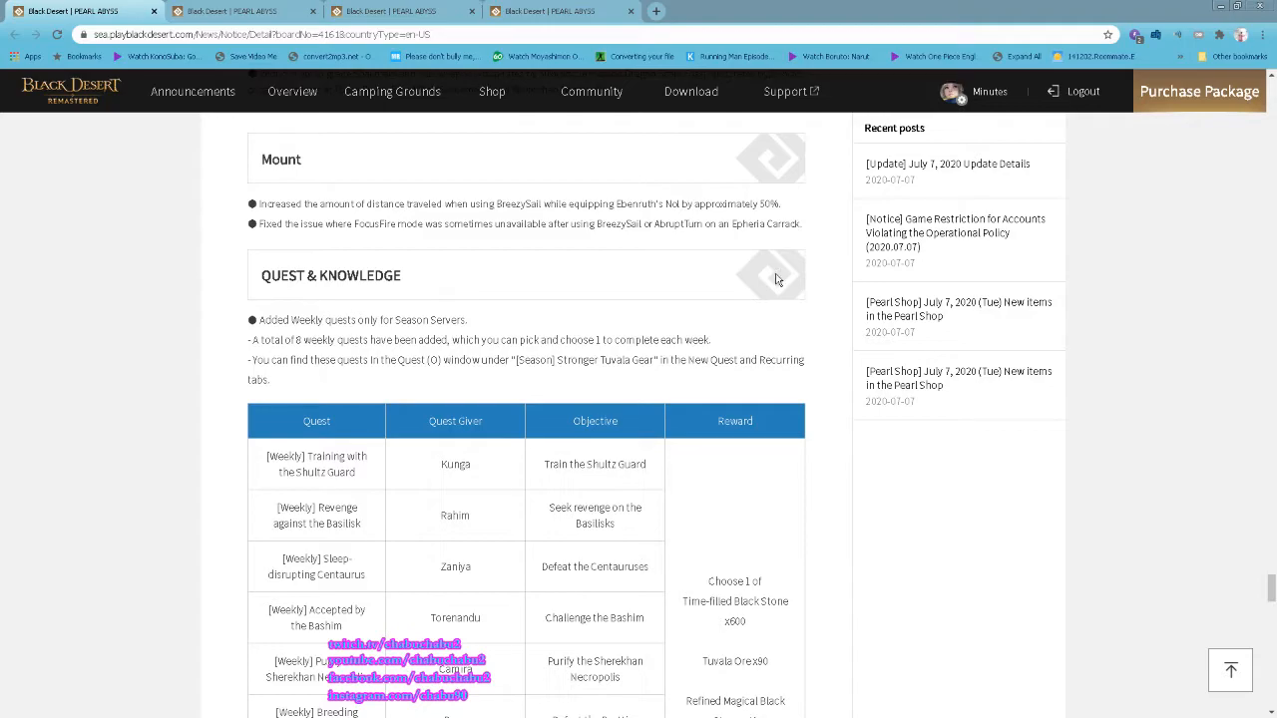
- Read through the weekly quest table and the quest and fishing changes down to the UI section
scroll("down", 3)
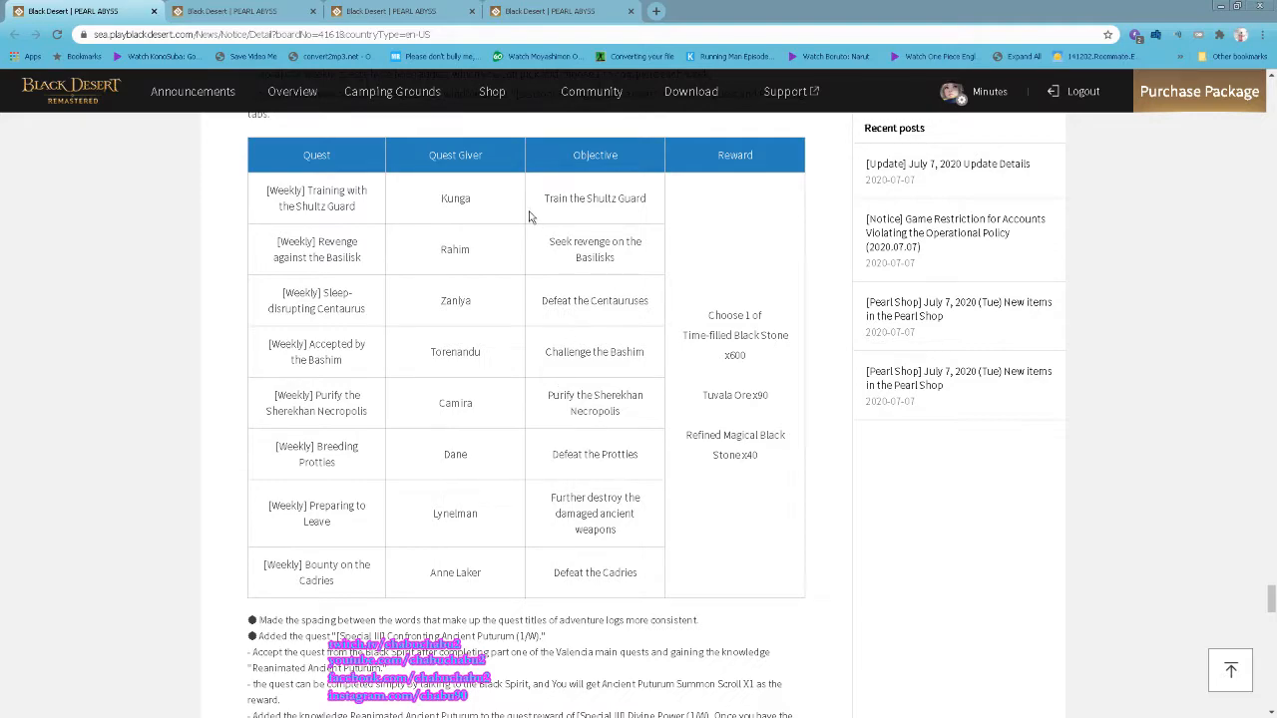
mouse_move(295, 487)
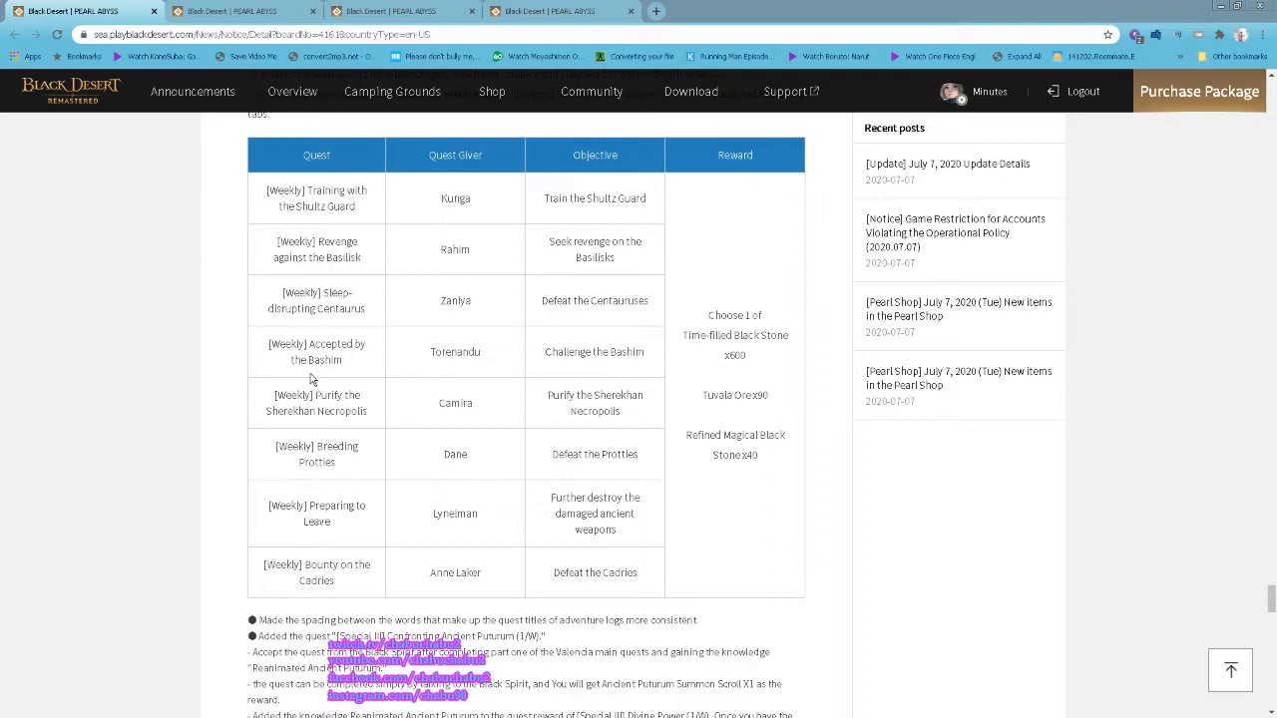
scroll("down", 3)
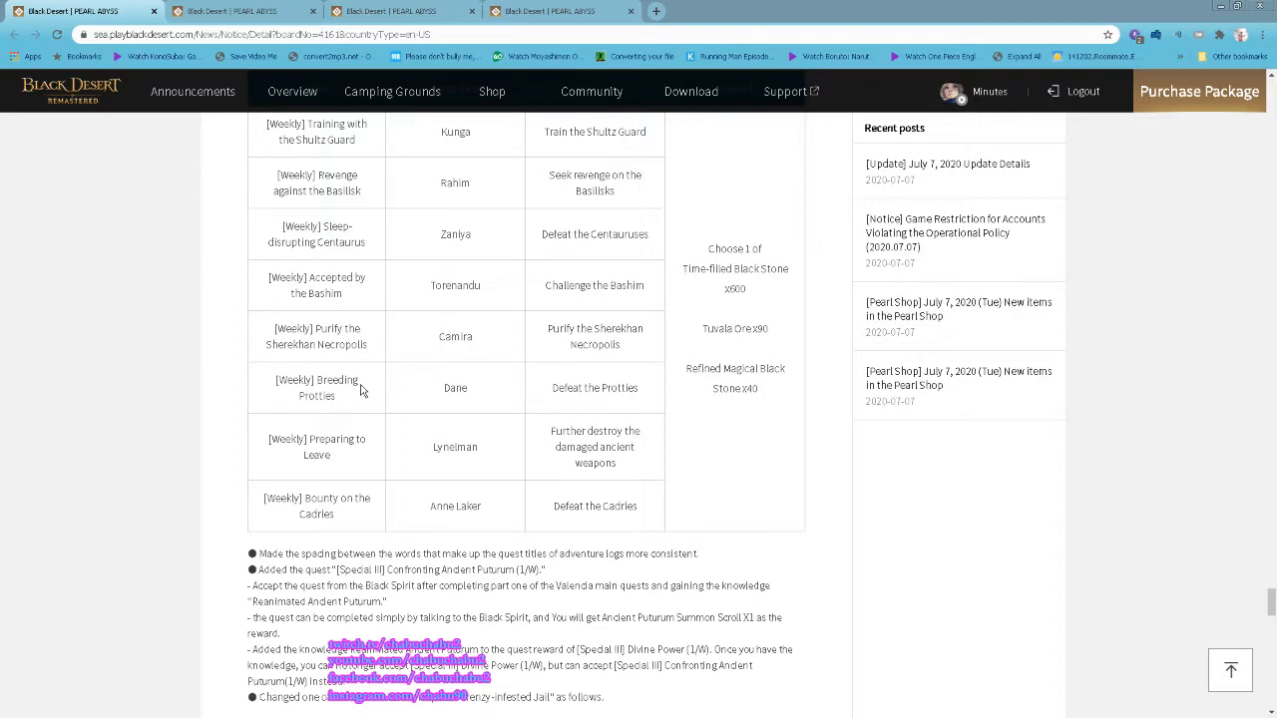
scroll("down", 3)
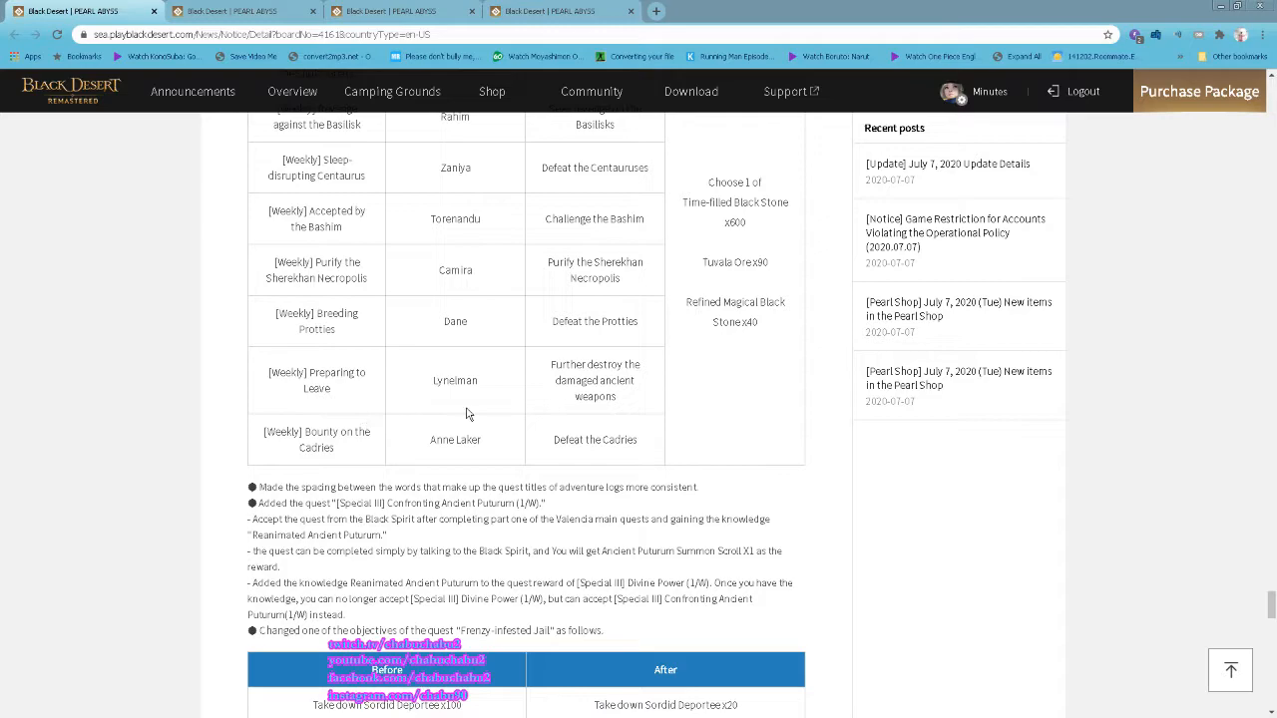
mouse_move(638, 403)
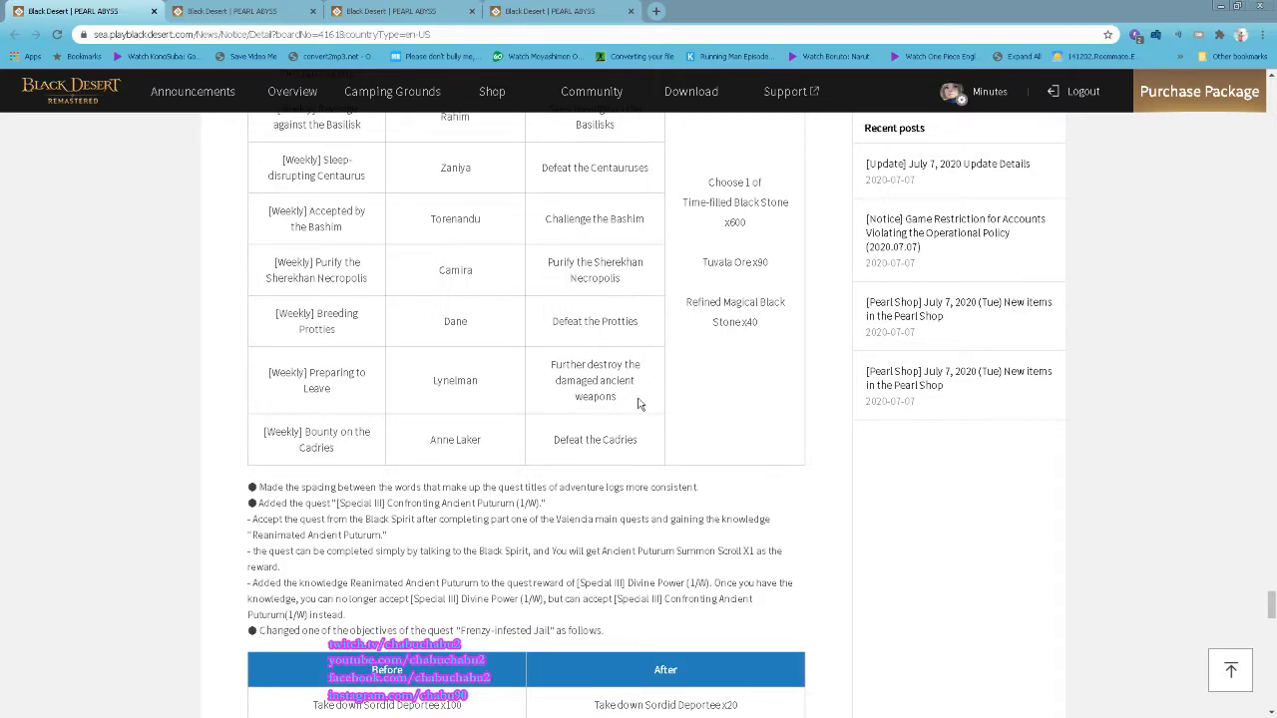
mouse_move(656, 491)
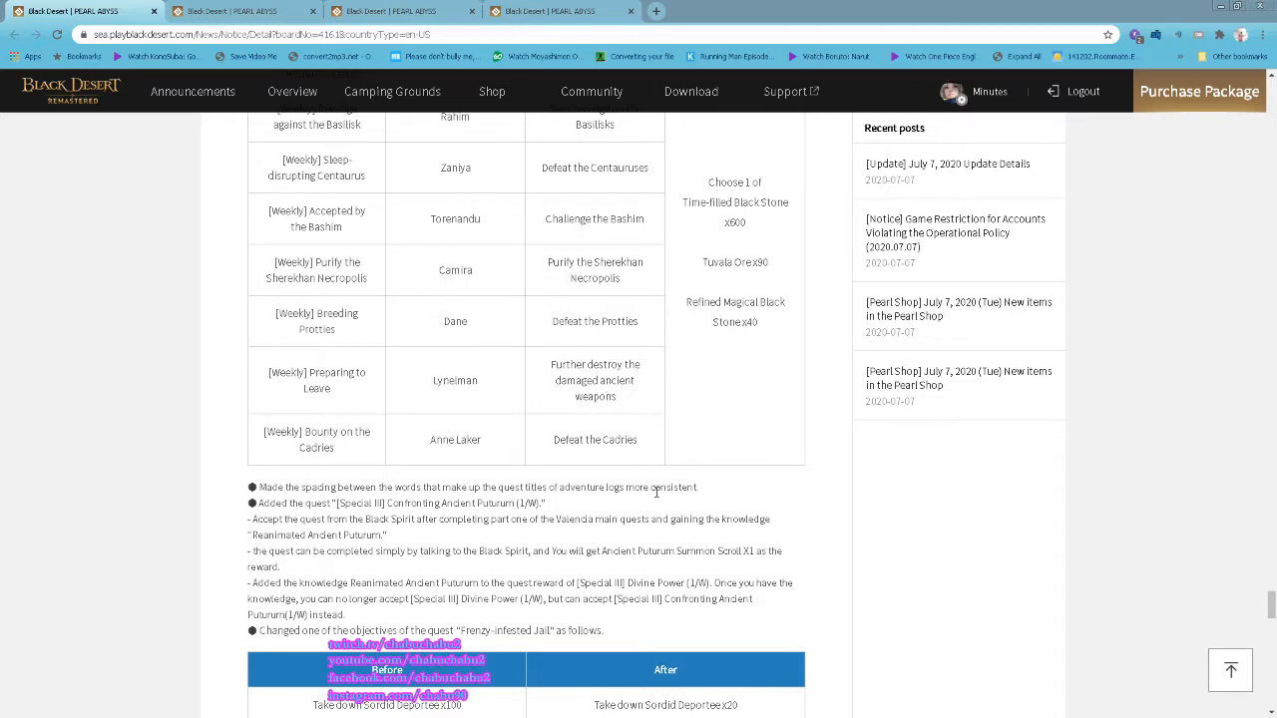
scroll("down", 3)
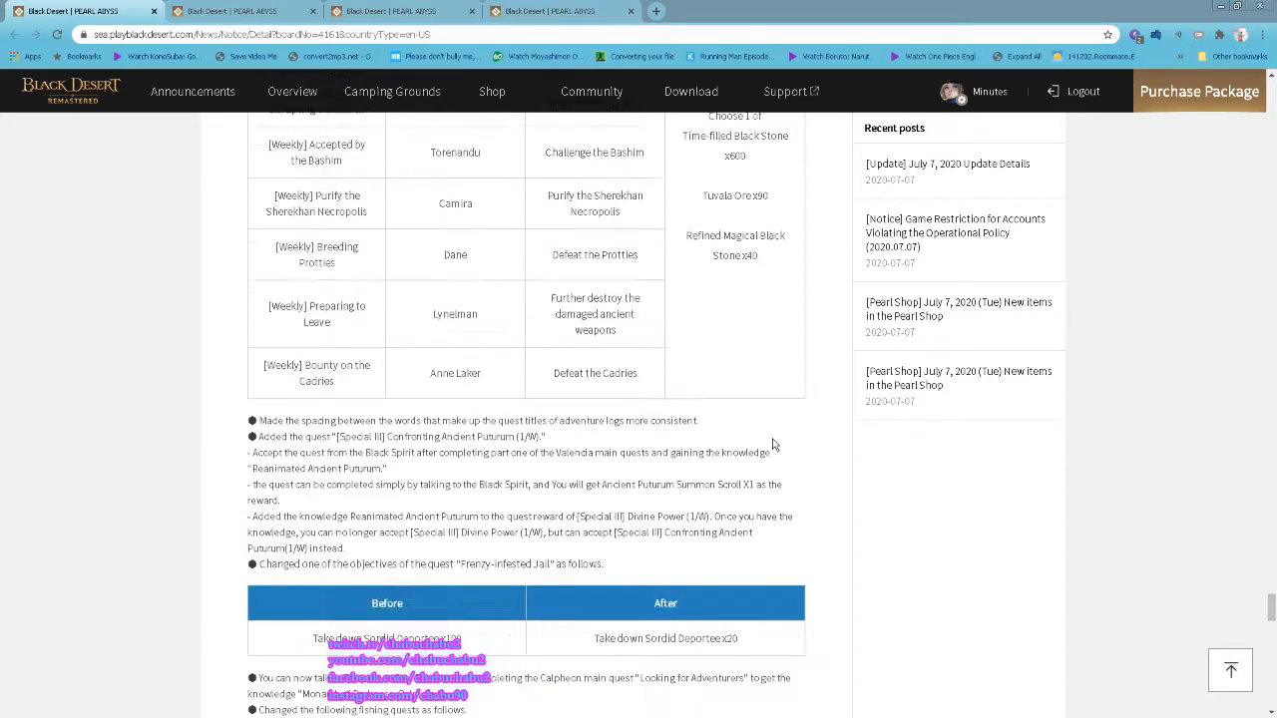
scroll("down", 3)
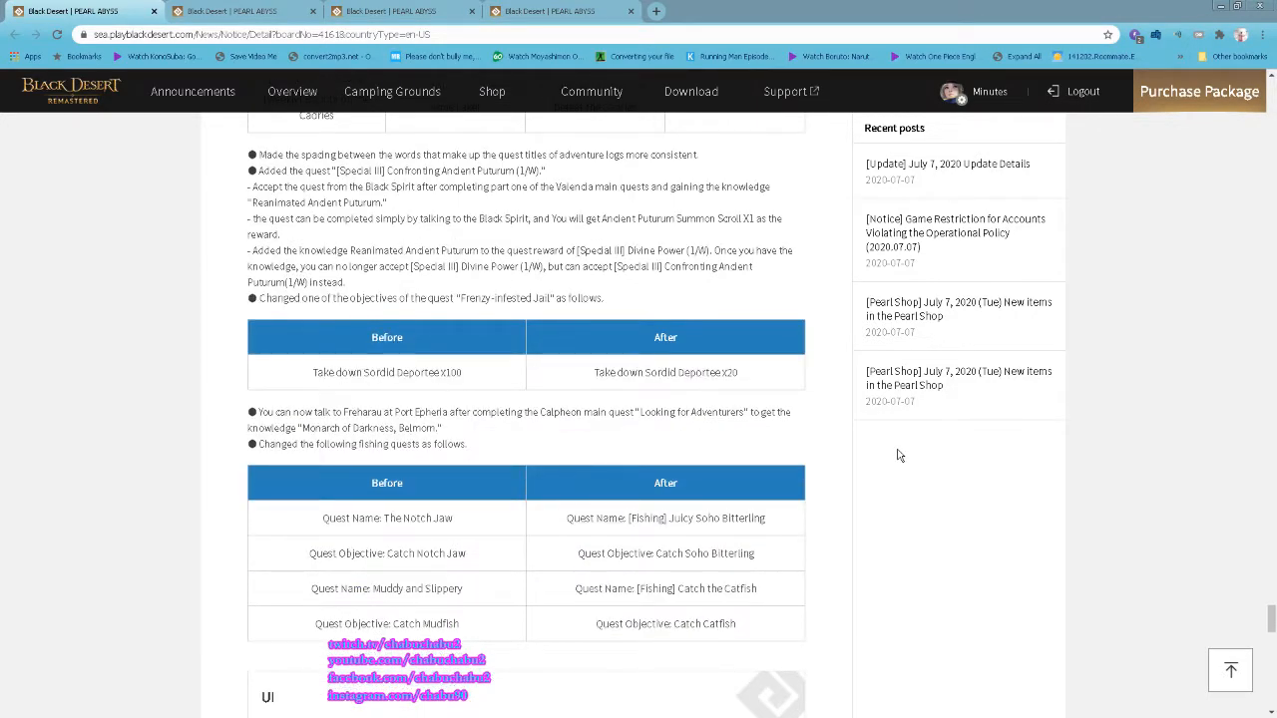
mouse_move(396, 155)
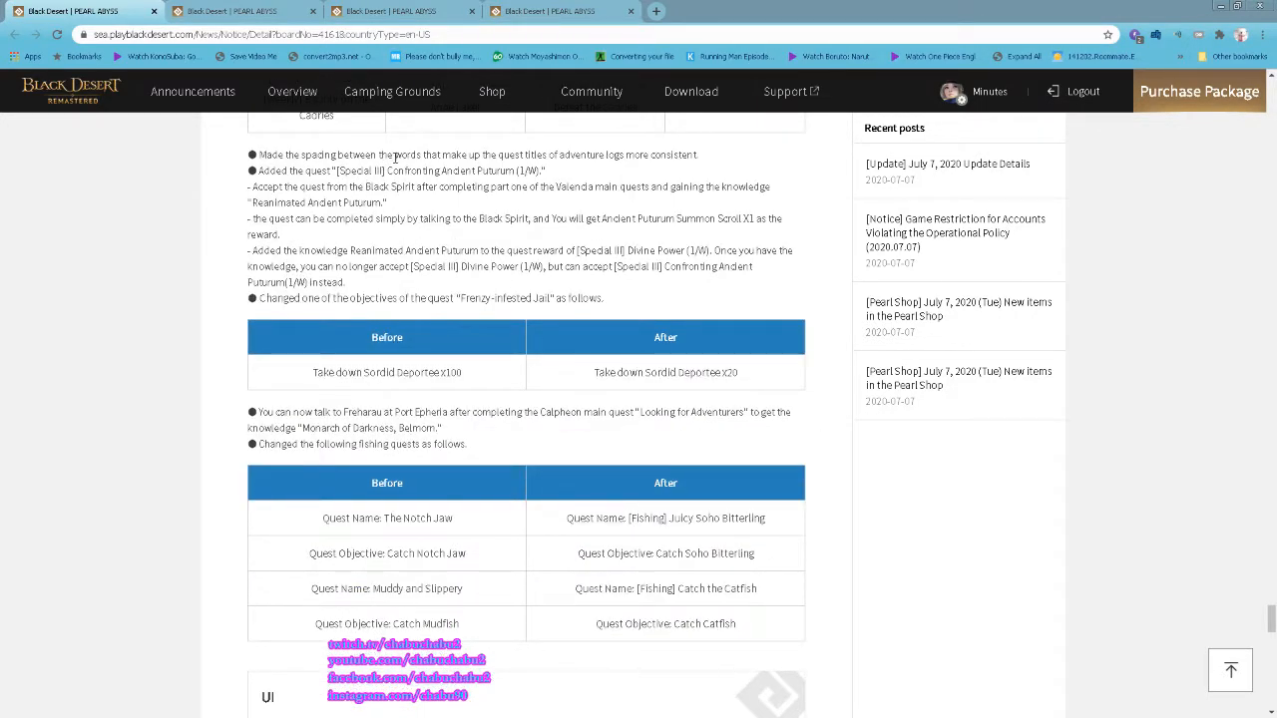
scroll("down", 3)
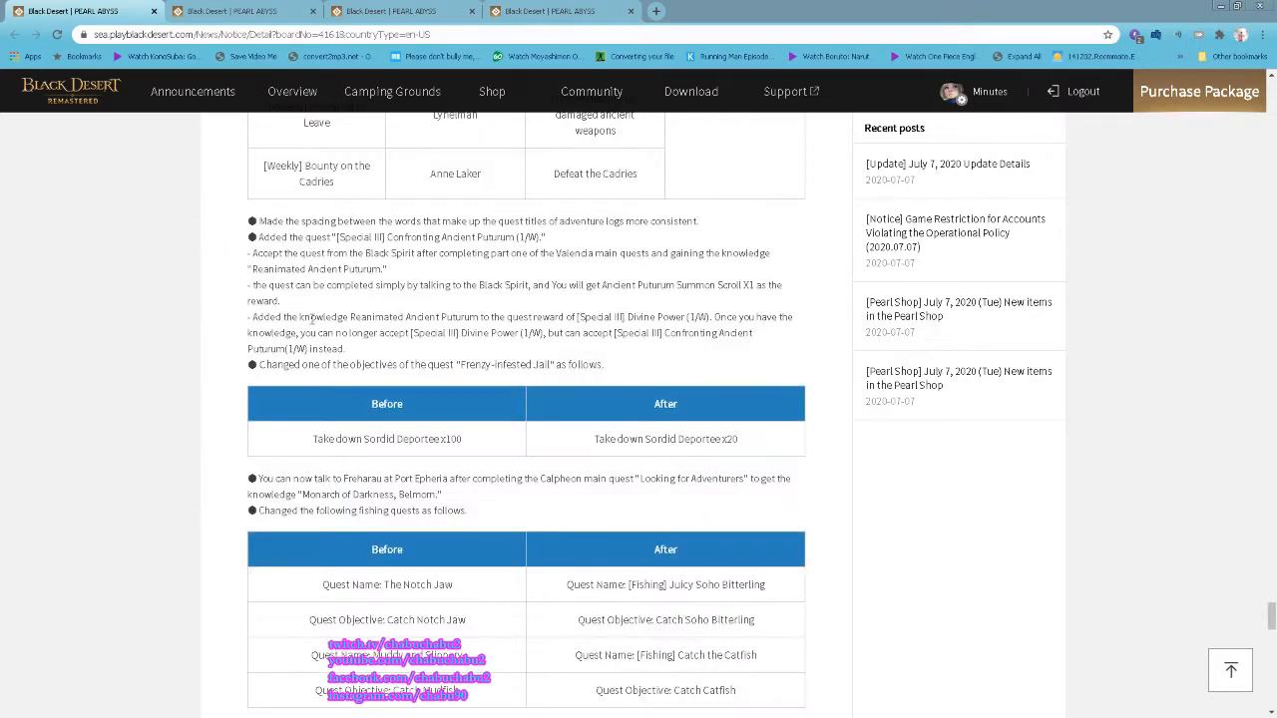
mouse_move(508, 247)
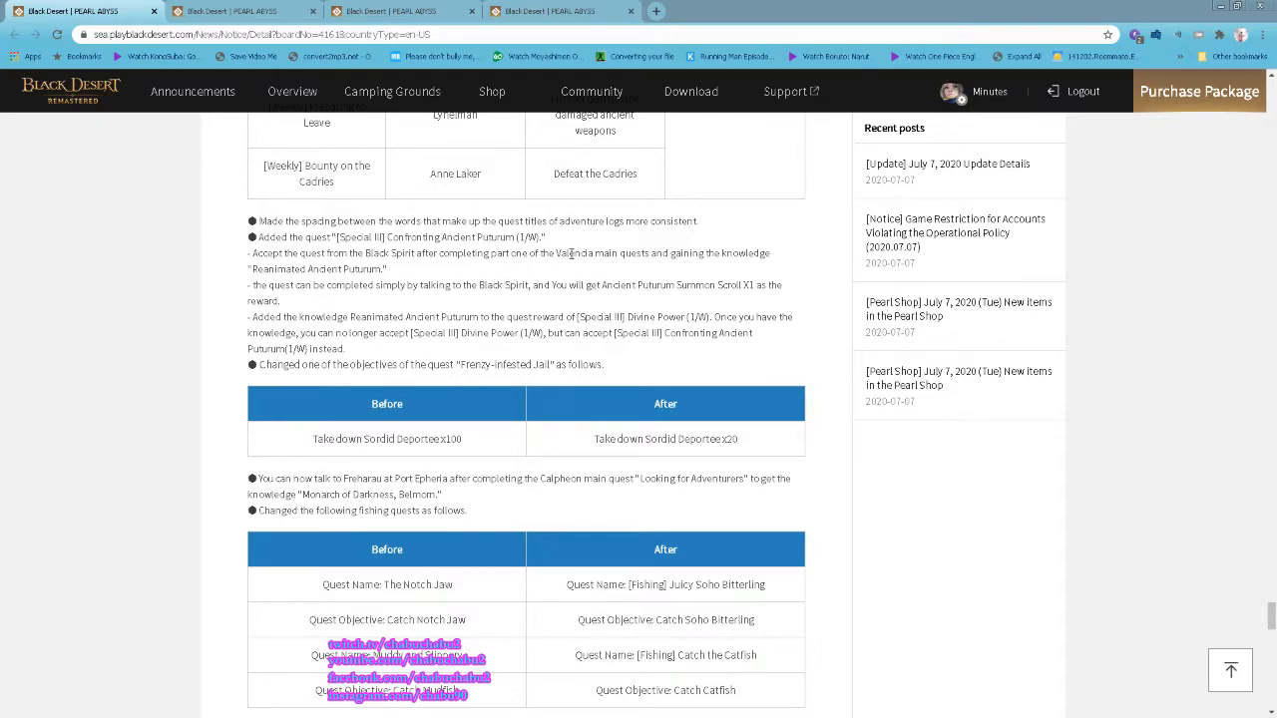
mouse_move(790, 283)
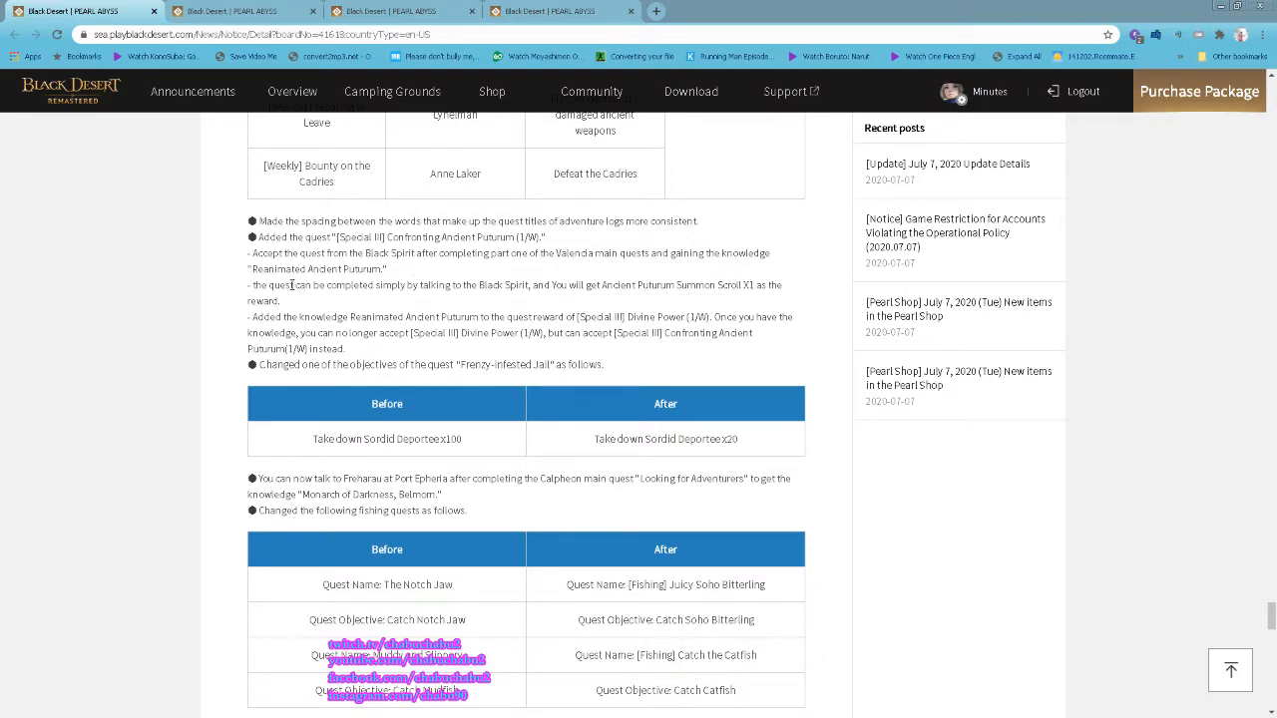
mouse_move(387, 269)
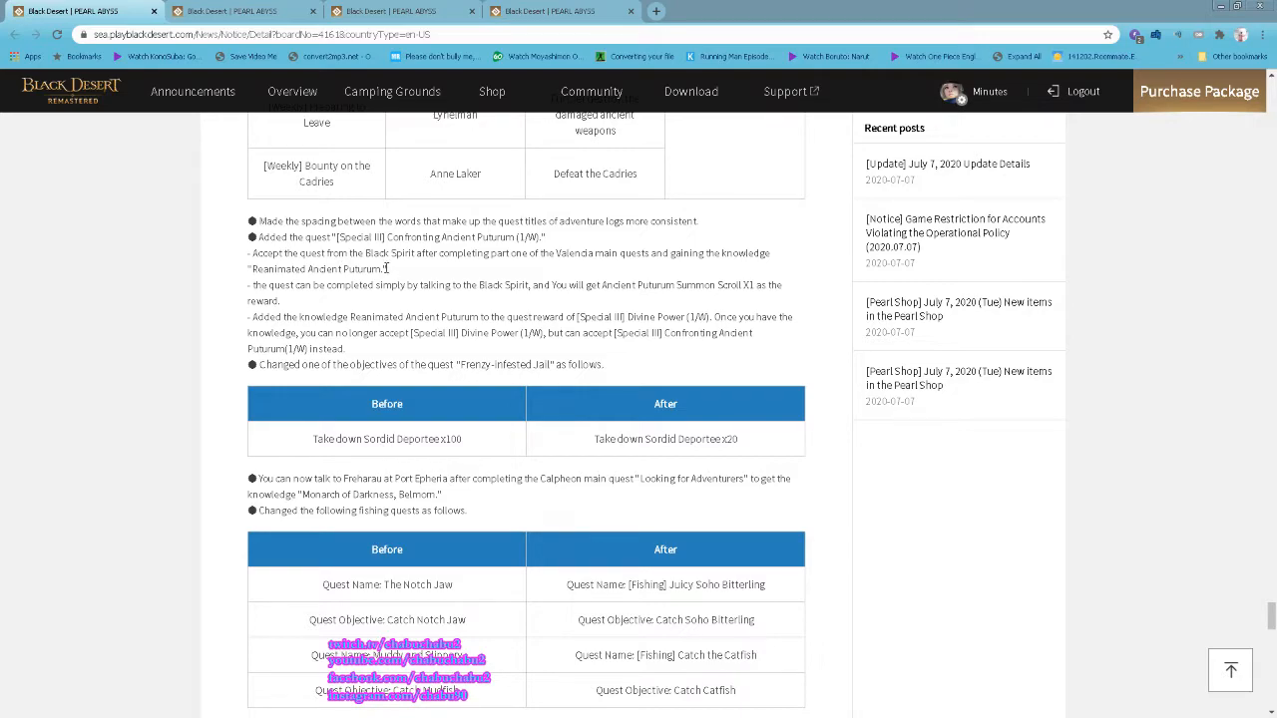
mouse_move(461, 301)
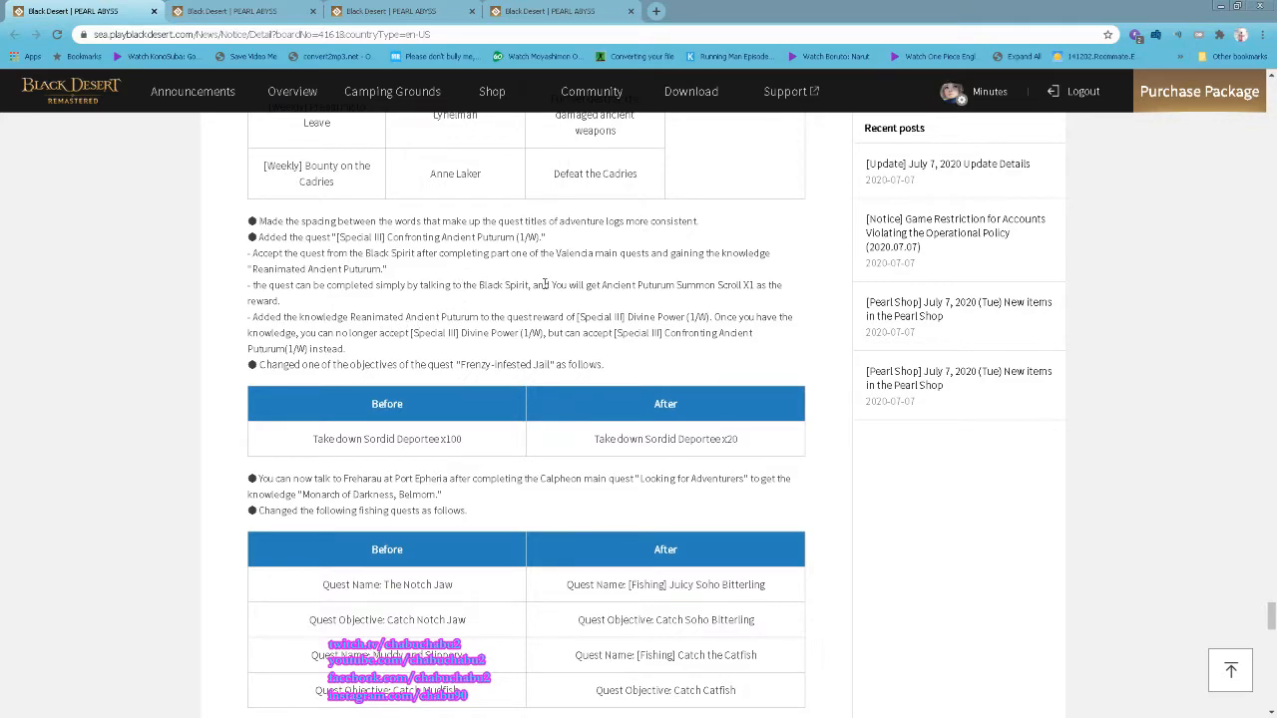
mouse_move(515, 303)
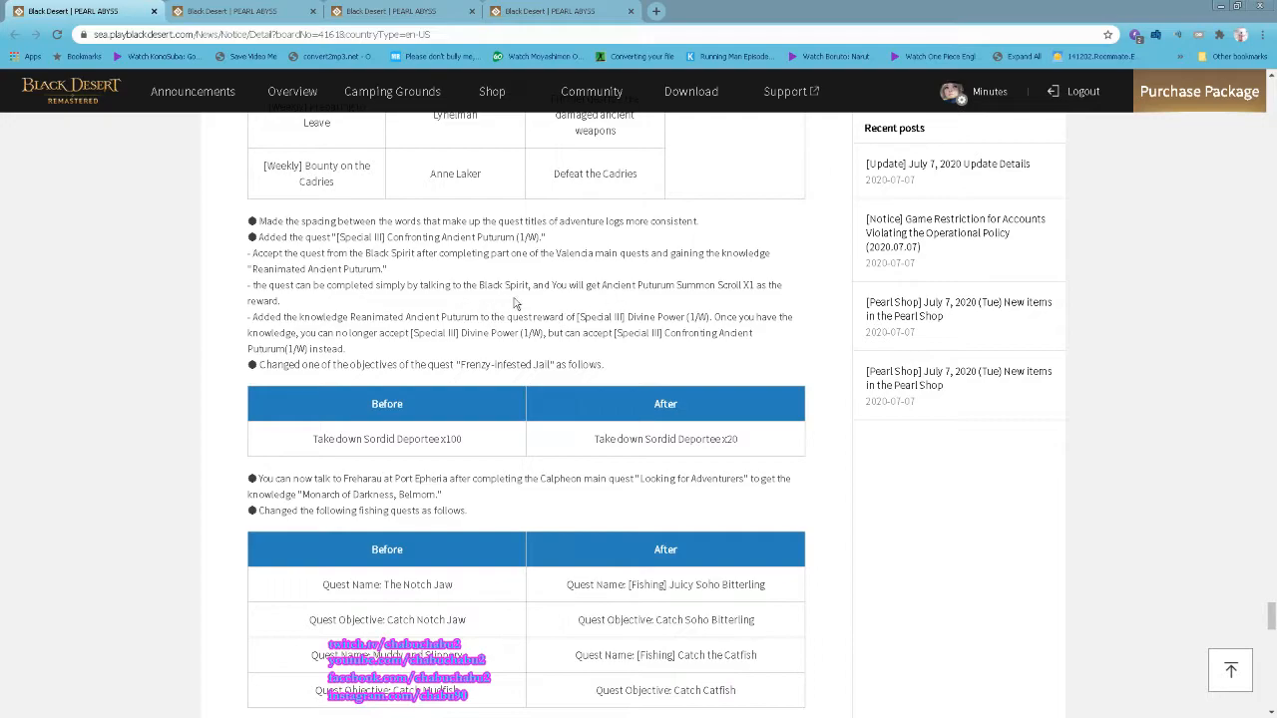
mouse_move(702, 311)
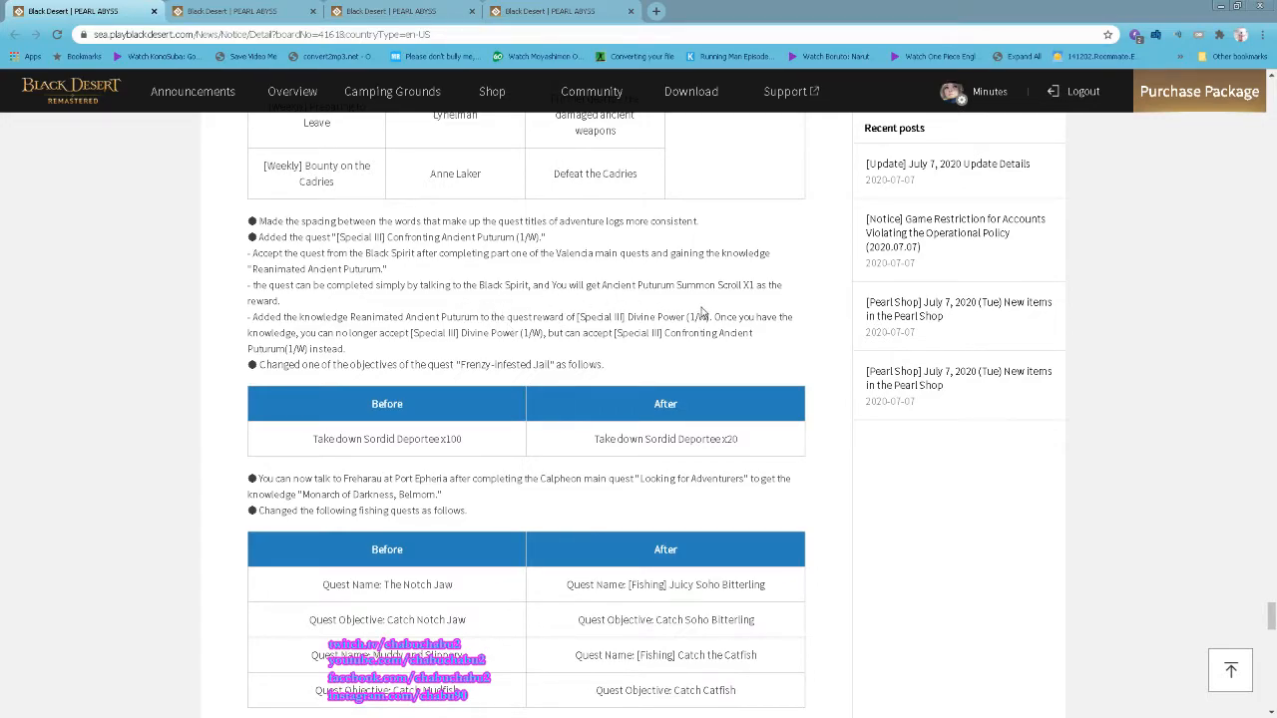
- Scroll past the UI, System and Changes and Fixes notes to the Let's Roll the Dice! event announcement
scroll("down", 3)
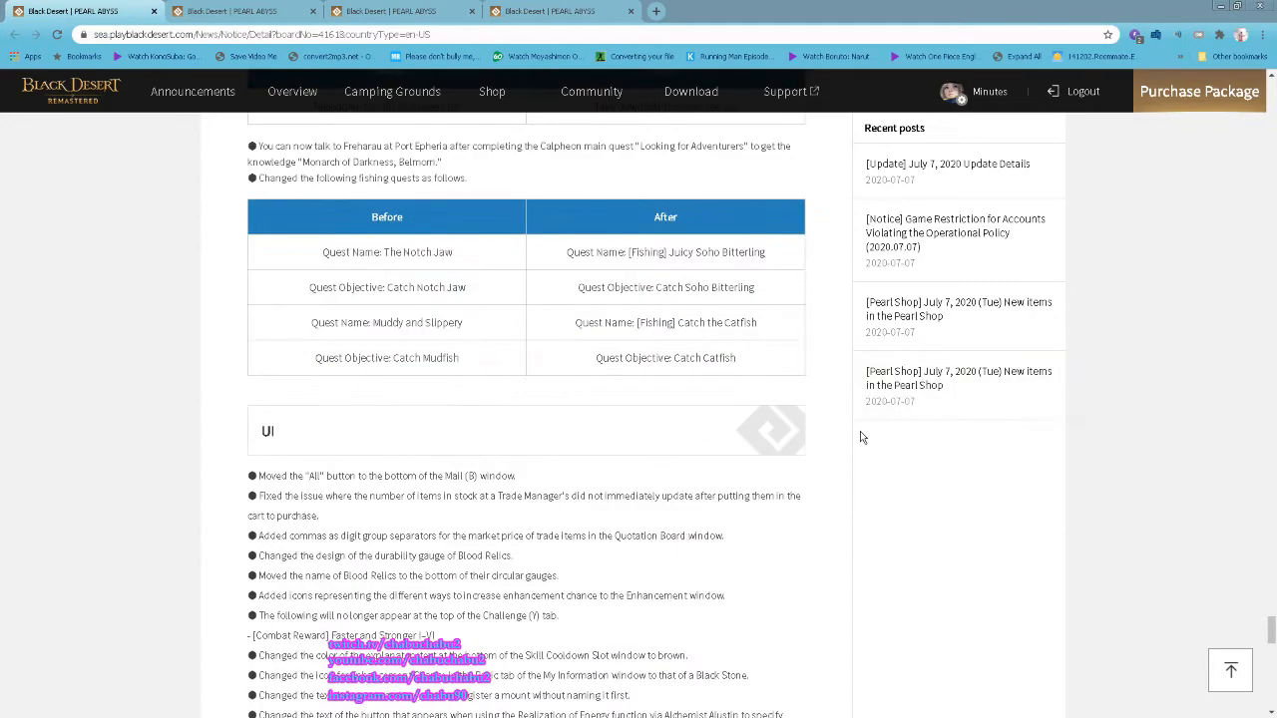
scroll("down", 3)
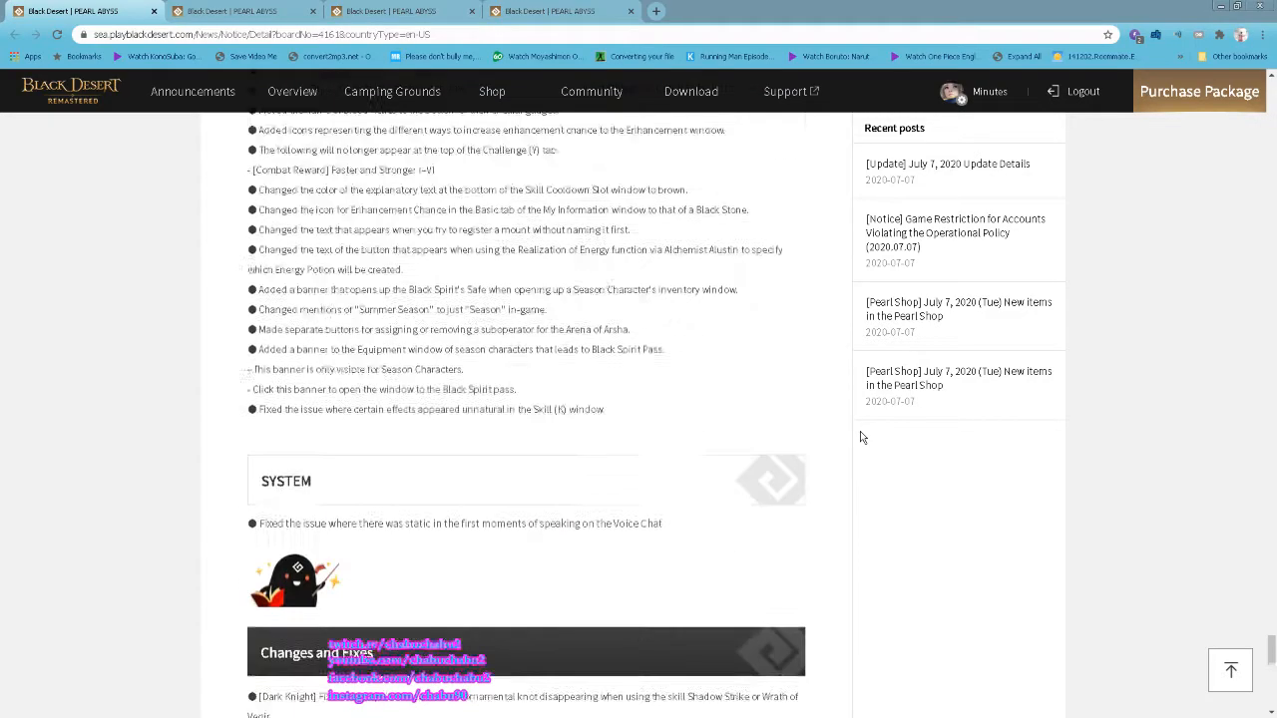
scroll("down", 3)
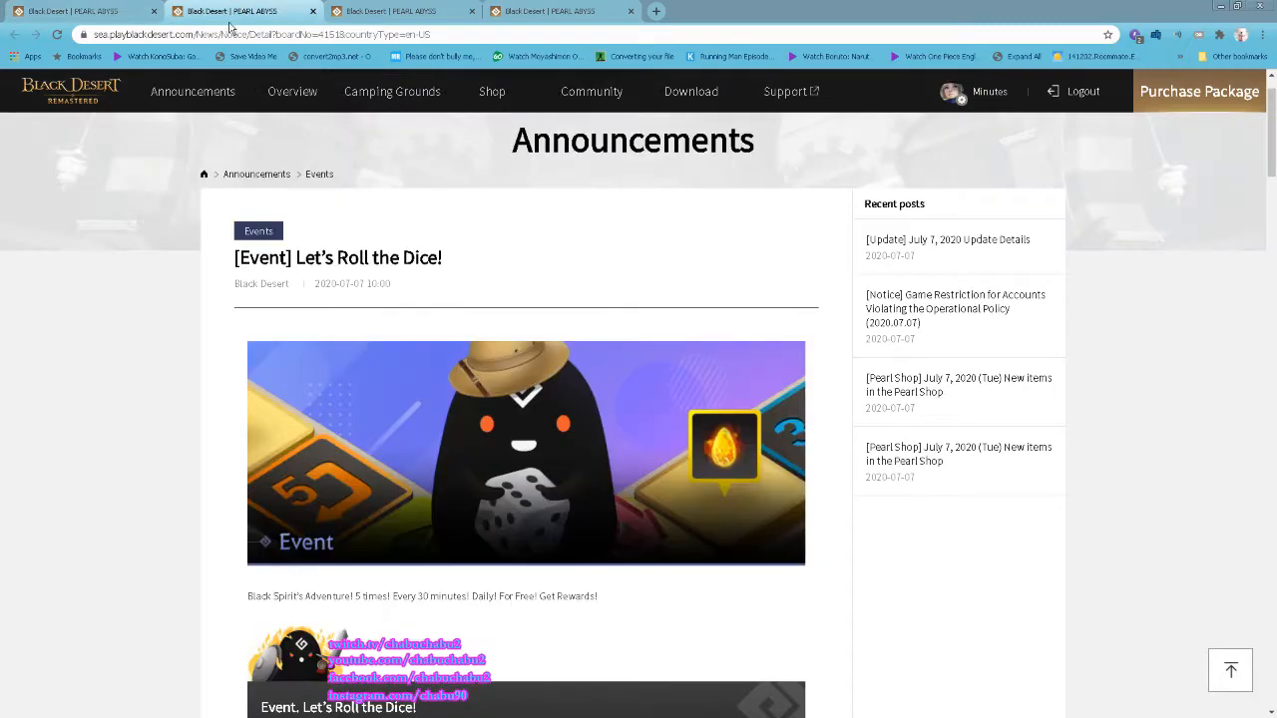
- Scroll through the Let's Roll the Dice and Hot Time for Enhancing event posts toward the Pearl Shop new items post
scroll("down", 3)
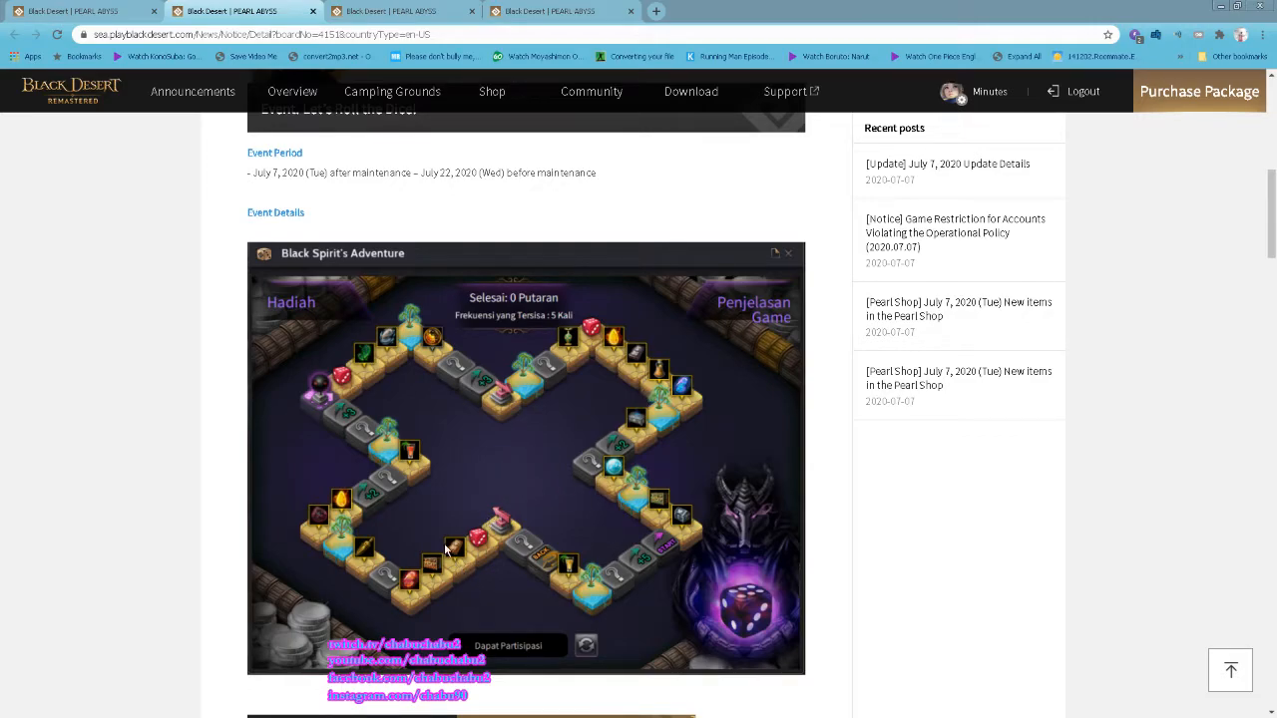
mouse_move(882, 453)
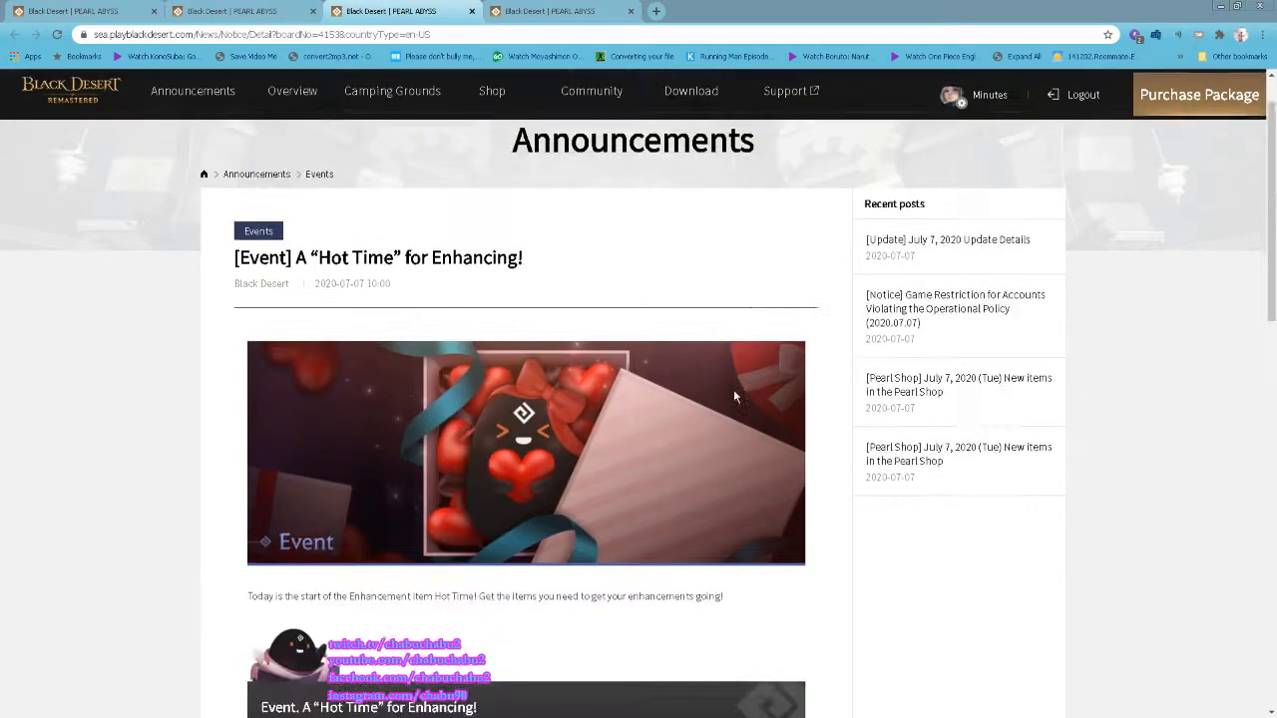
scroll("down", 3)
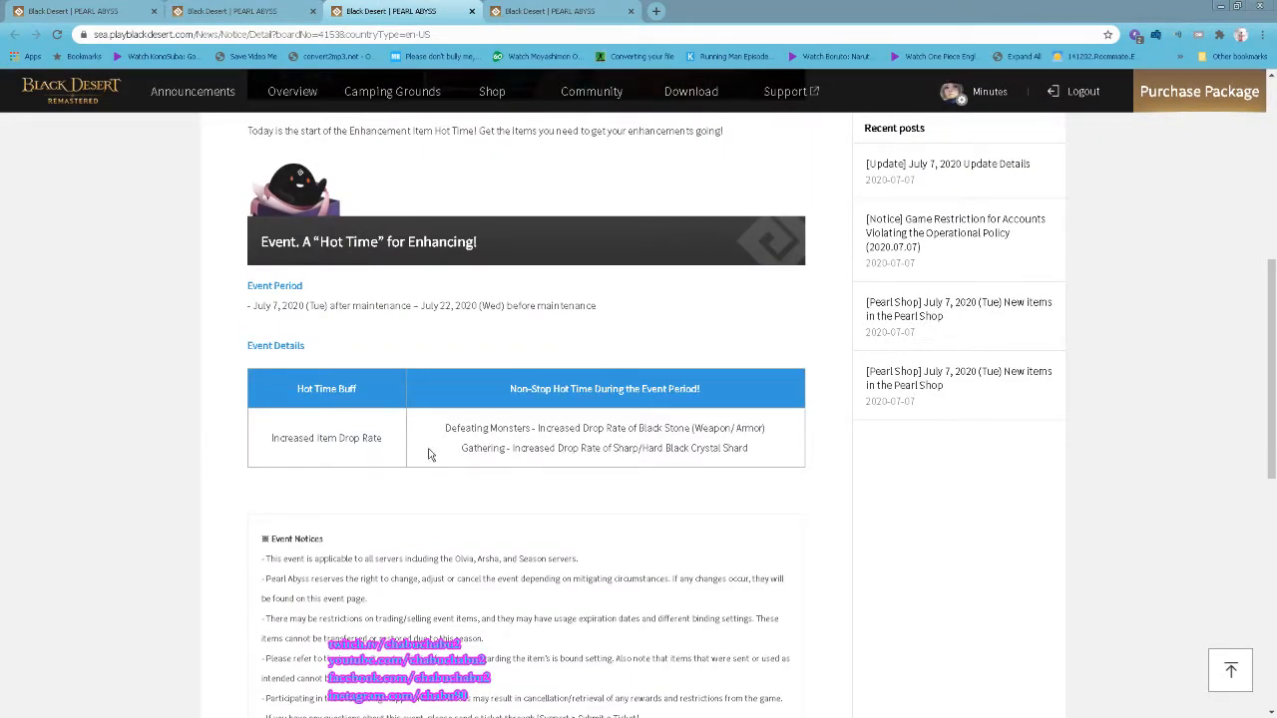
mouse_move(687, 417)
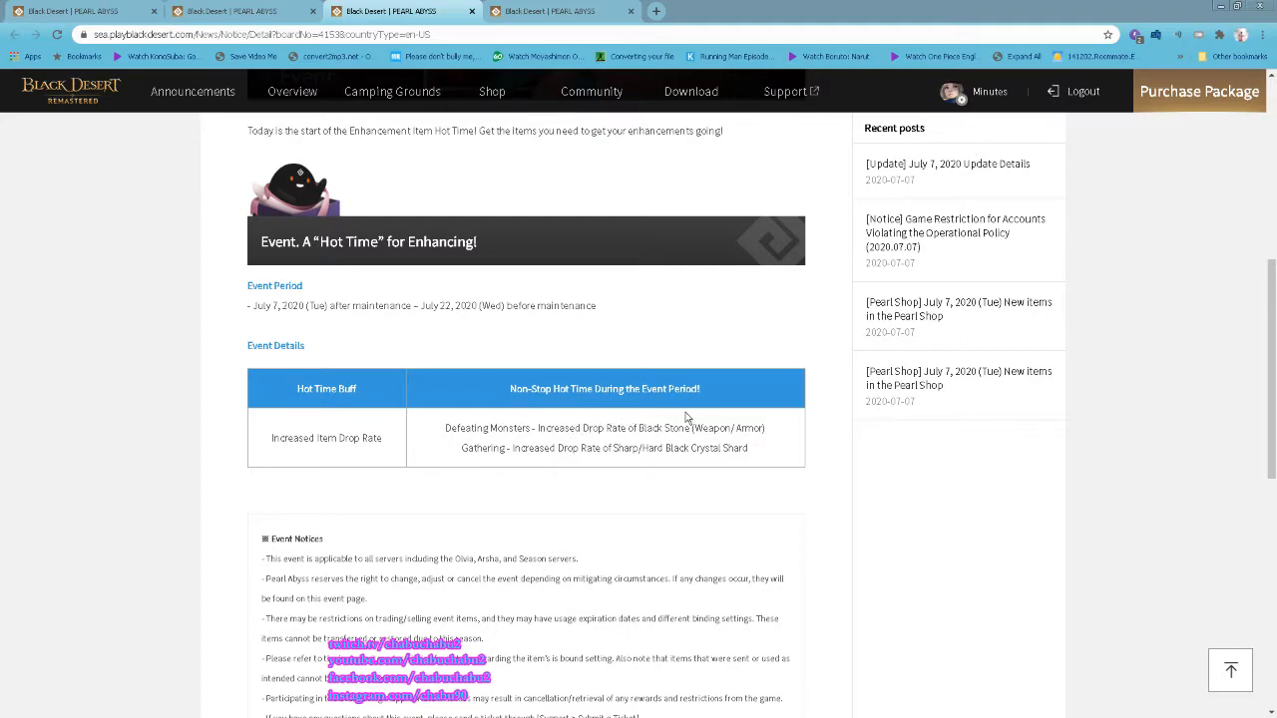
mouse_move(609, 461)
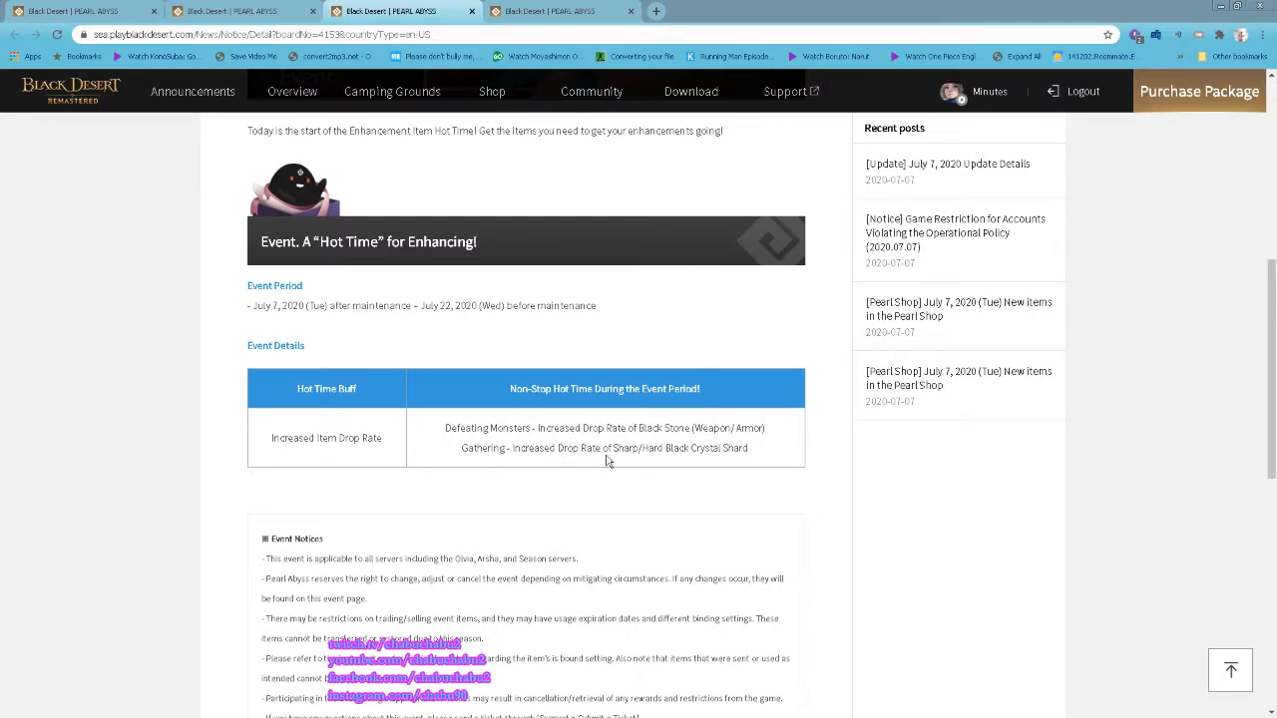
mouse_move(726, 359)
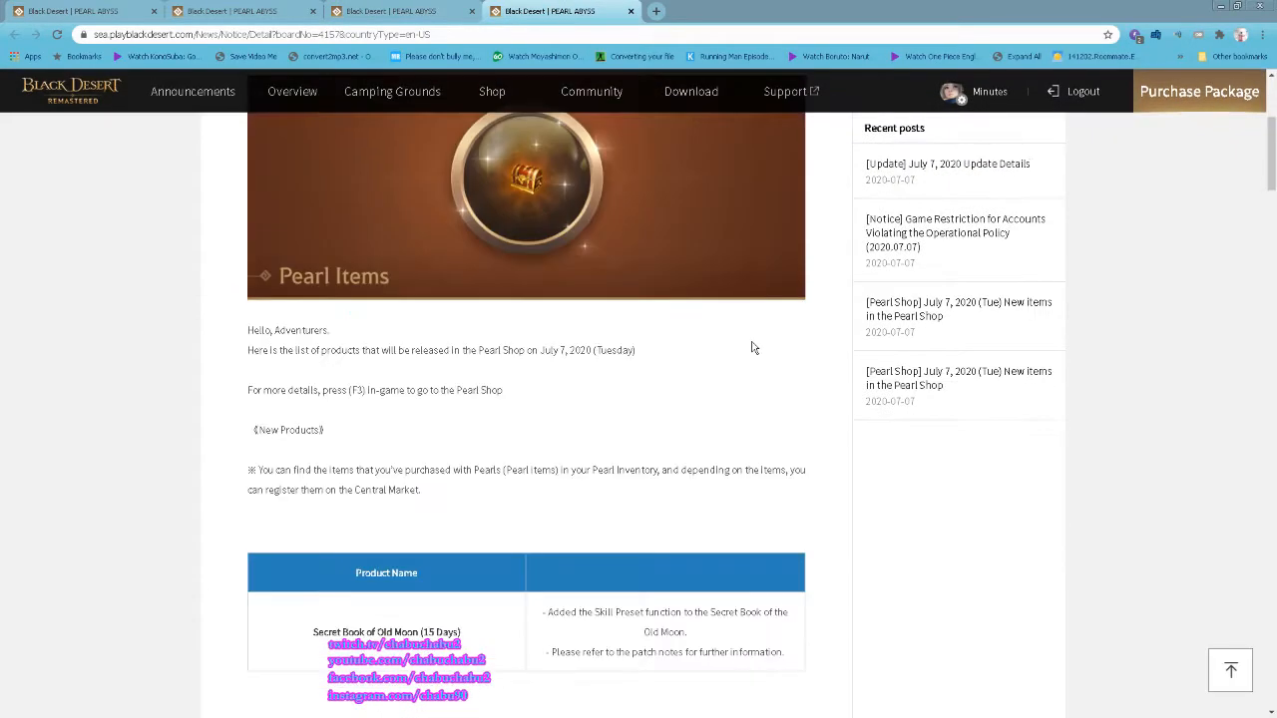
scroll("down", 3)
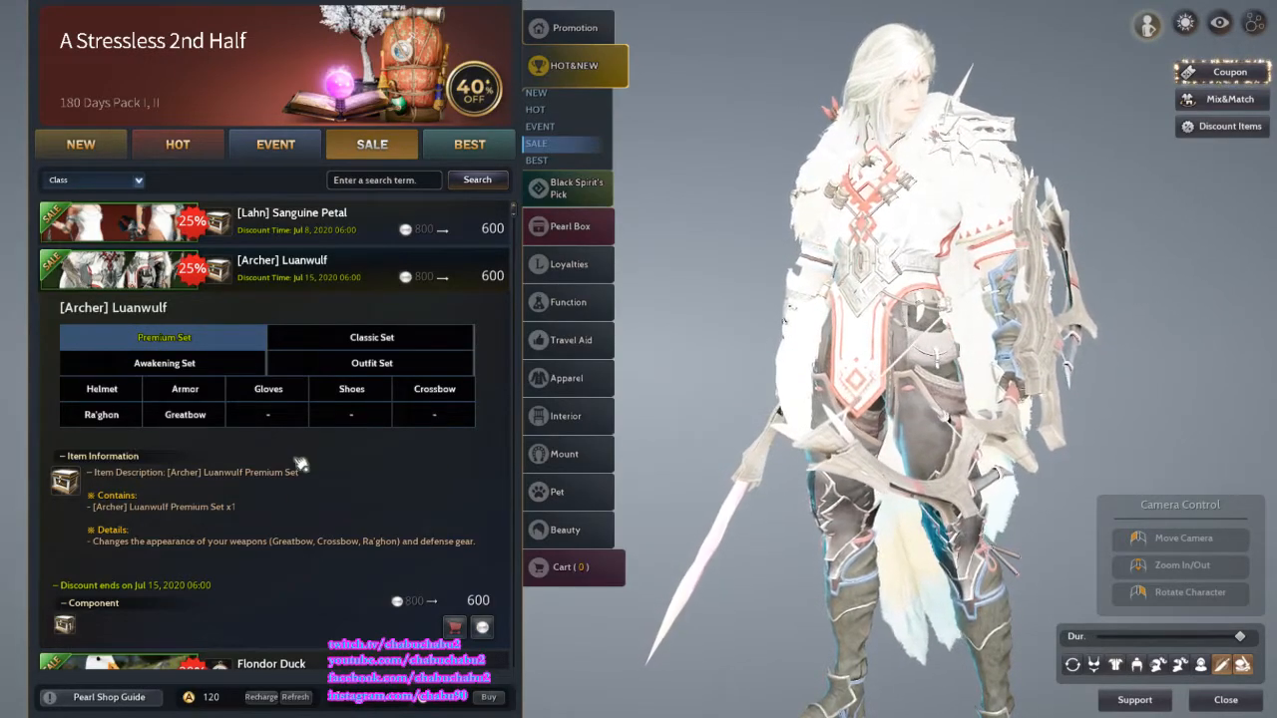
- Preview the discounted Termmirie Horse Gear in Mount, then move to the Travel Aid category
scroll("down", 3)
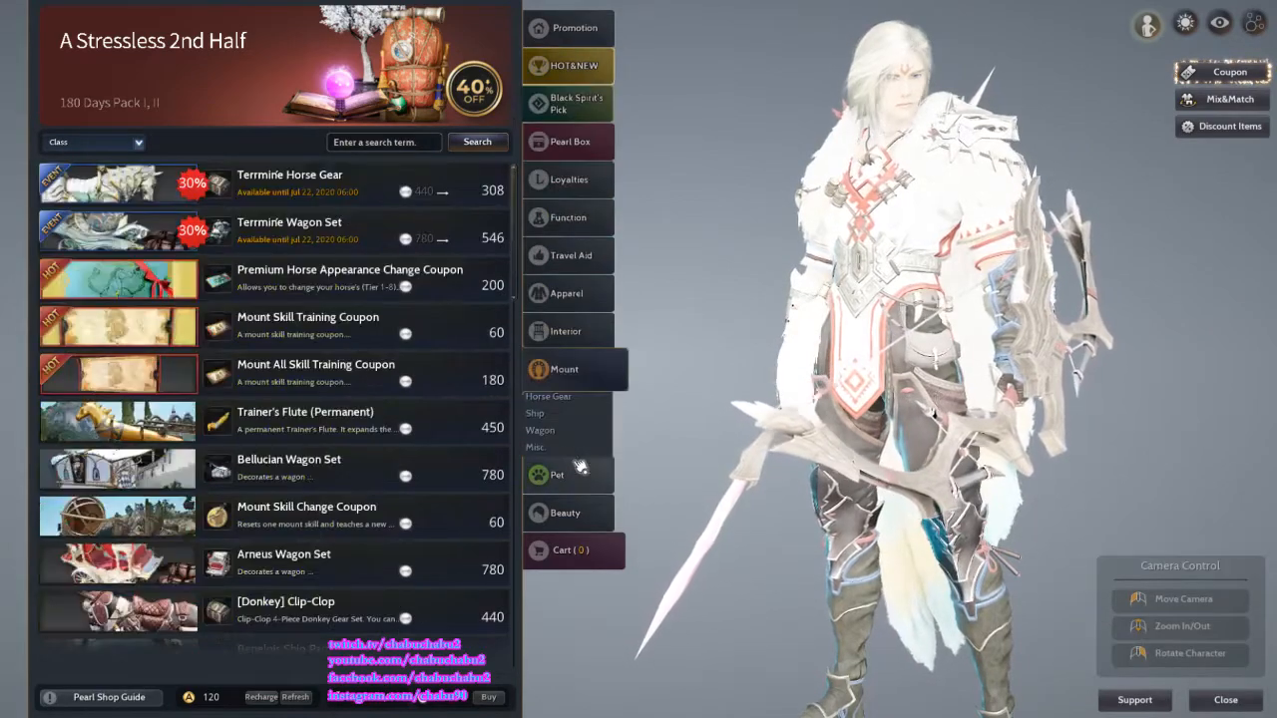
left_click(289, 184)
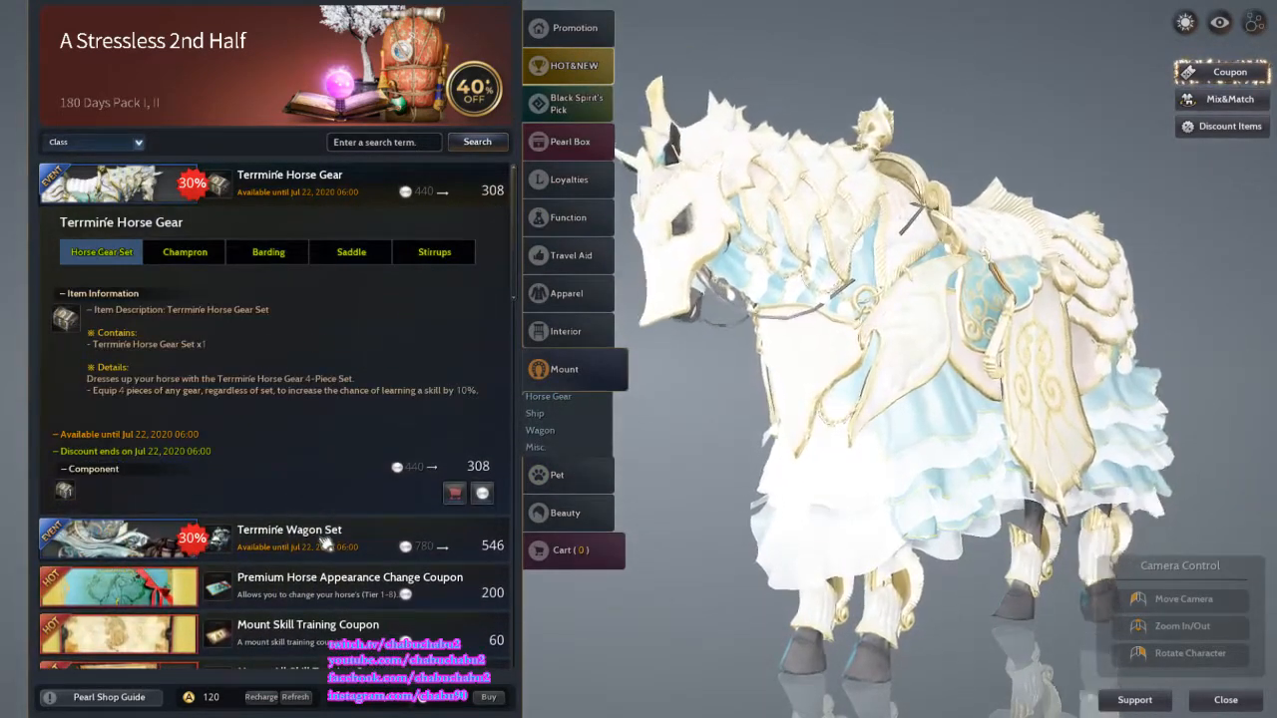
left_click(289, 530)
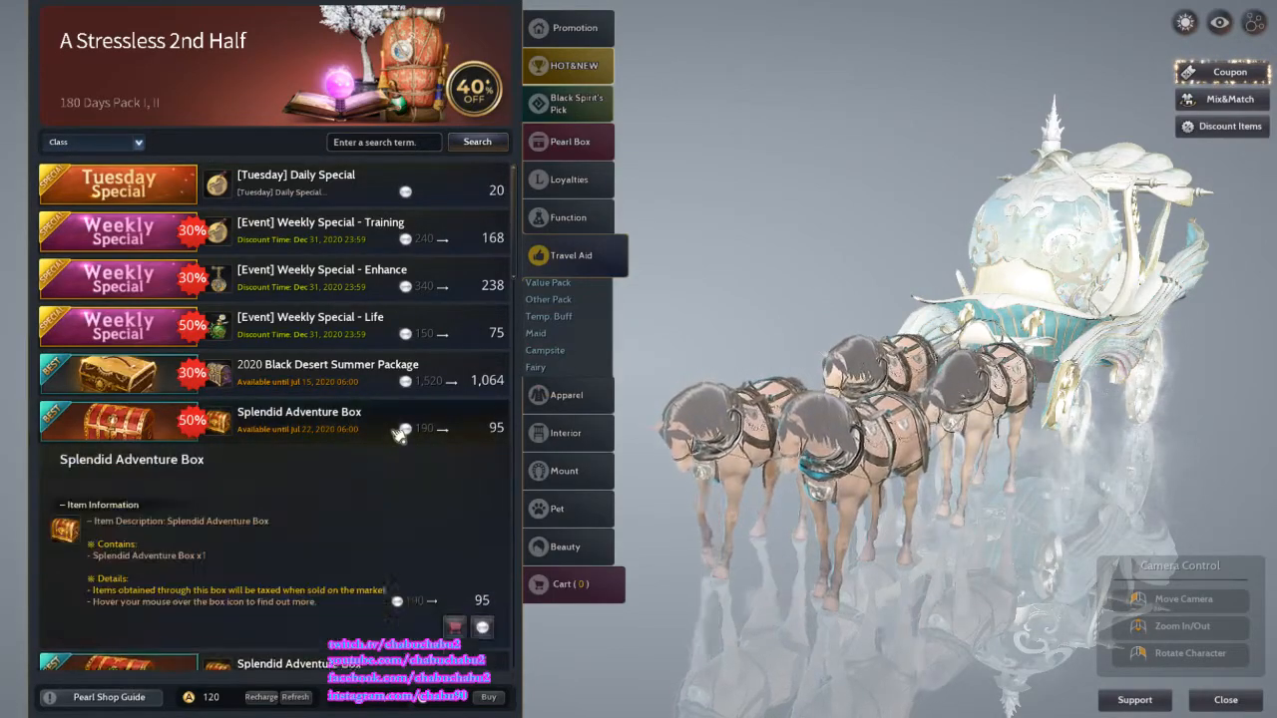
- Expand 180 Days Pack I and the next discounted pack to read their contents
scroll("down", 3)
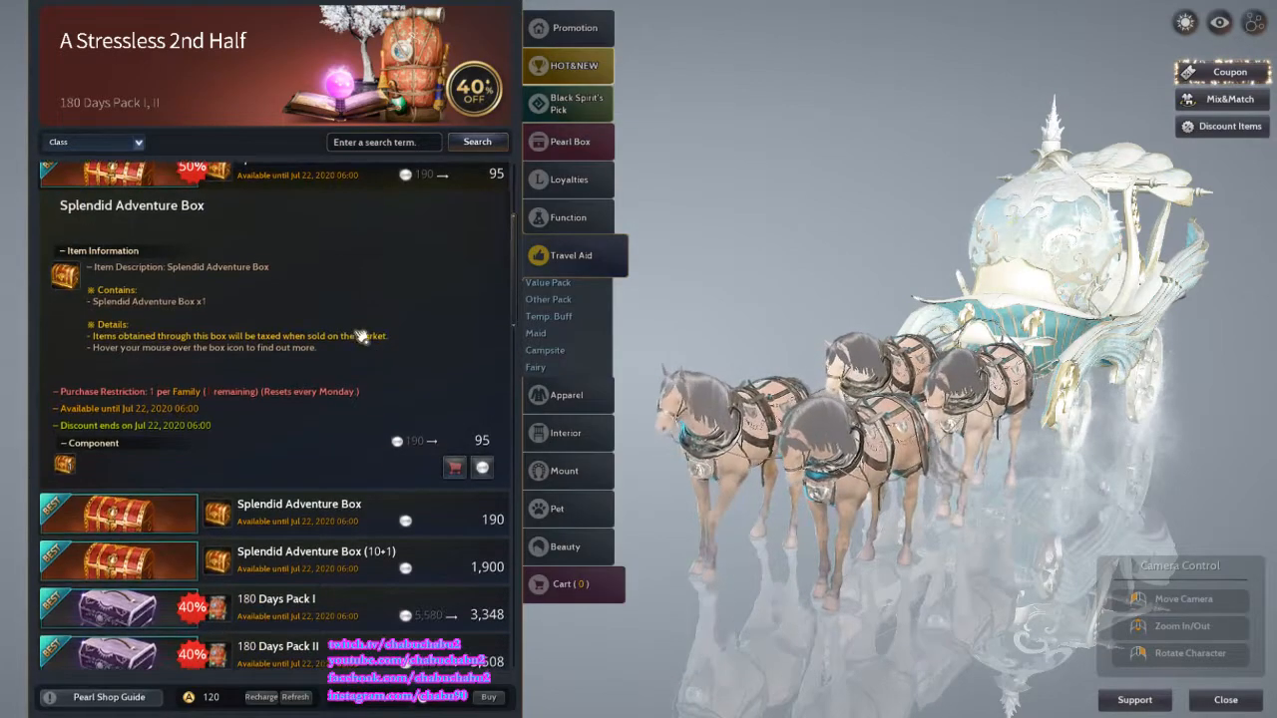
scroll("down", 3)
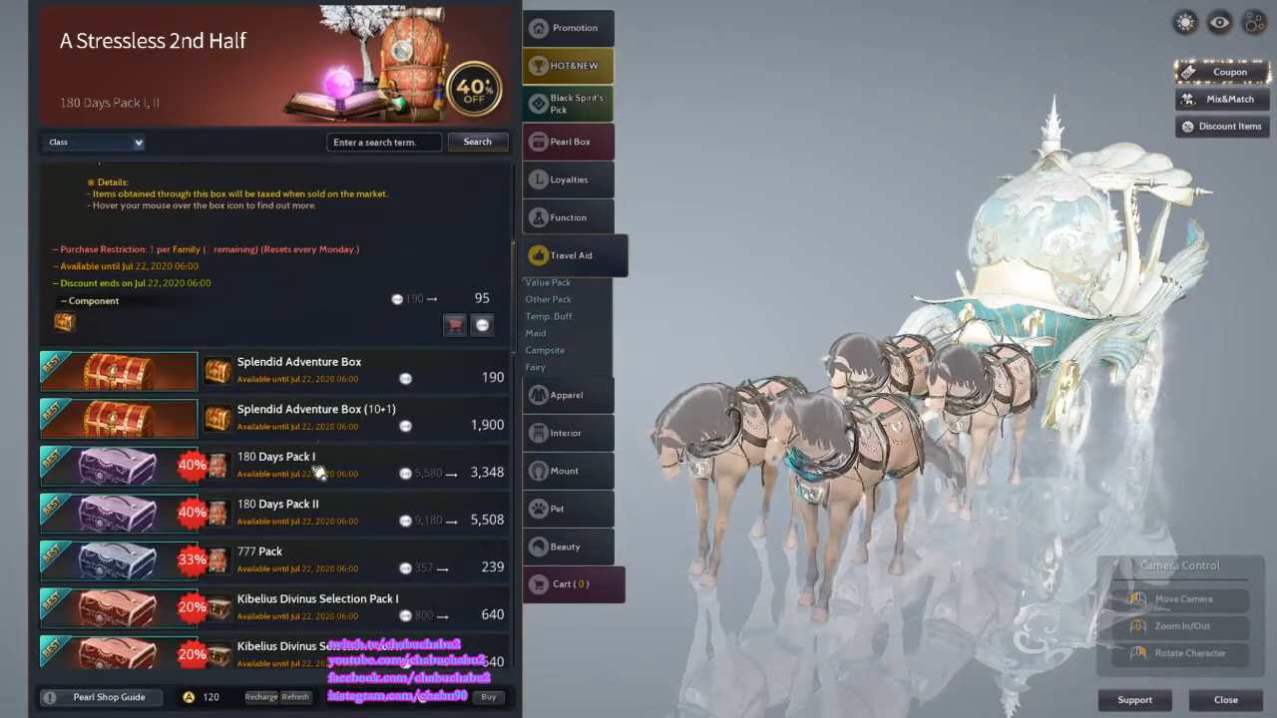
left_click(275, 463)
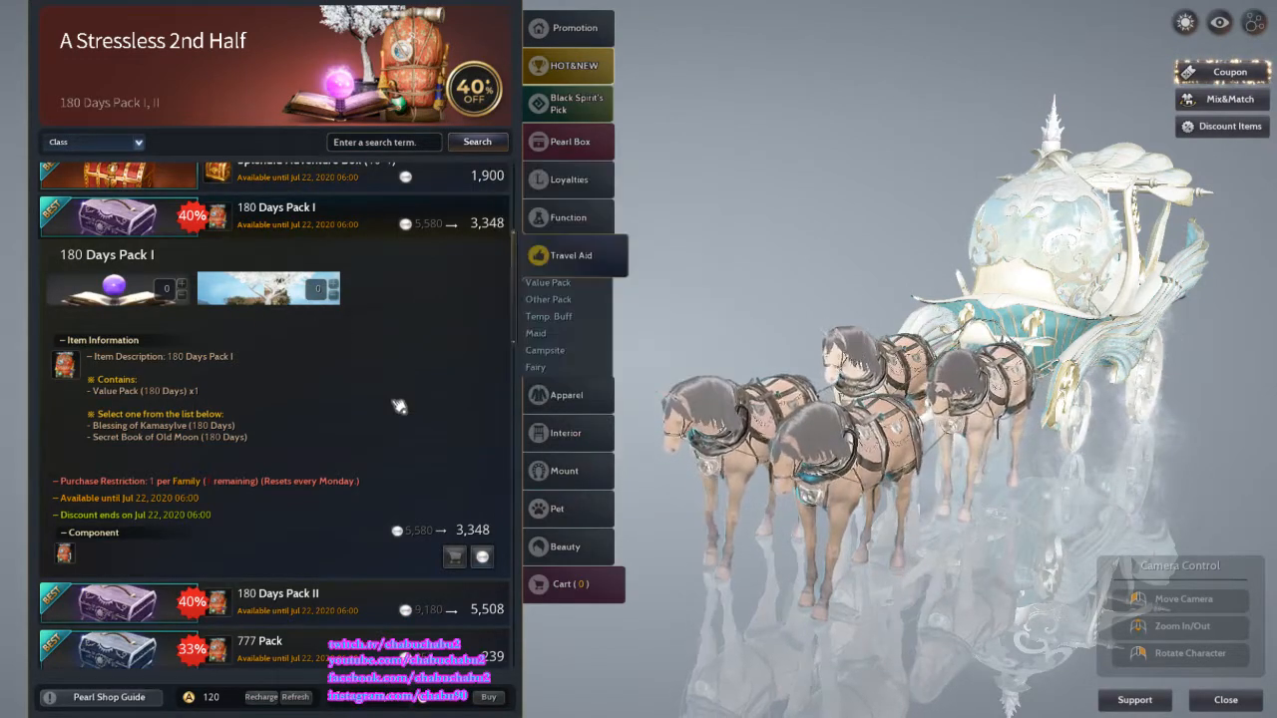
mouse_move(64, 554)
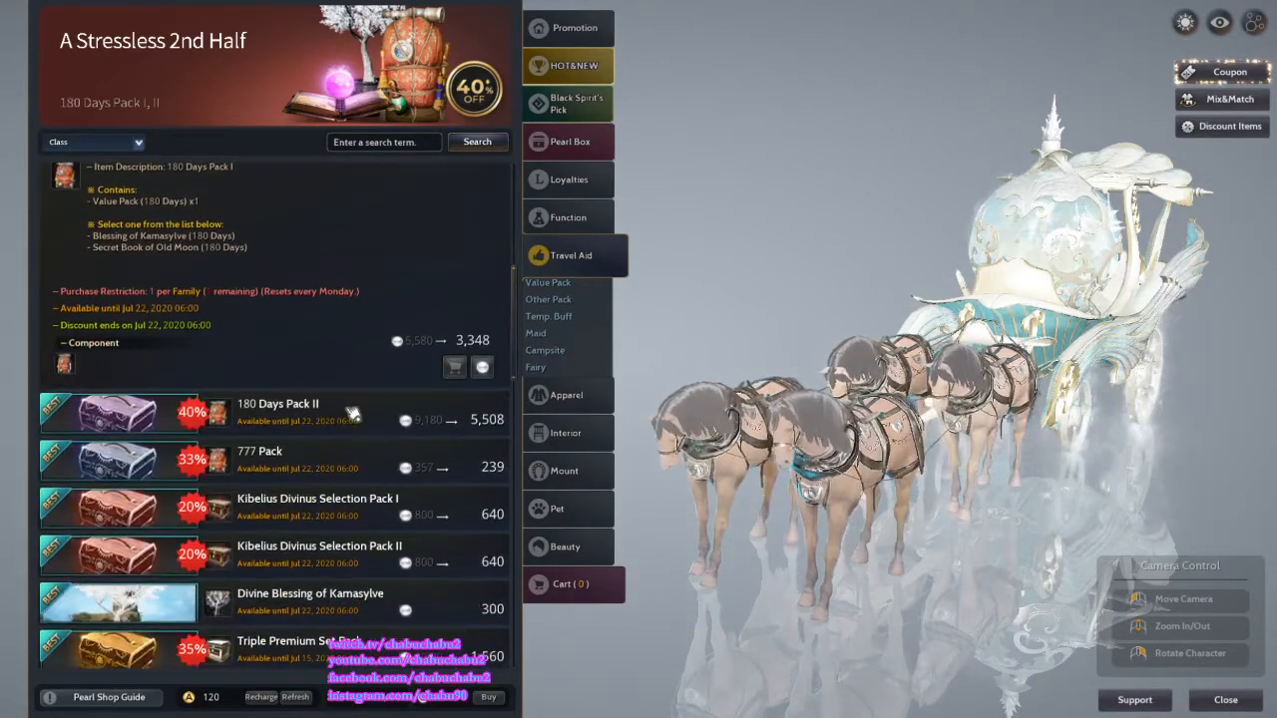
left_click(278, 411)
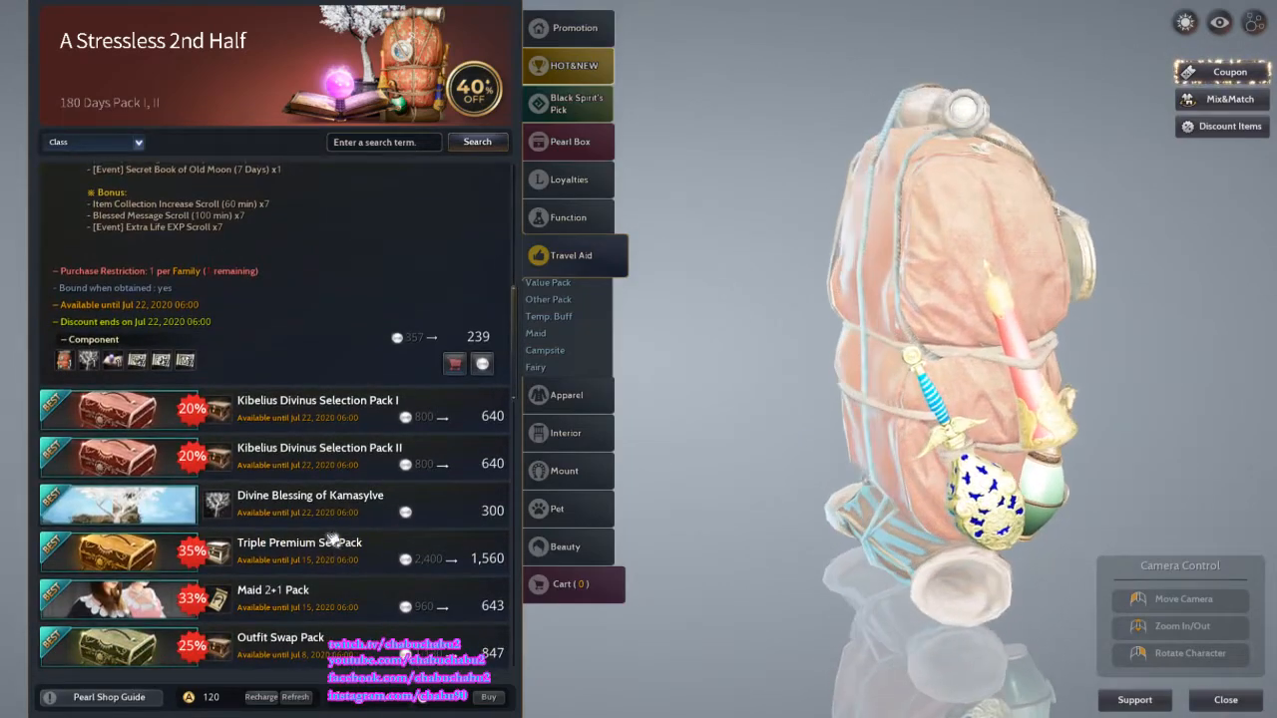
- Expand Kibelius Divinus Selection Pack, scroll past the Character Slot coupon, then view Black Spirit's Pick
left_click(317, 399)
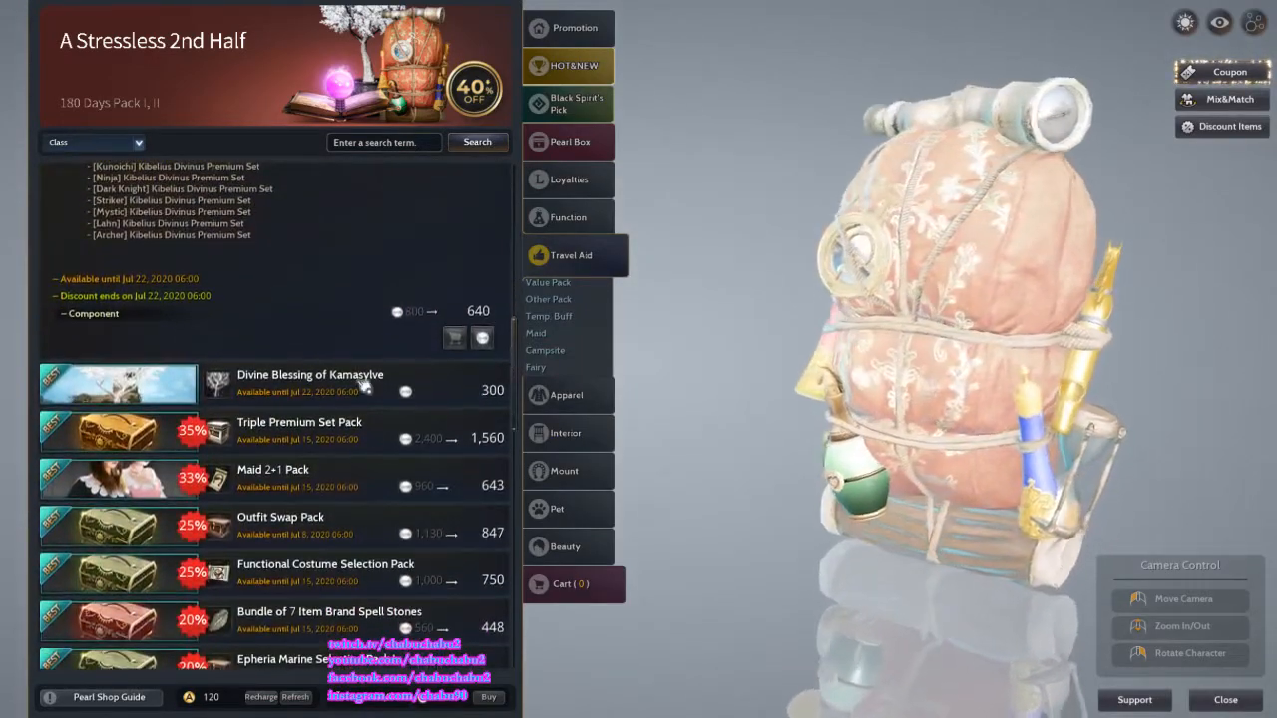
scroll("down", 3)
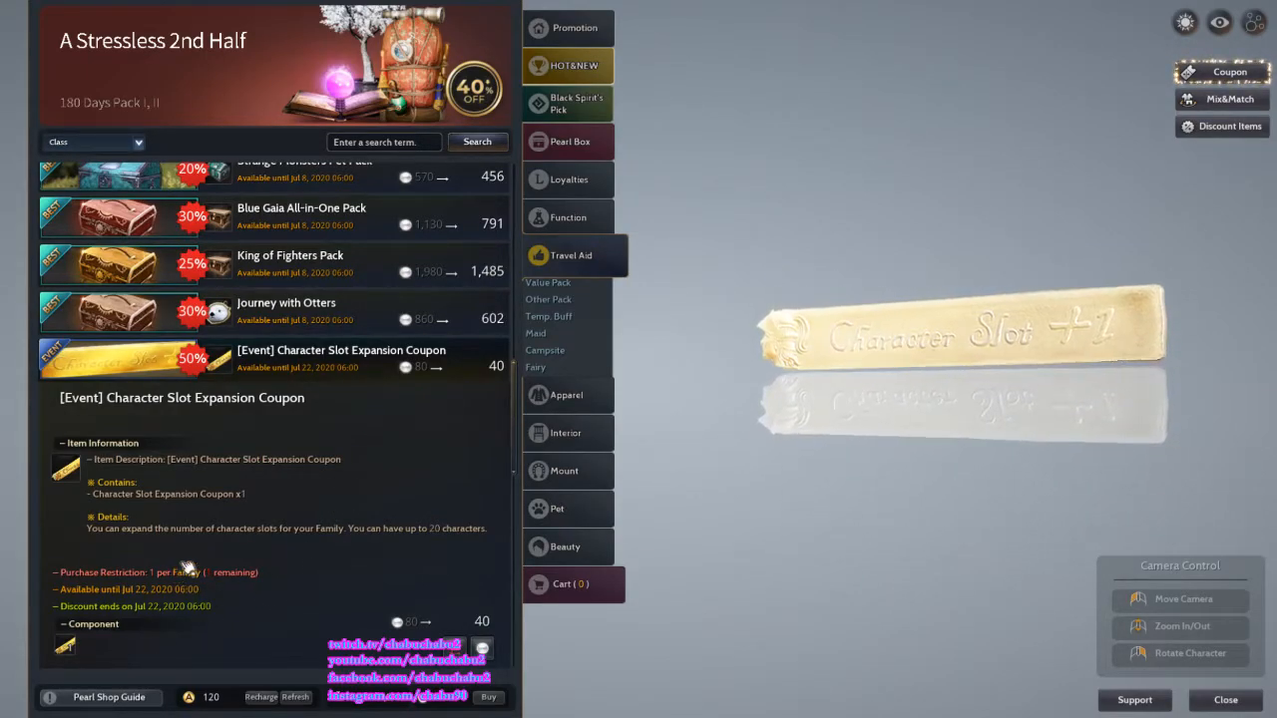
scroll("down", 3)
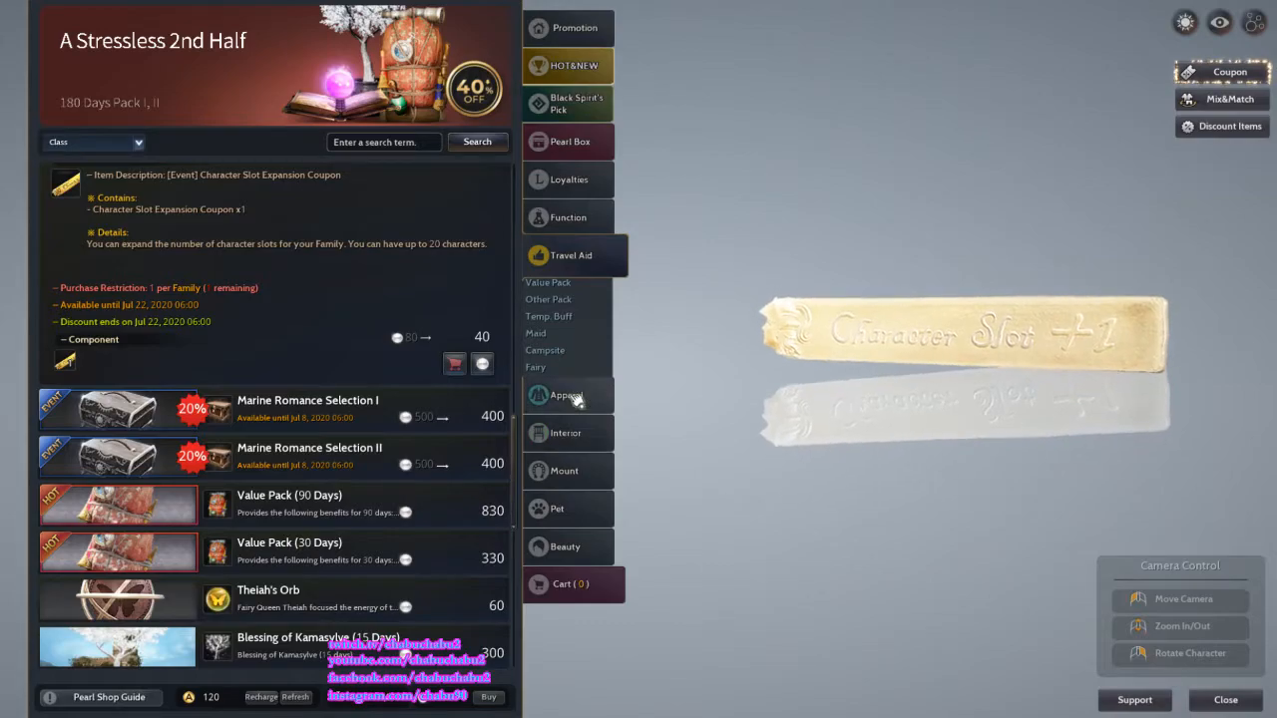
left_click(577, 103)
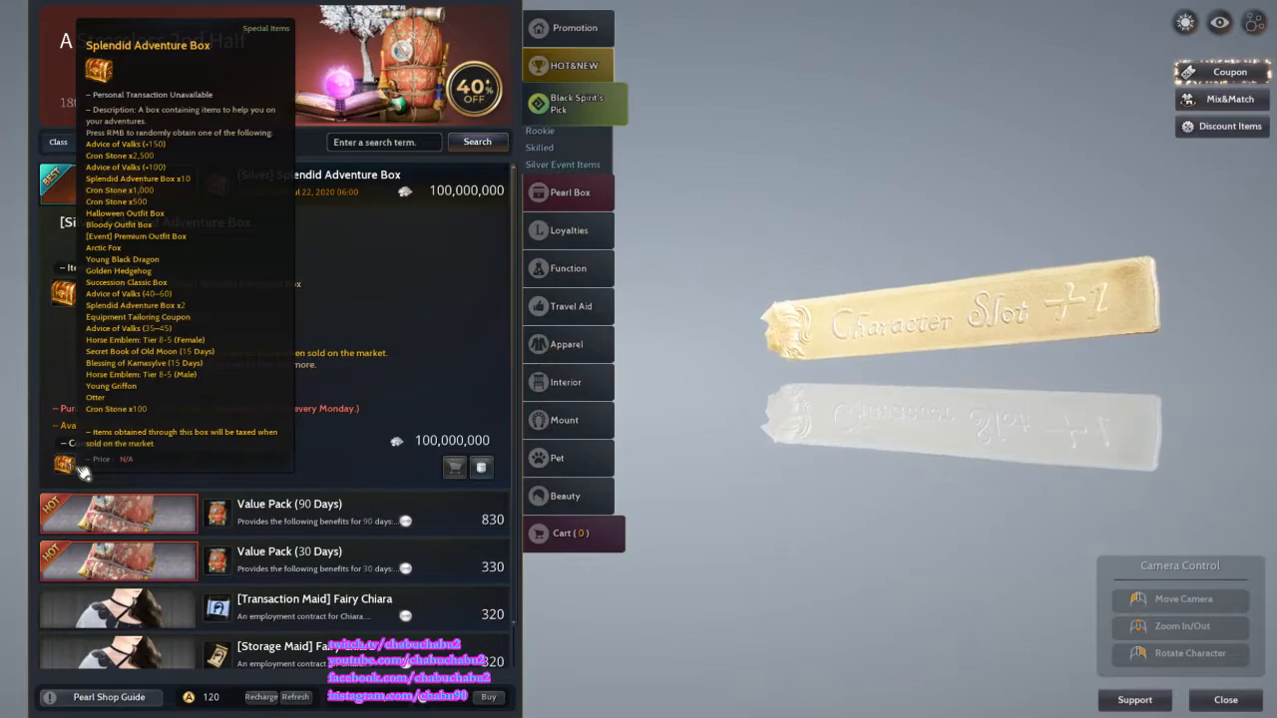
mouse_move(283, 495)
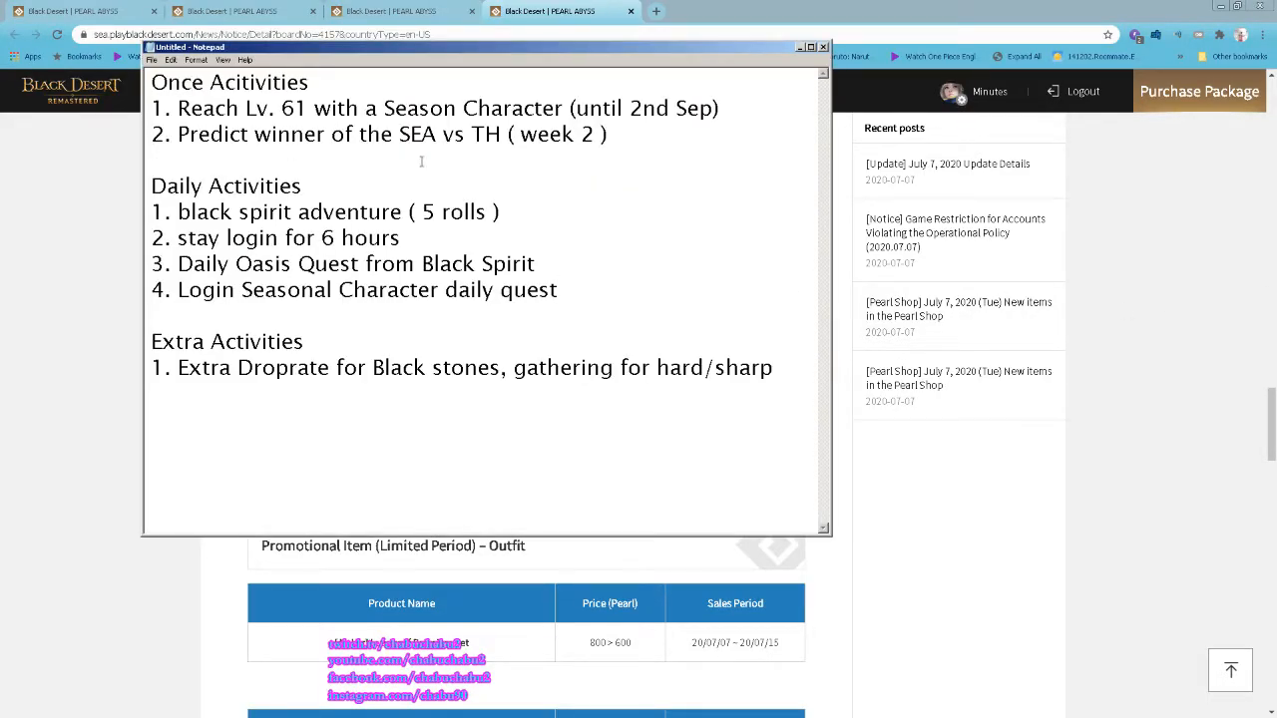
triple_click(433, 108)
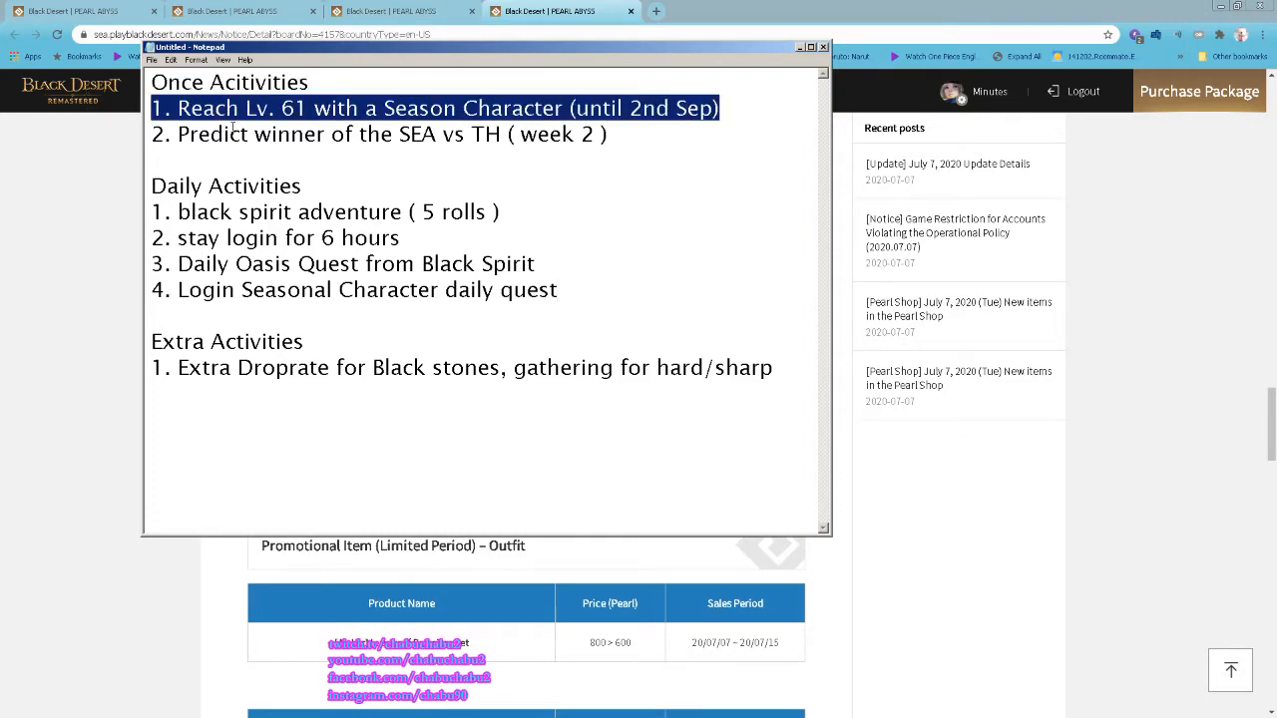
left_click(279, 150)
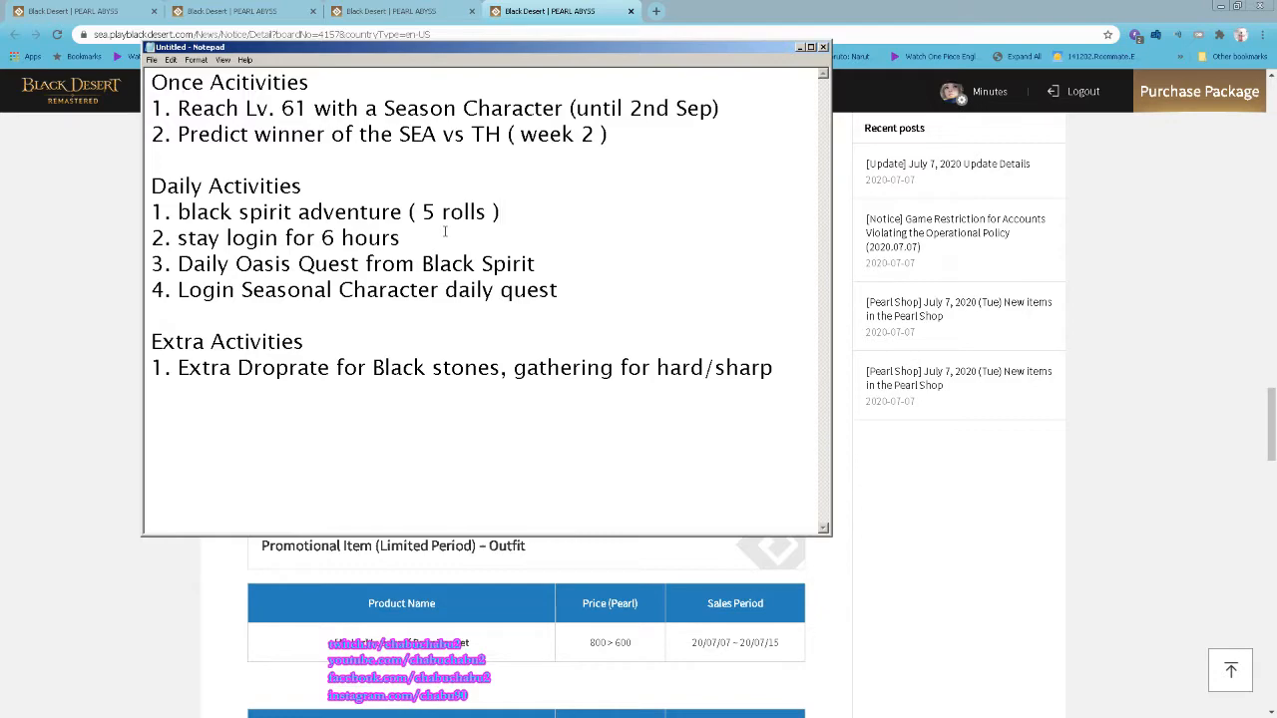
mouse_move(555, 273)
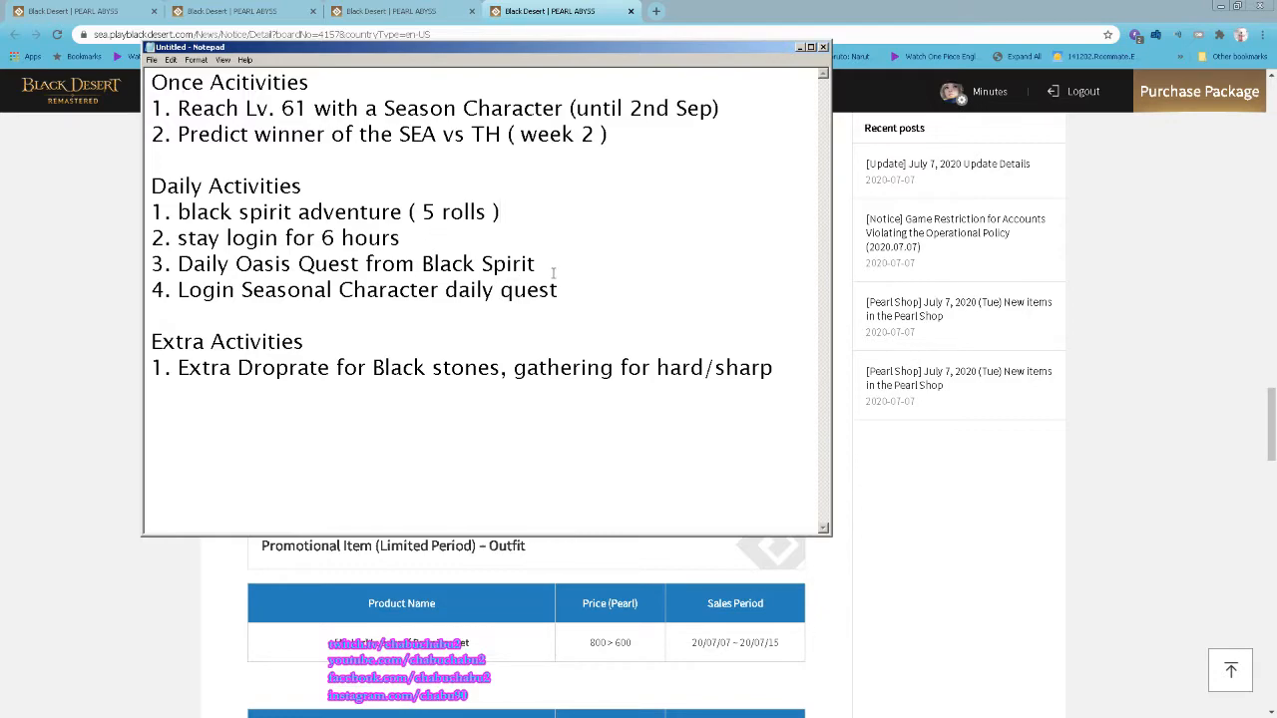
mouse_move(323, 251)
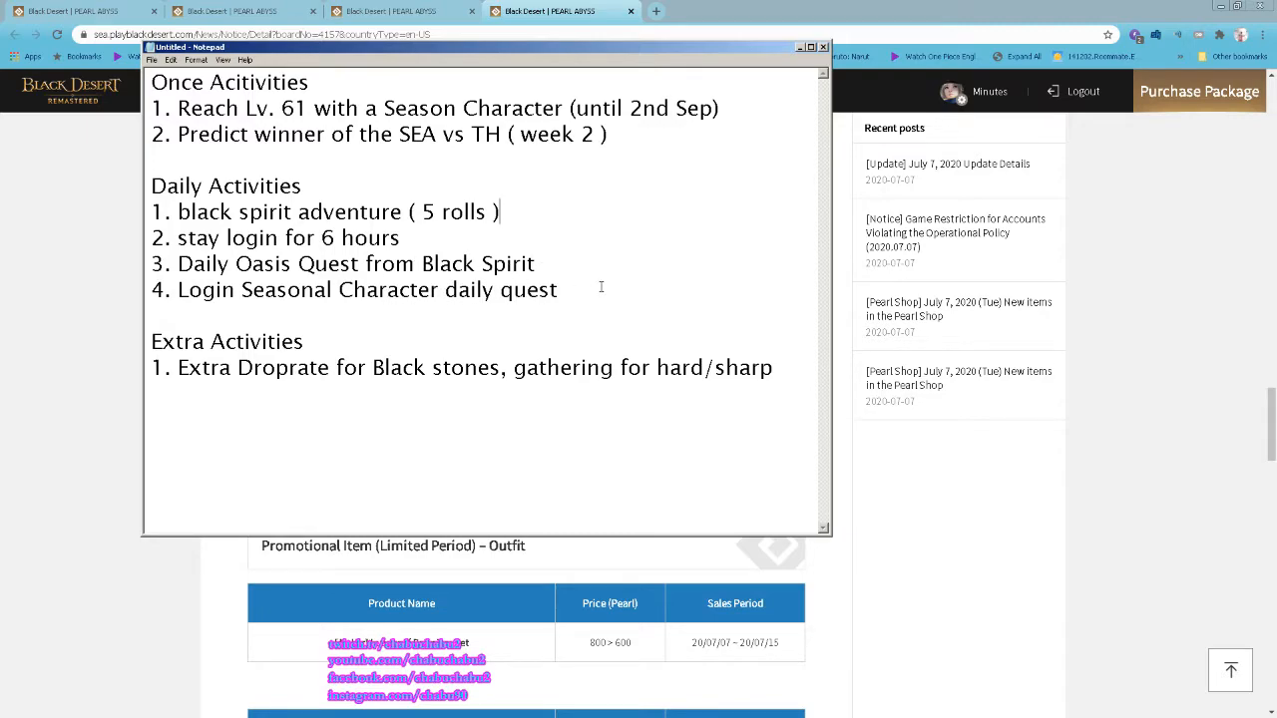
mouse_move(794, 373)
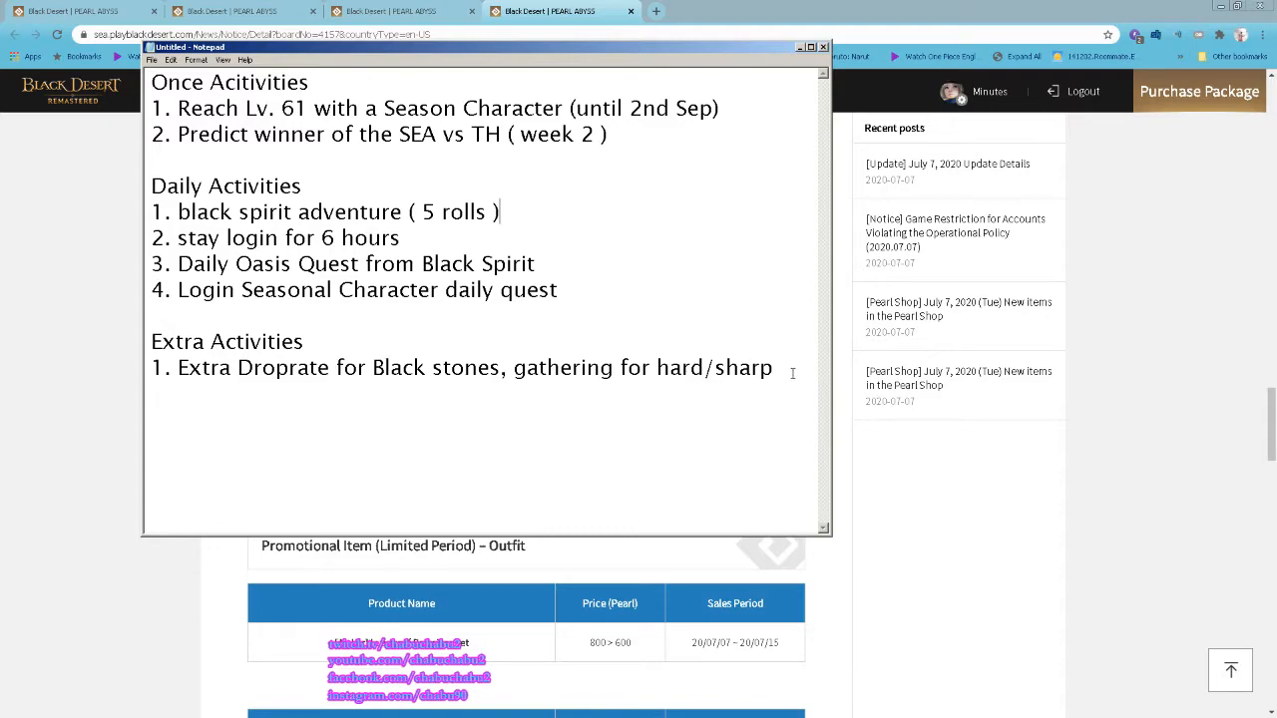